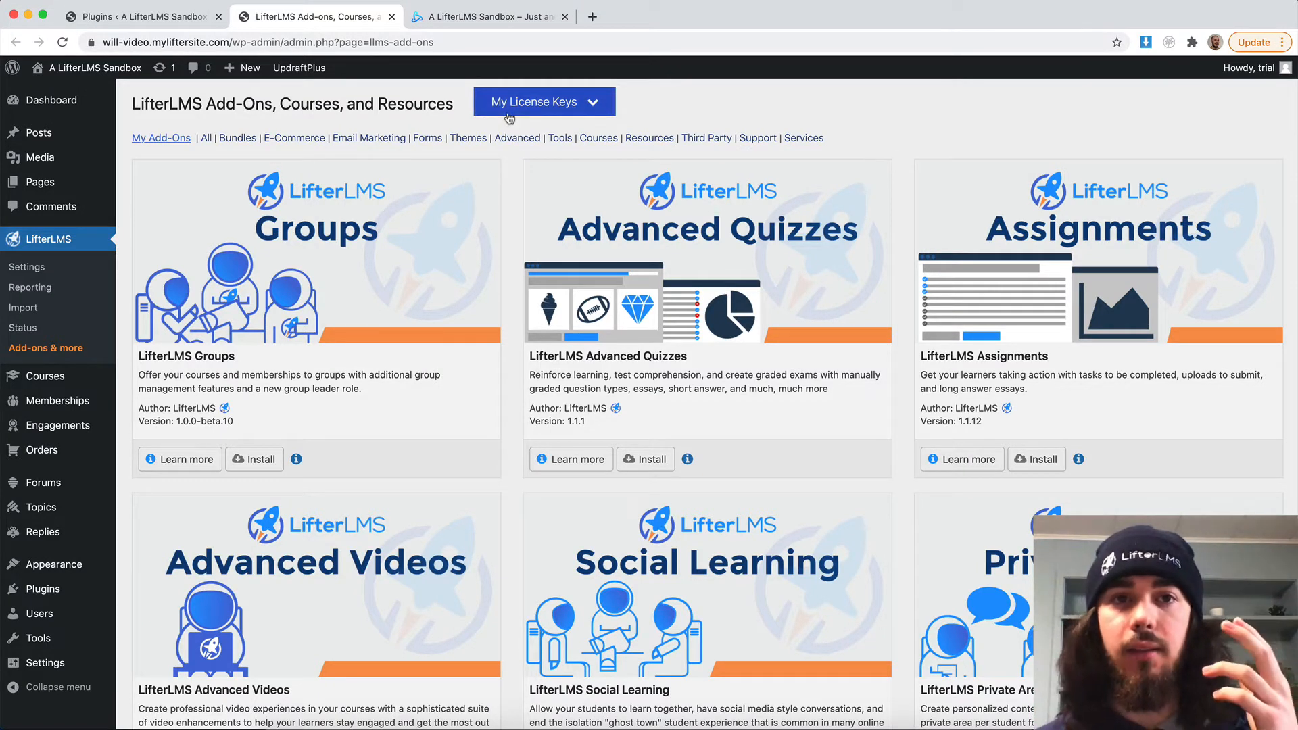
{"action": "mouse_move", "coordinate": [512, 169]}
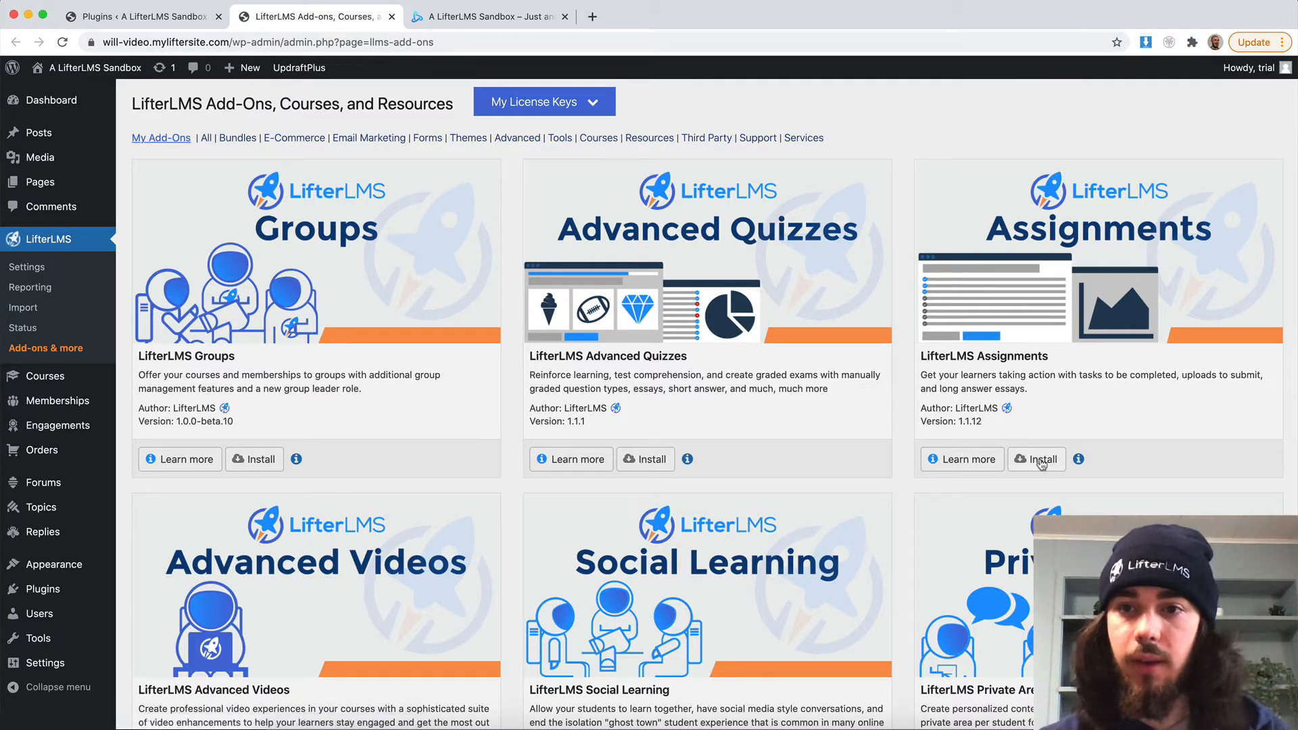
- Install the Assignments add-on from its card, then activate it, confirming each with Apply
{"action": "left_click", "coordinate": [1035, 460]}
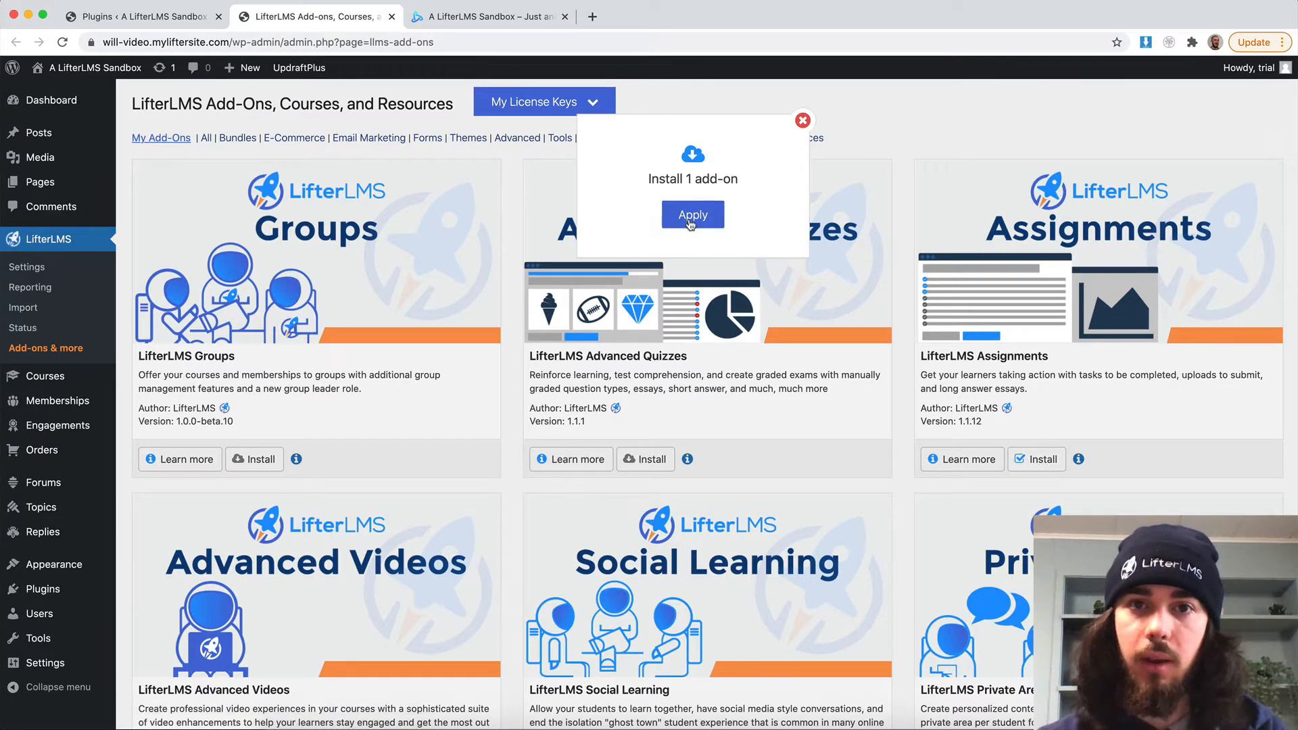
{"action": "left_click", "coordinate": [692, 214]}
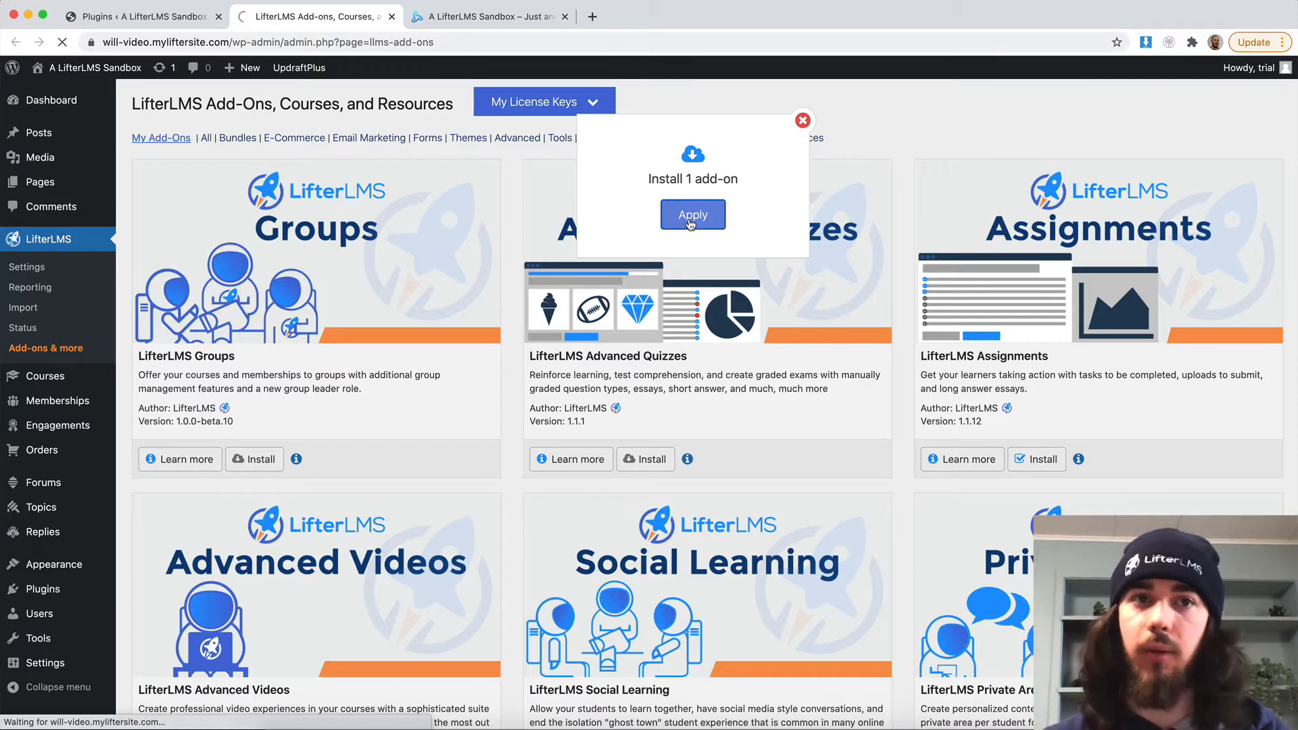
{"action": "left_click", "coordinate": [692, 214]}
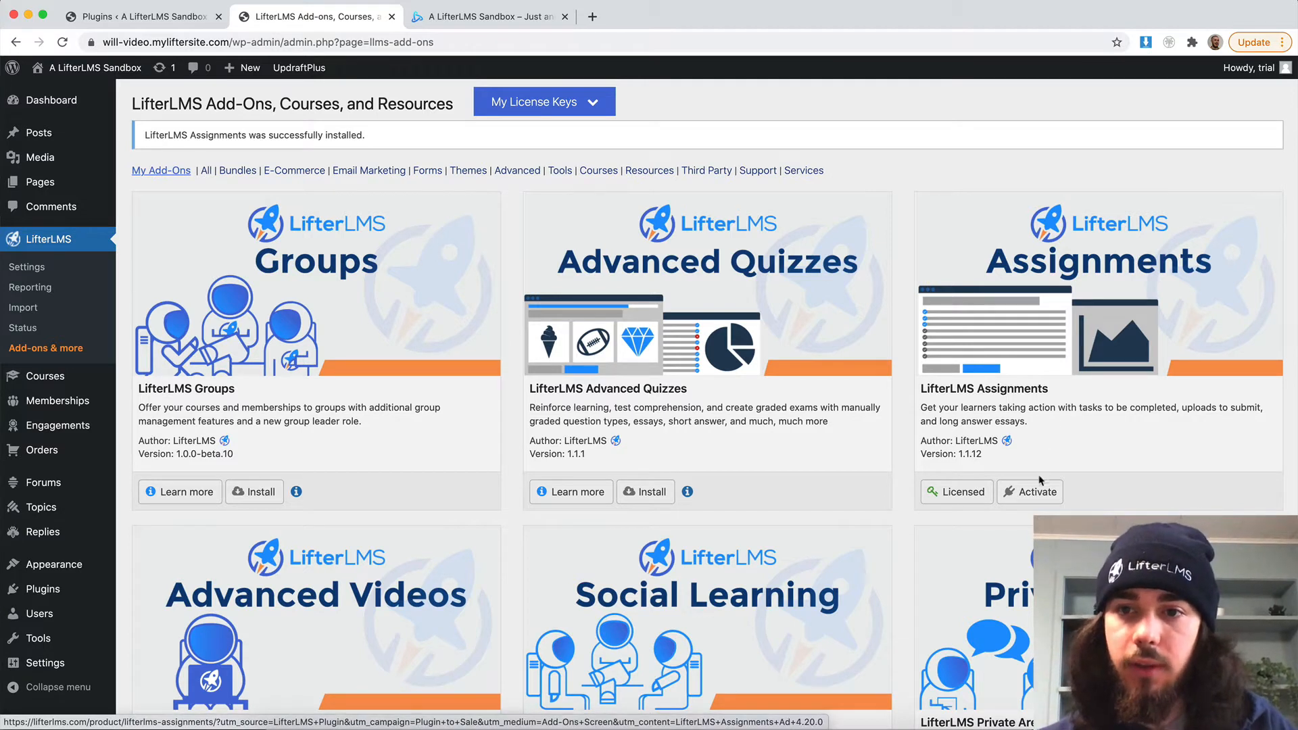
{"action": "left_click", "coordinate": [1035, 490]}
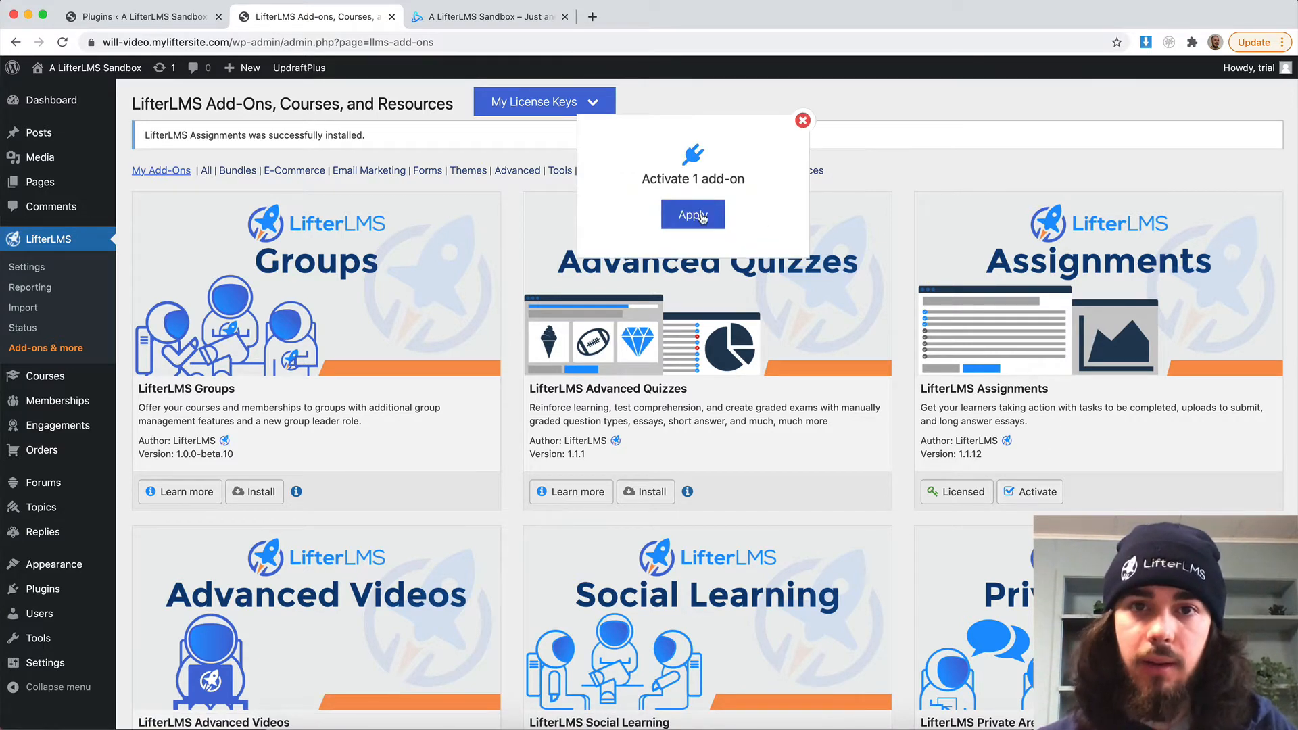
{"action": "left_click", "coordinate": [692, 215]}
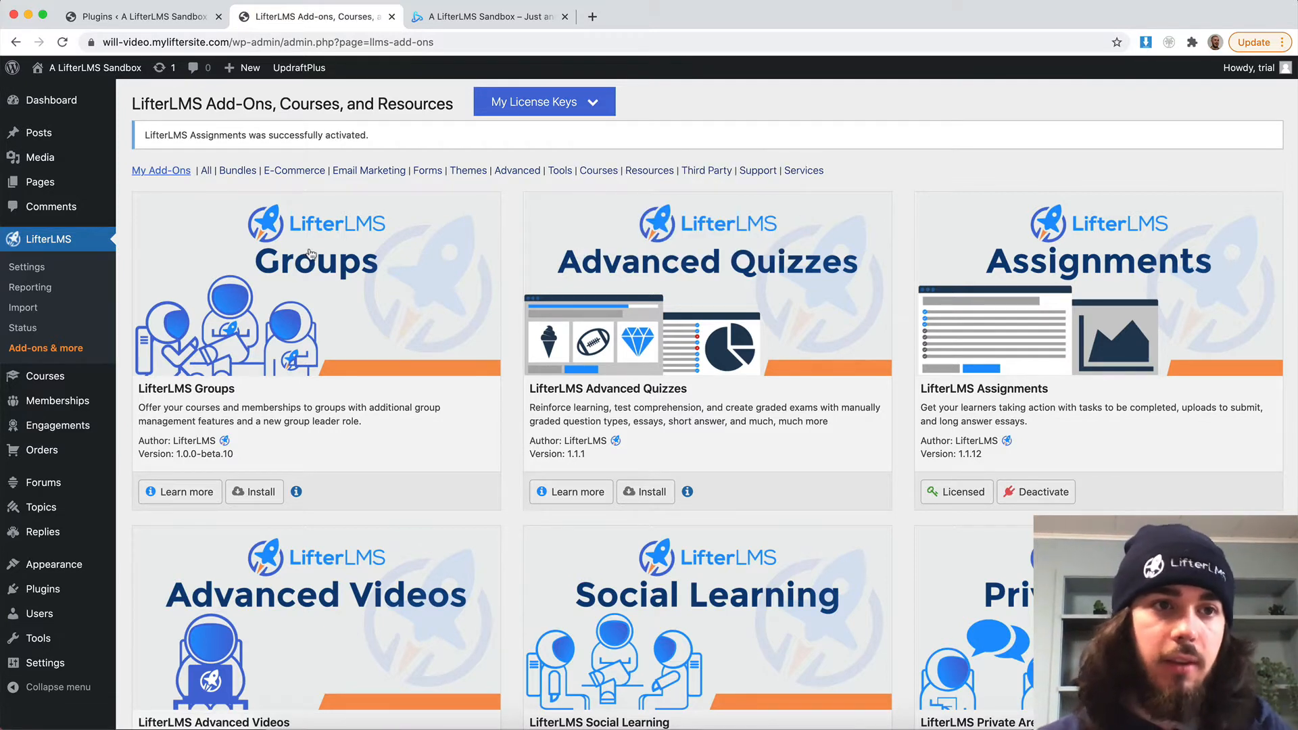
{"action": "mouse_move", "coordinate": [951, 484]}
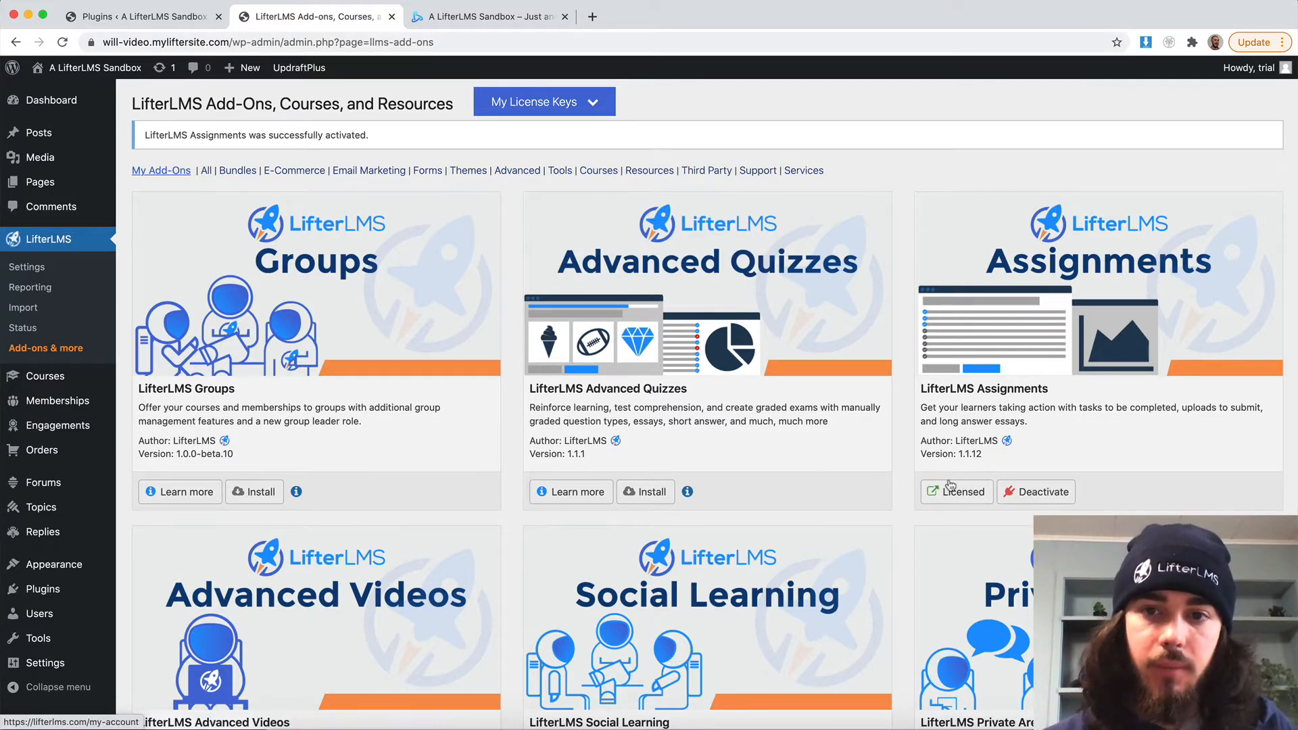
{"action": "mouse_move", "coordinate": [27, 267]}
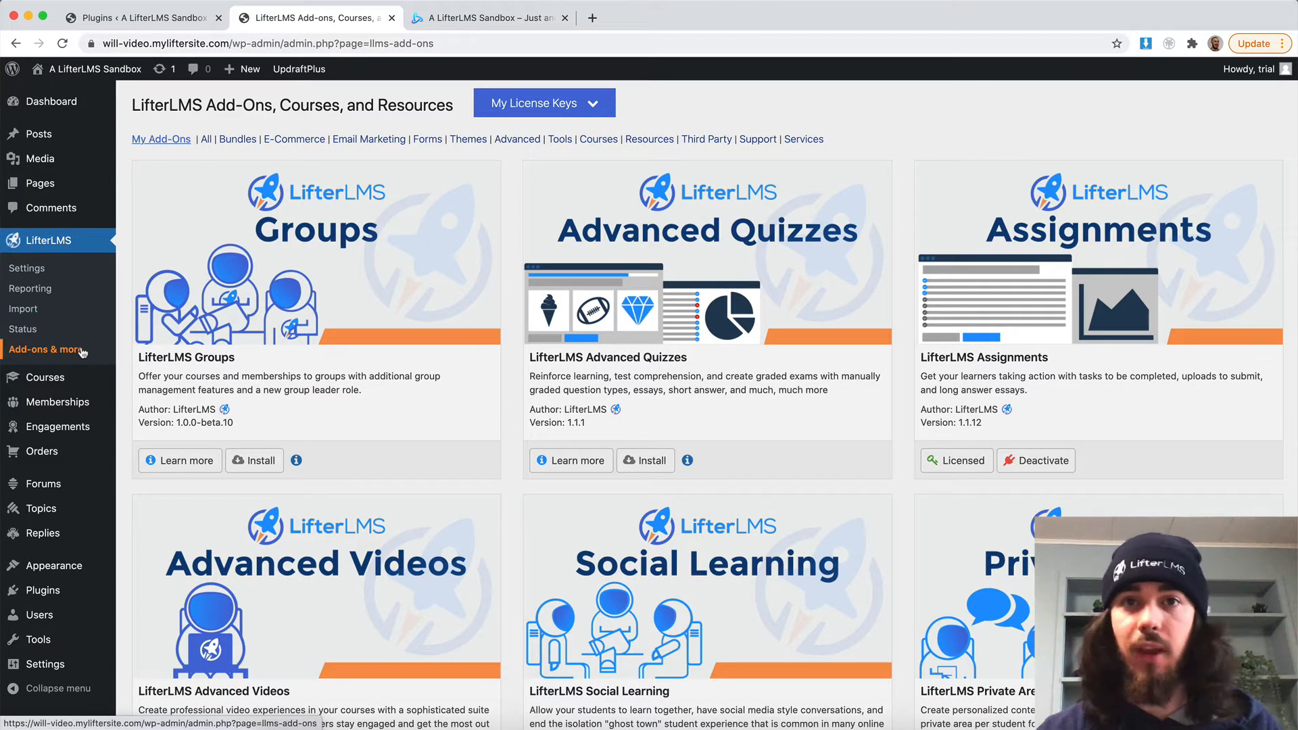
- List the courses, preview the Quickstart course's public page in a new tab, and return to the admin
{"action": "left_click", "coordinate": [42, 376]}
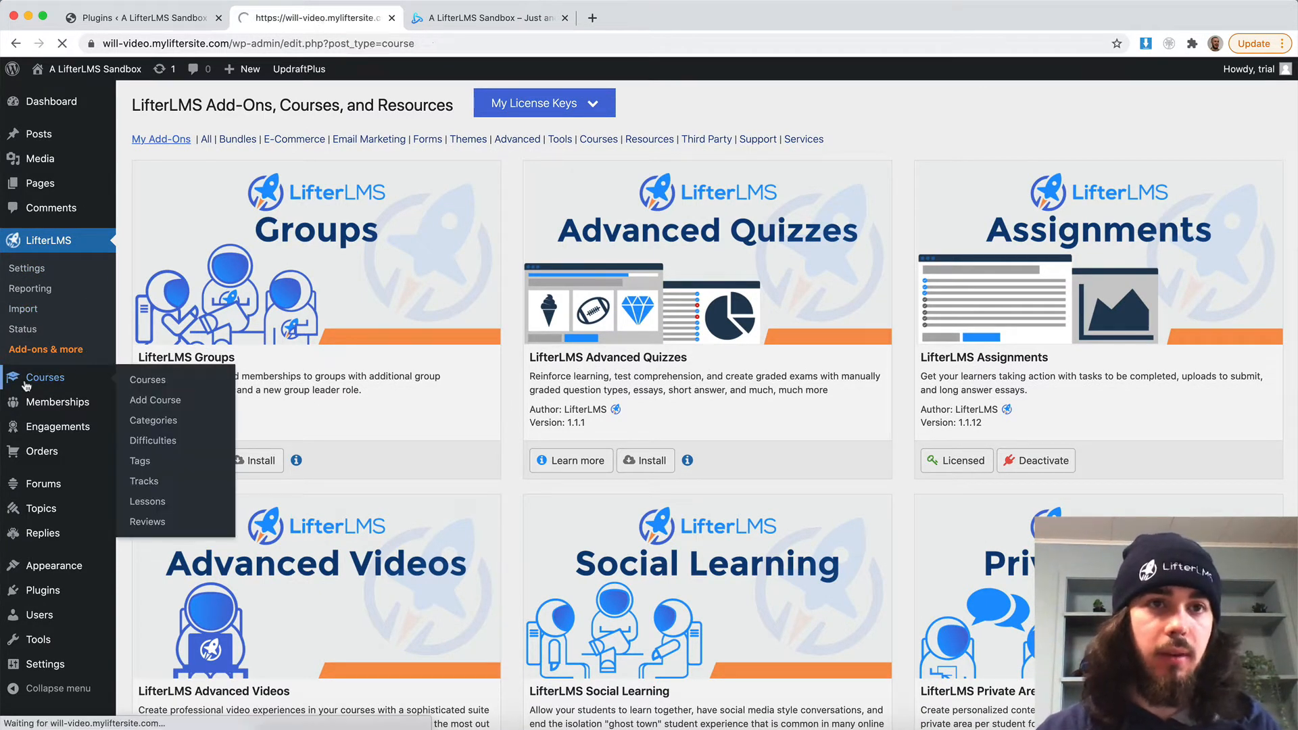
{"action": "left_click", "coordinate": [147, 379]}
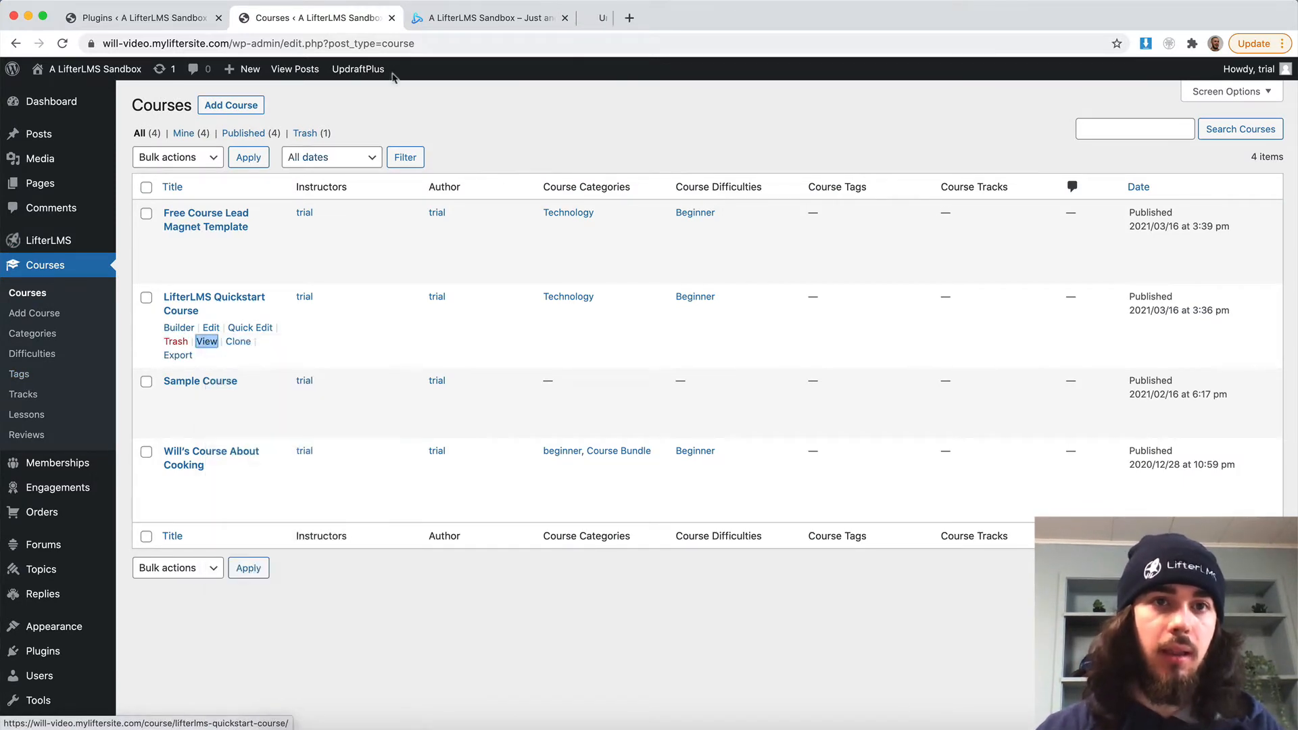
{"action": "left_click", "coordinate": [207, 341]}
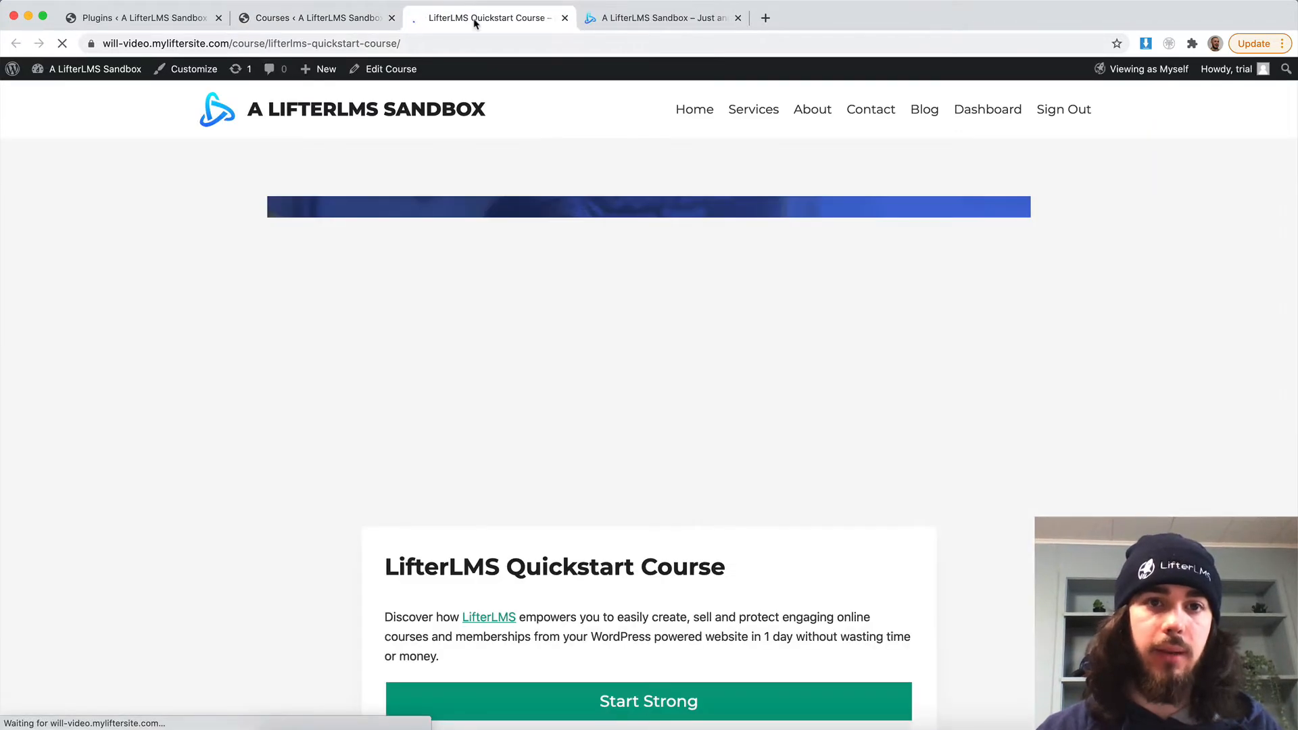
{"action": "left_click", "coordinate": [315, 17]}
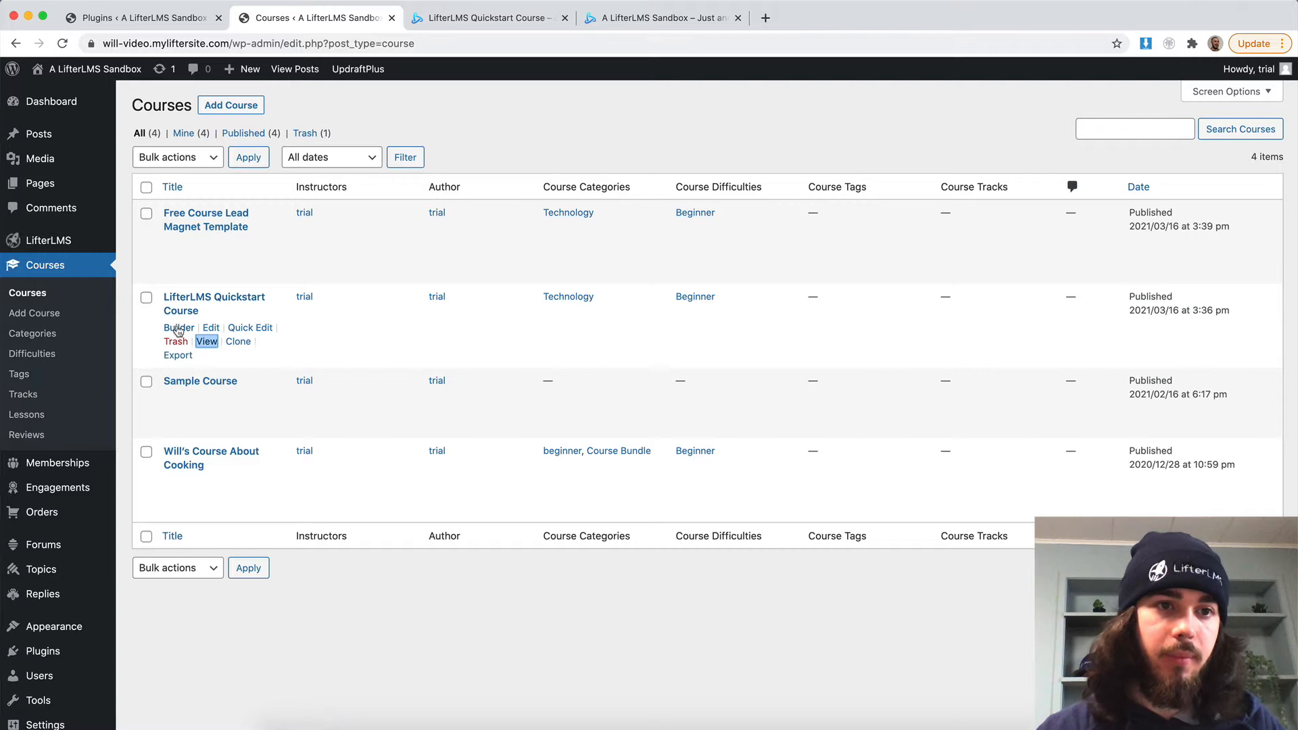
{"action": "left_click", "coordinate": [179, 327]}
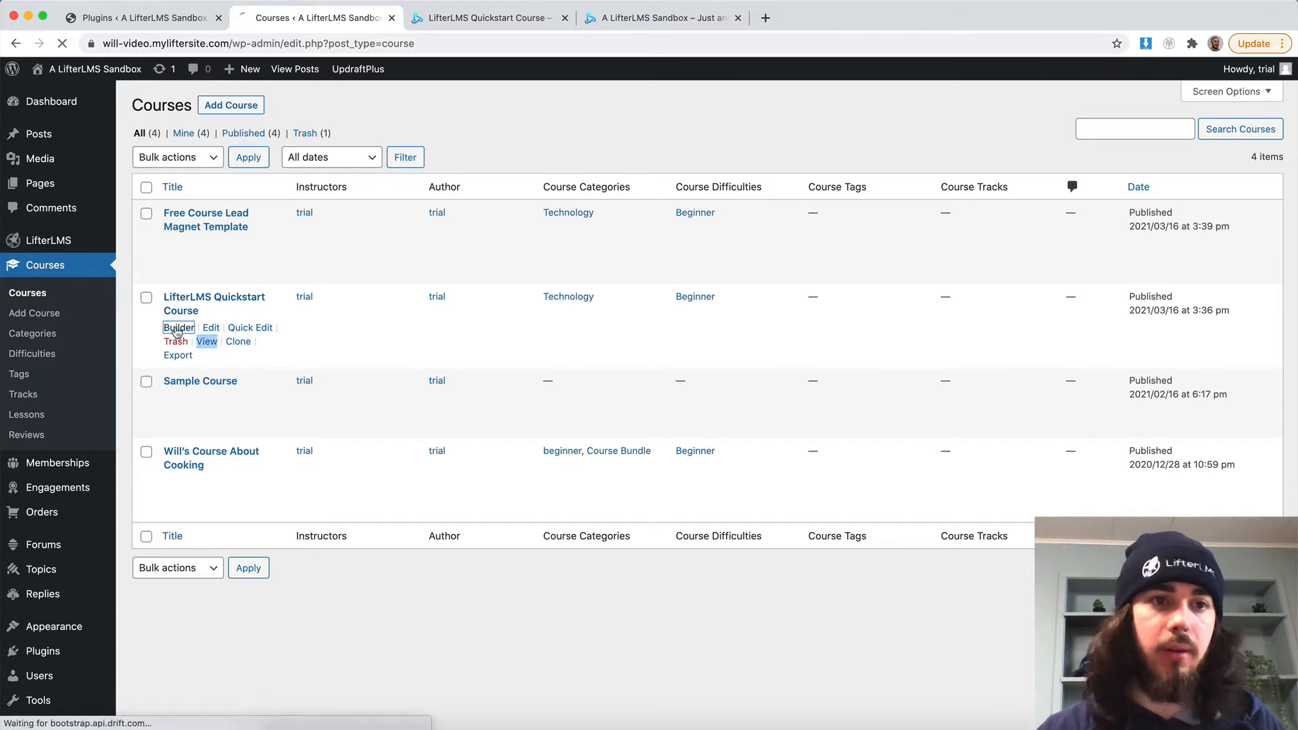
- Expand all lessons in the Quickstart course builder and start adding an assignment to What is LifterLMS?
{"action": "left_click", "coordinate": [179, 327]}
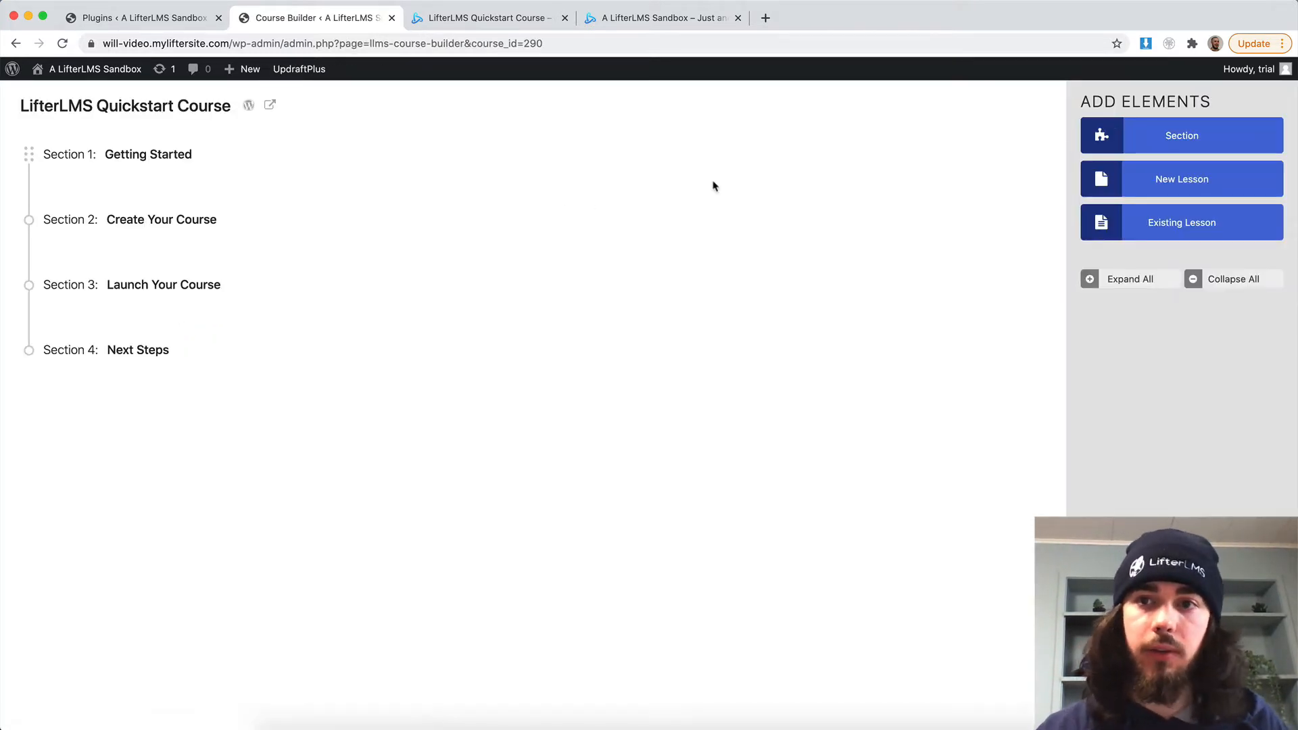
{"action": "left_click", "coordinate": [1129, 278]}
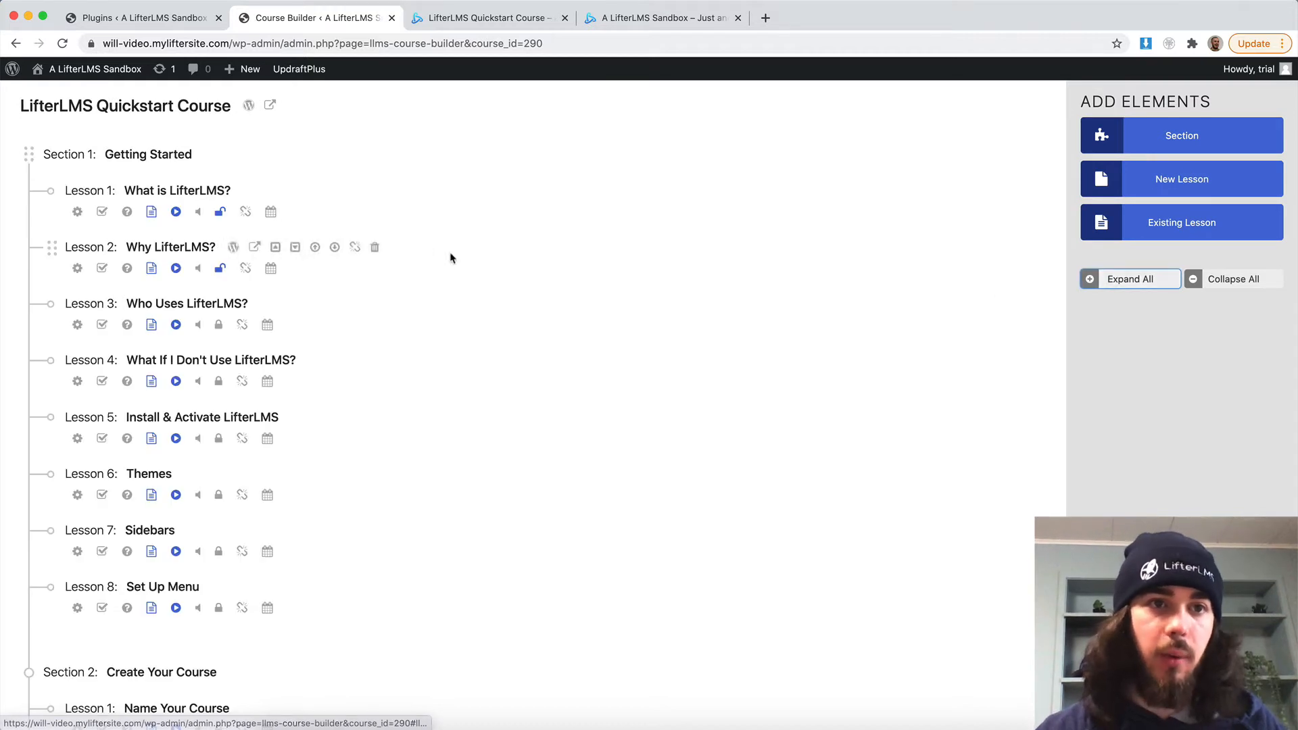
{"action": "left_click", "coordinate": [170, 247]}
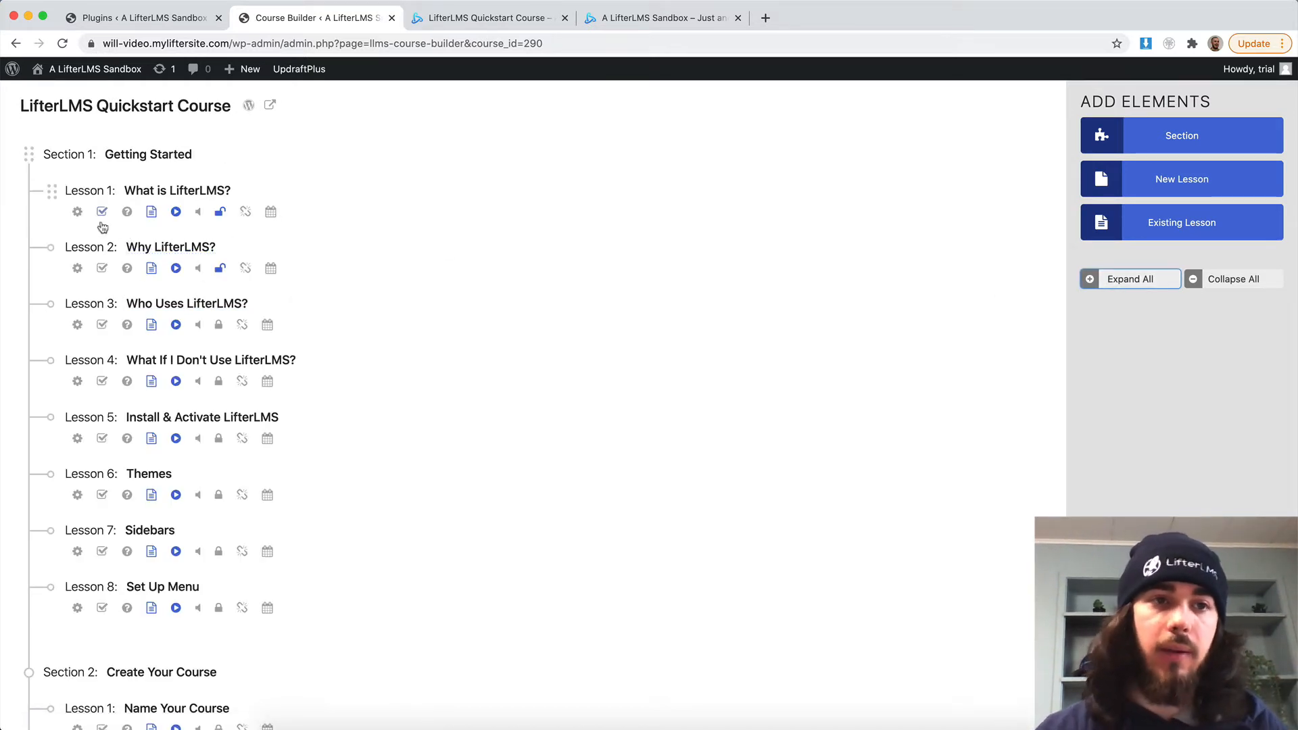
{"action": "mouse_move", "coordinate": [100, 211]}
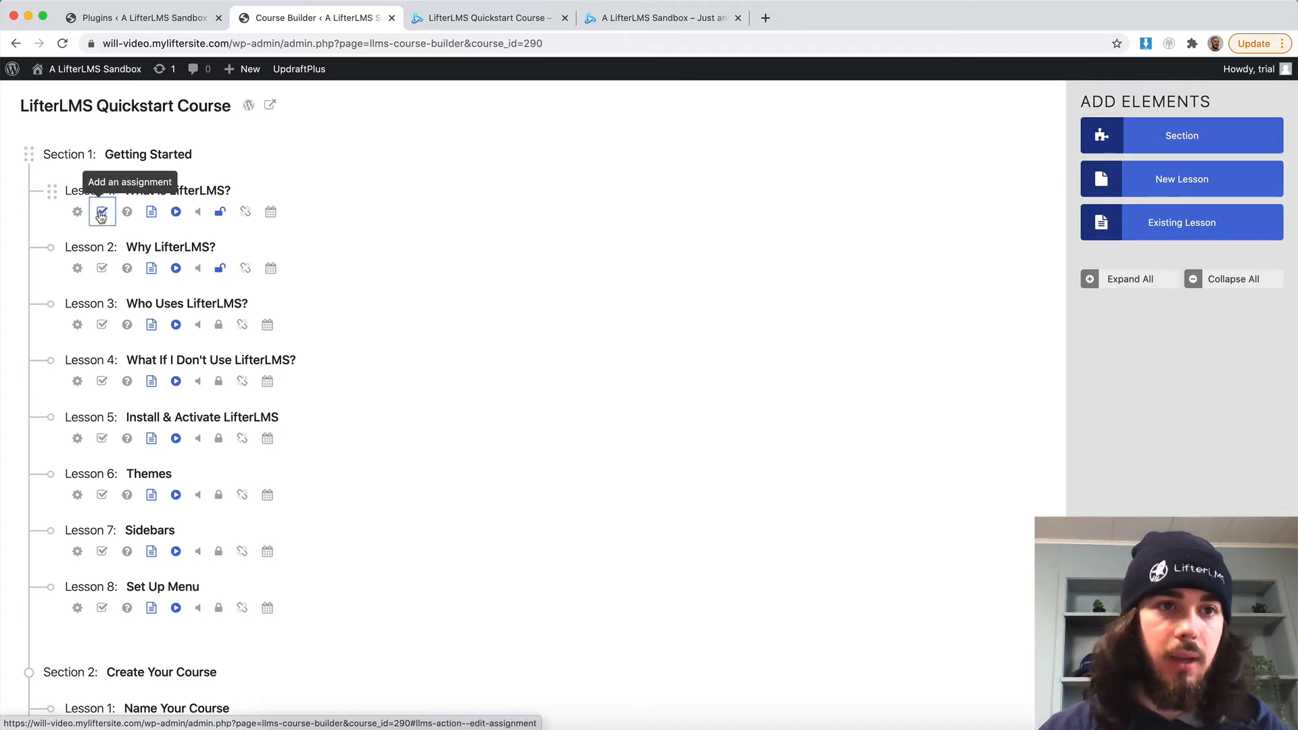
{"action": "left_click", "coordinate": [100, 212]}
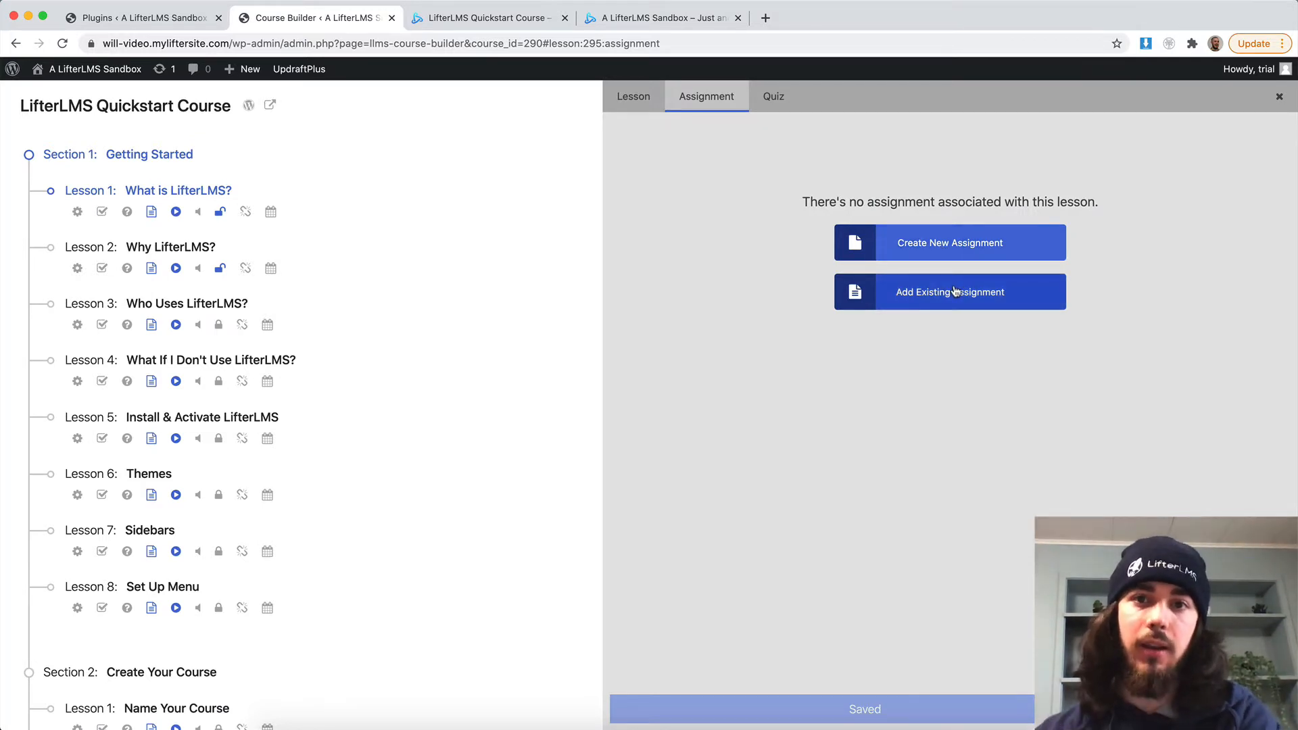
{"action": "mouse_move", "coordinate": [932, 261]}
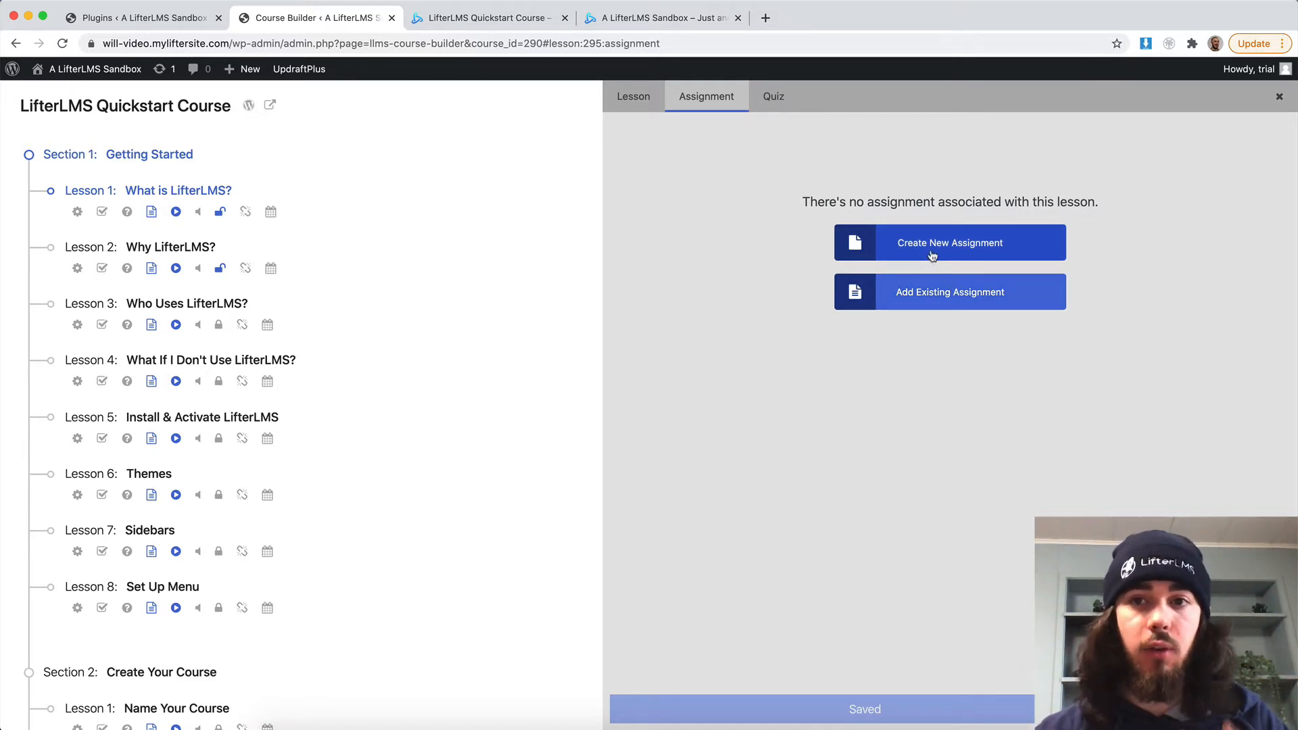
- Create a new Task List assignment for the lesson and add task rows until three exist
{"action": "left_click", "coordinate": [949, 243]}
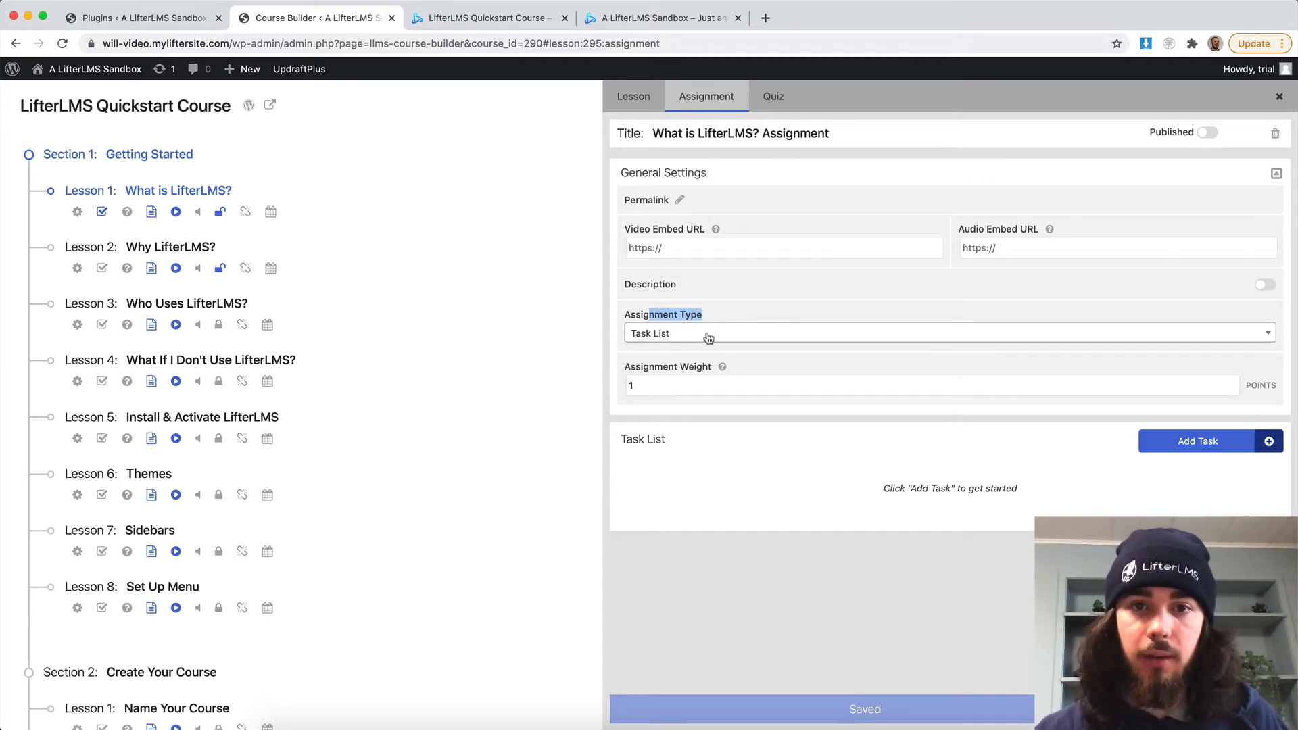
{"action": "left_click", "coordinate": [947, 333]}
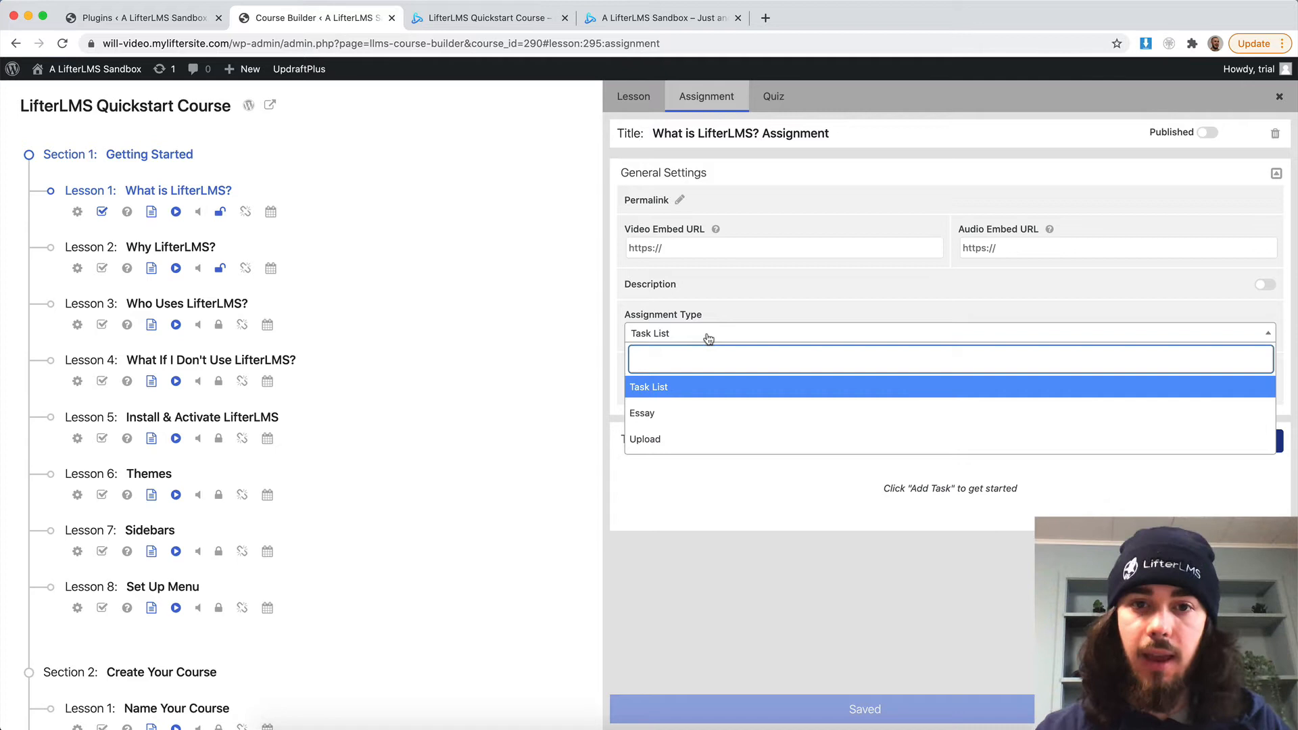
{"action": "left_click", "coordinate": [649, 387]}
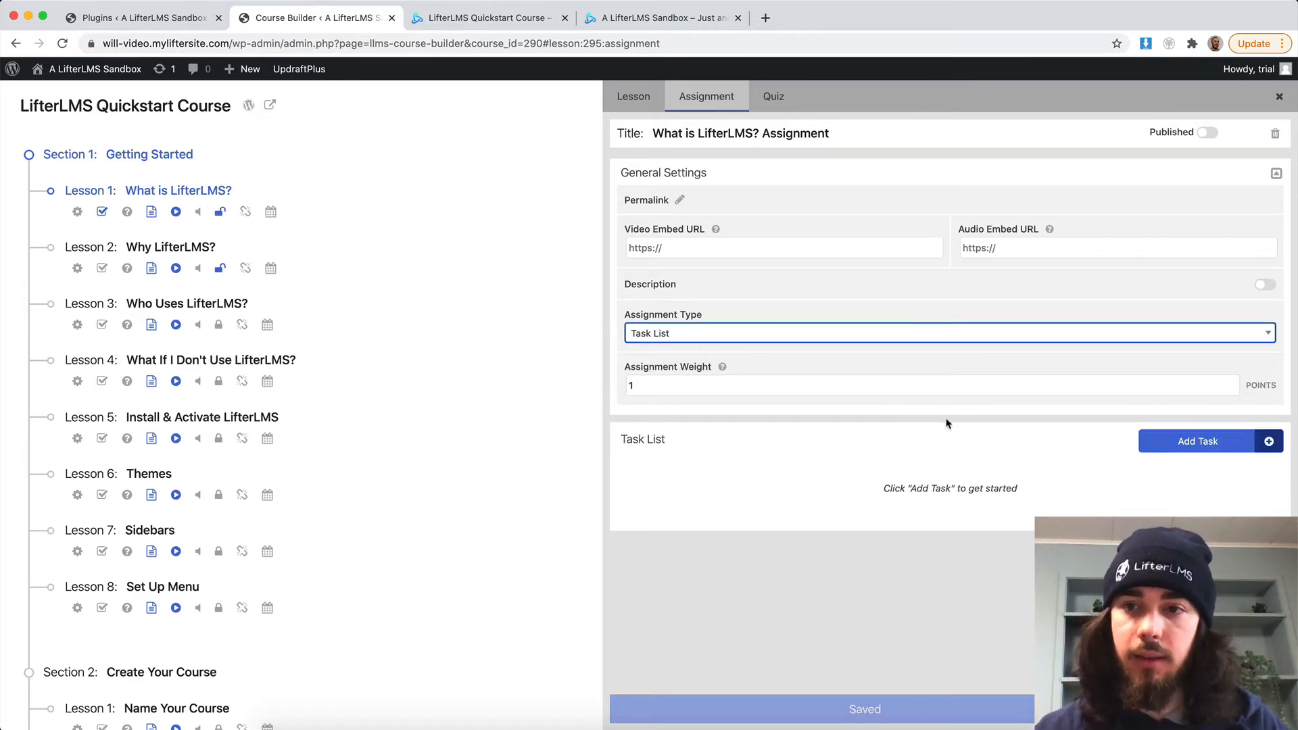
{"action": "left_click", "coordinate": [1197, 441]}
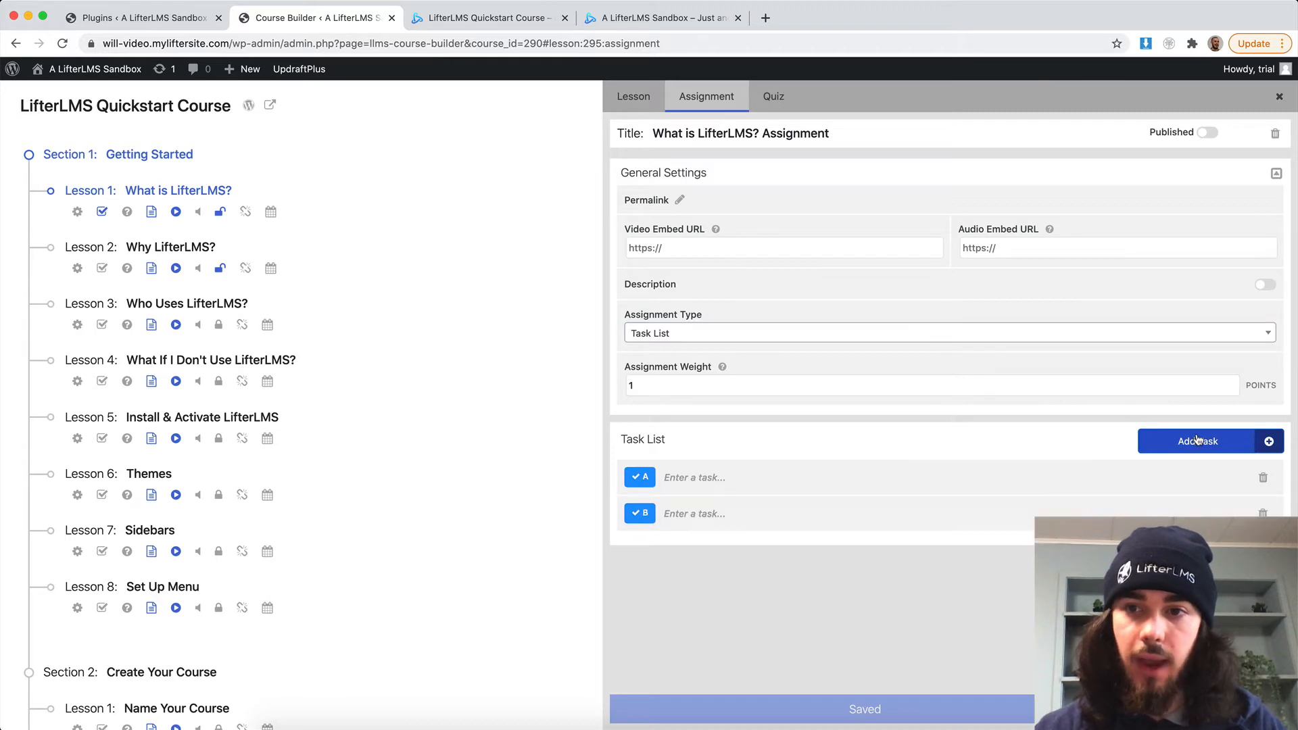
{"action": "left_click", "coordinate": [1197, 442]}
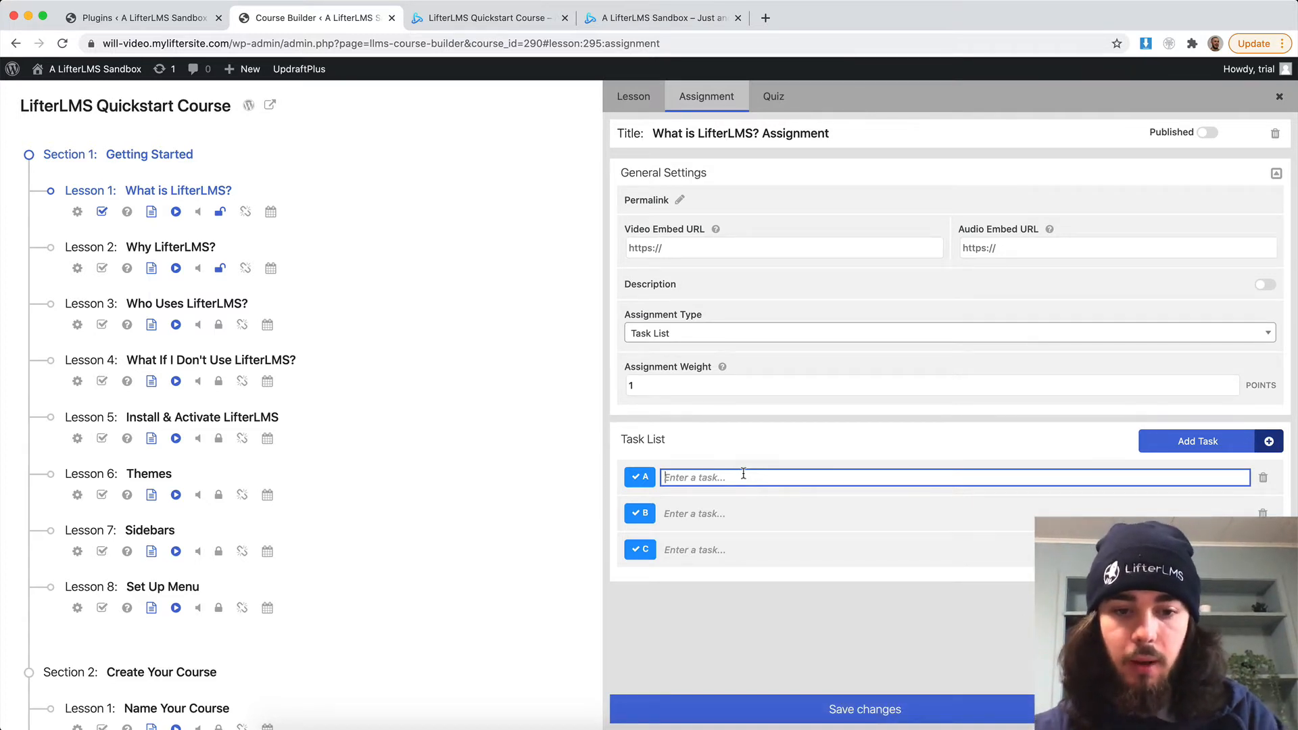
- Write the first two tasks: Prepare the Kitchen, and Get the tools you need for the recipe
{"action": "type", "text": "Prepare"}
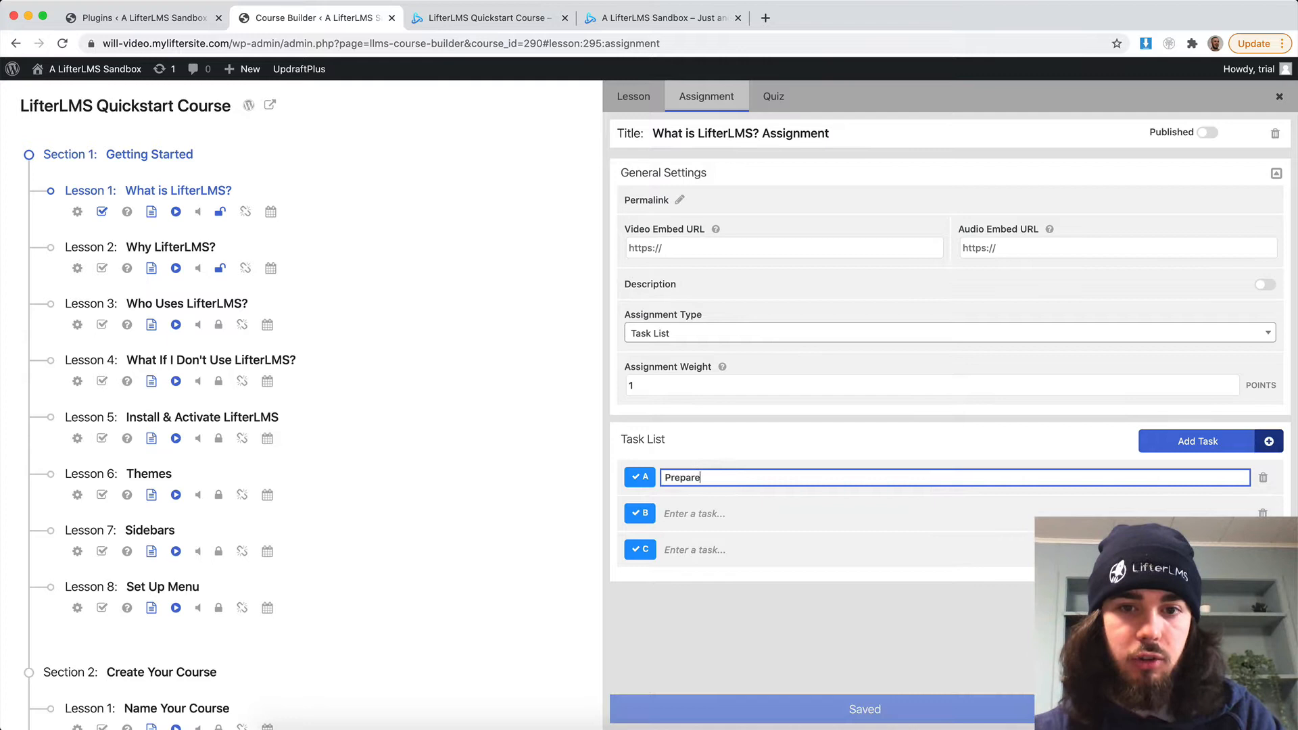
{"action": "type", "text": "the Kitchen"}
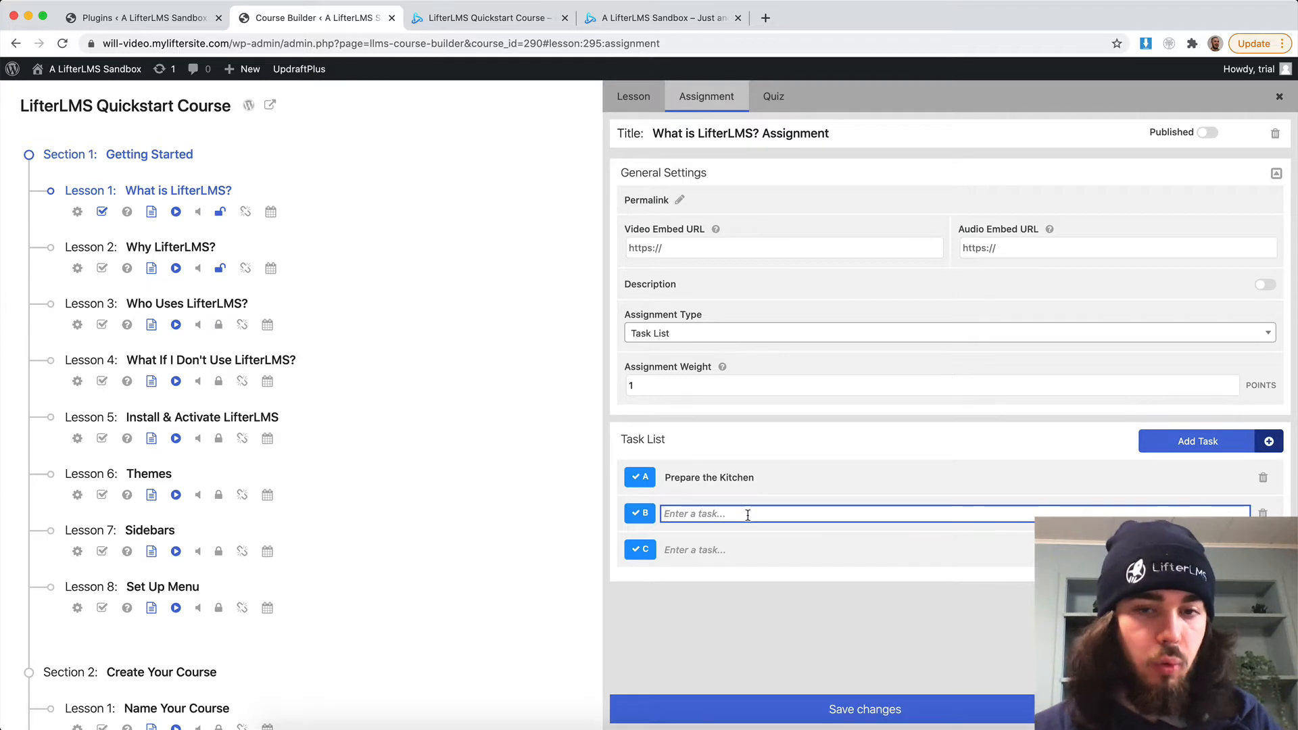
{"action": "type", "text": "Get the"}
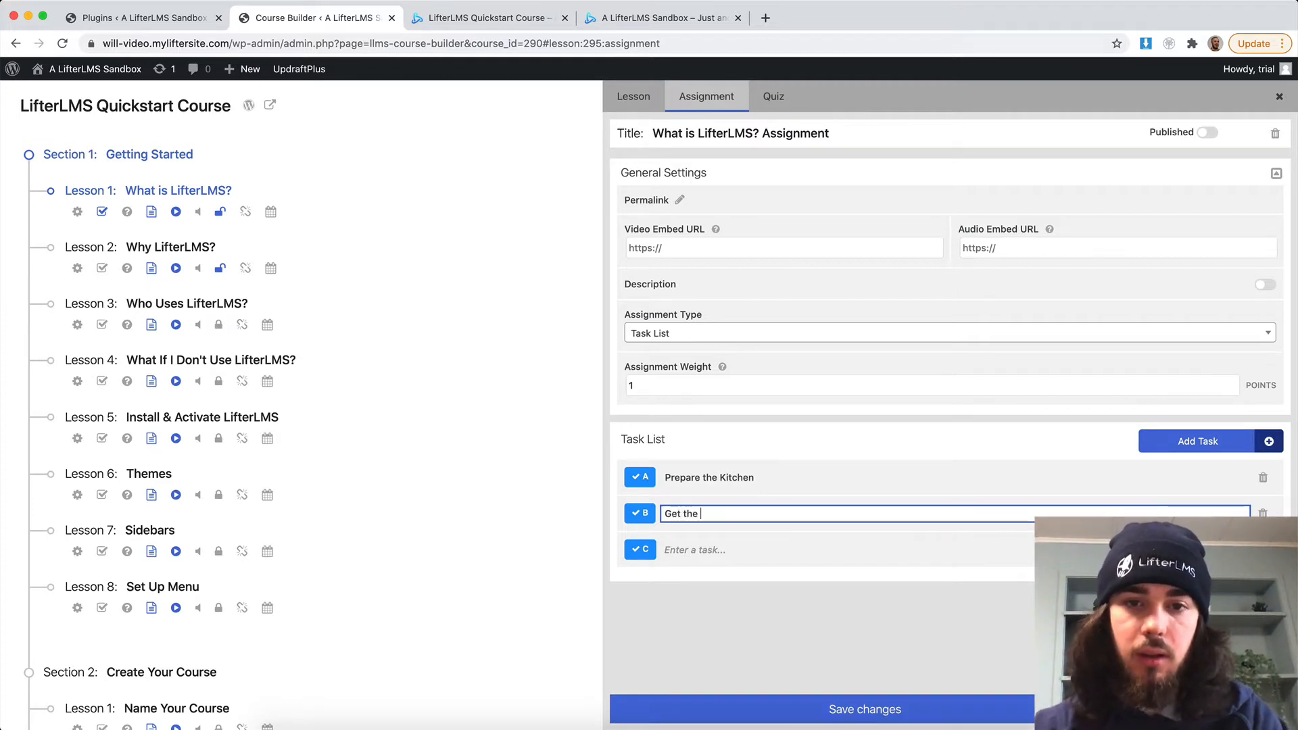
{"action": "type", "text": "tools you"}
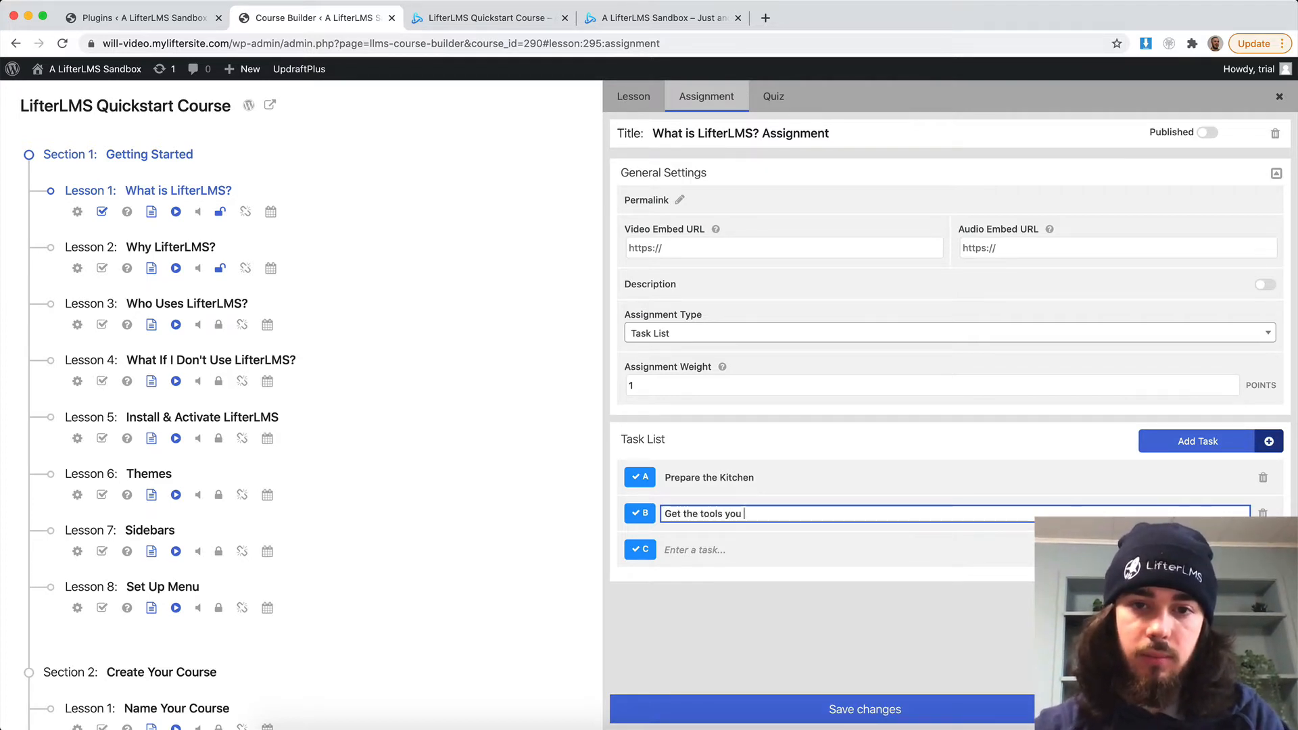
{"action": "type", "text": "need for the rec"}
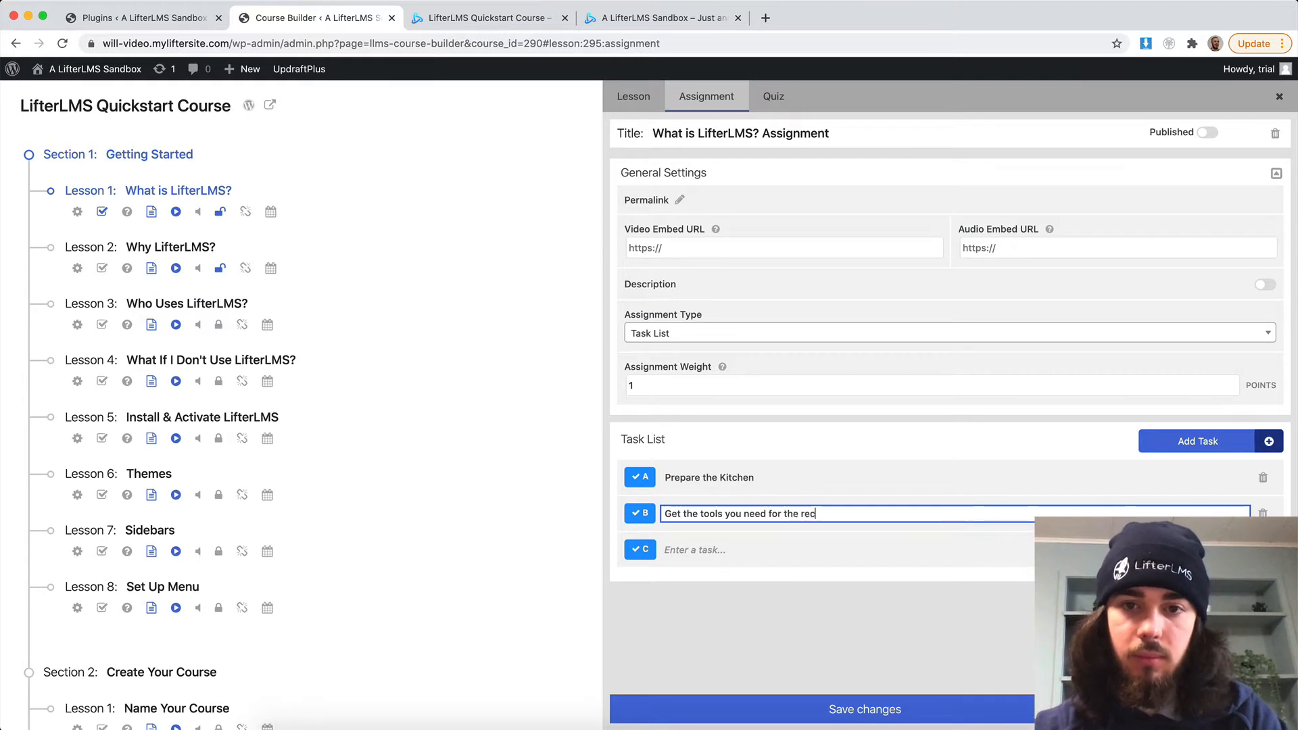
- Add the third task Are you ready to make some great food?, save, publish the assignment and switch to the course page
{"action": "left_click", "coordinate": [828, 549]}
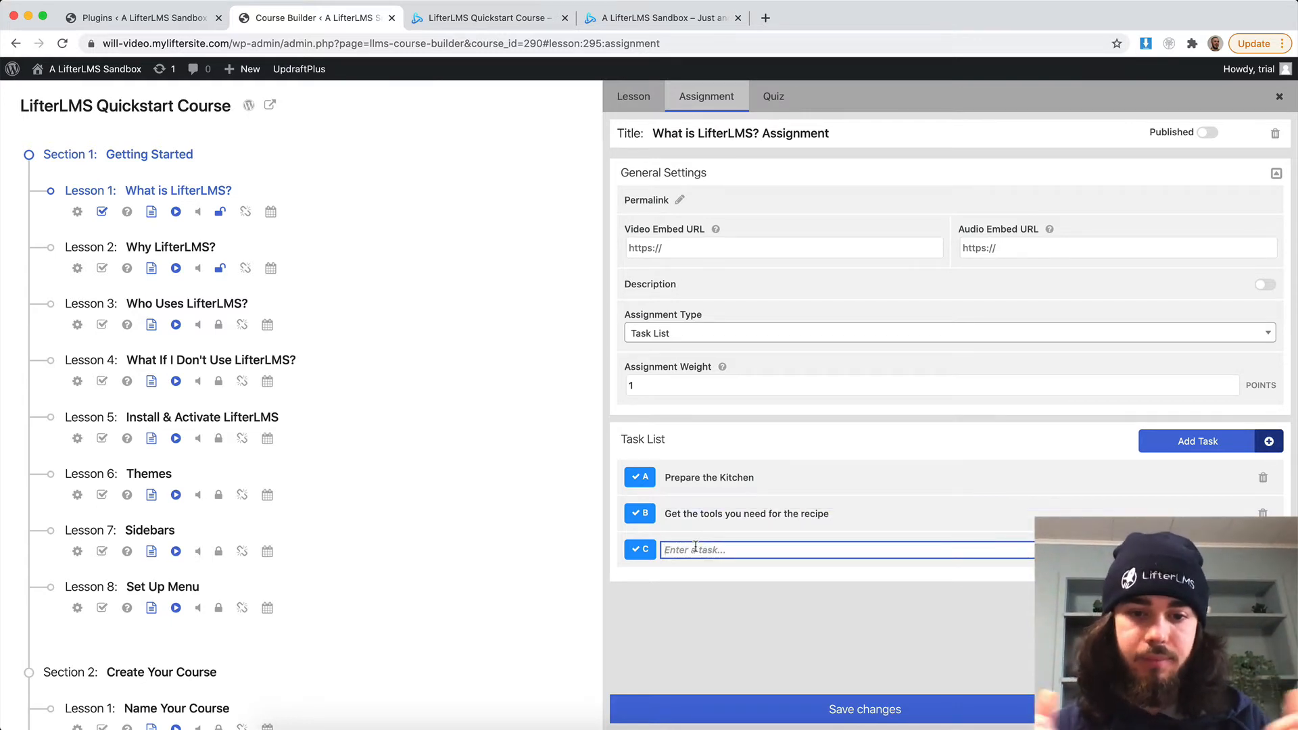
{"action": "left_click", "coordinate": [863, 709]}
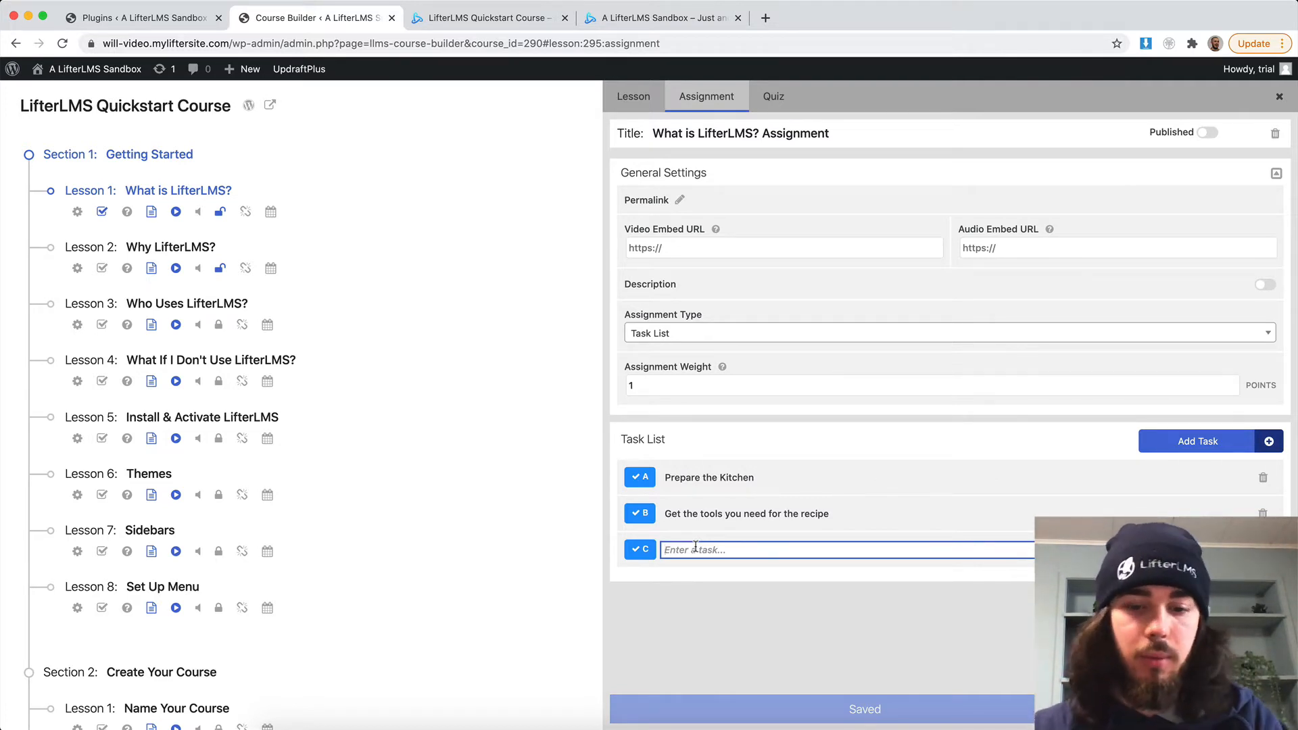
{"action": "type", "text": "Are you ready to make some great food"}
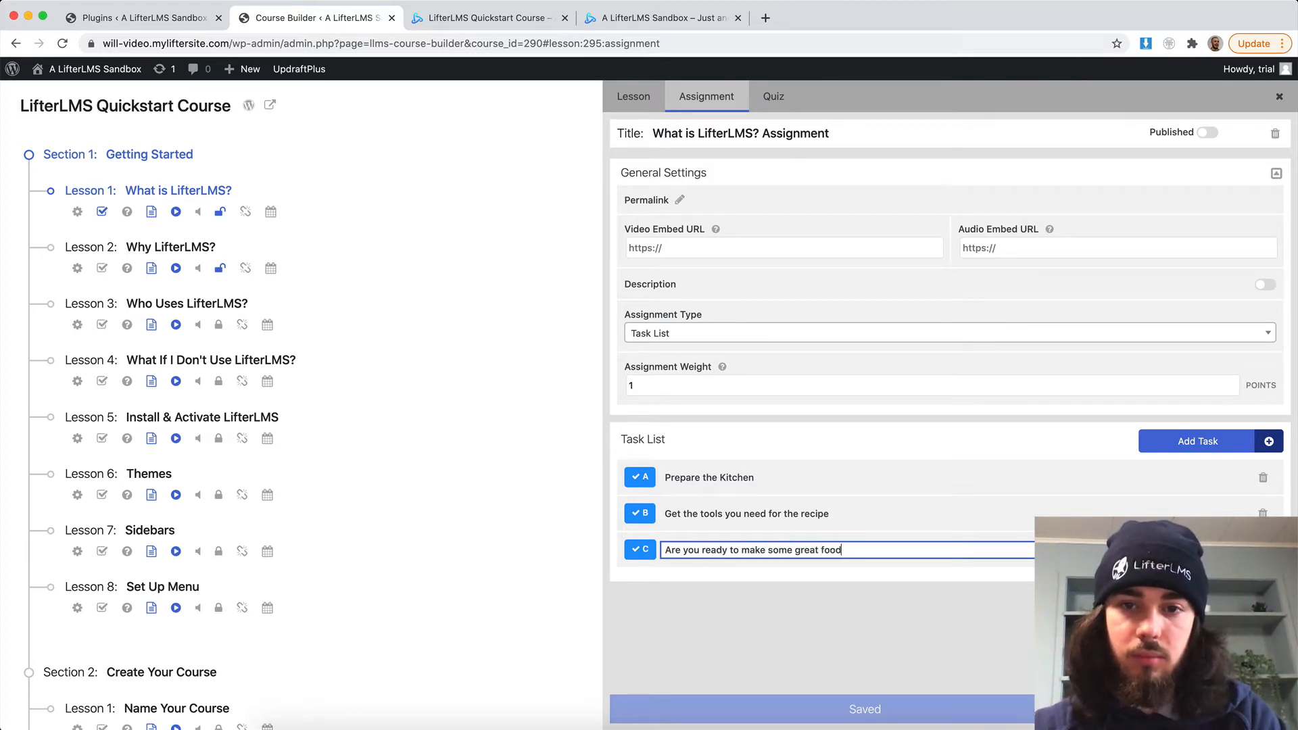
{"action": "type", "text": "?"}
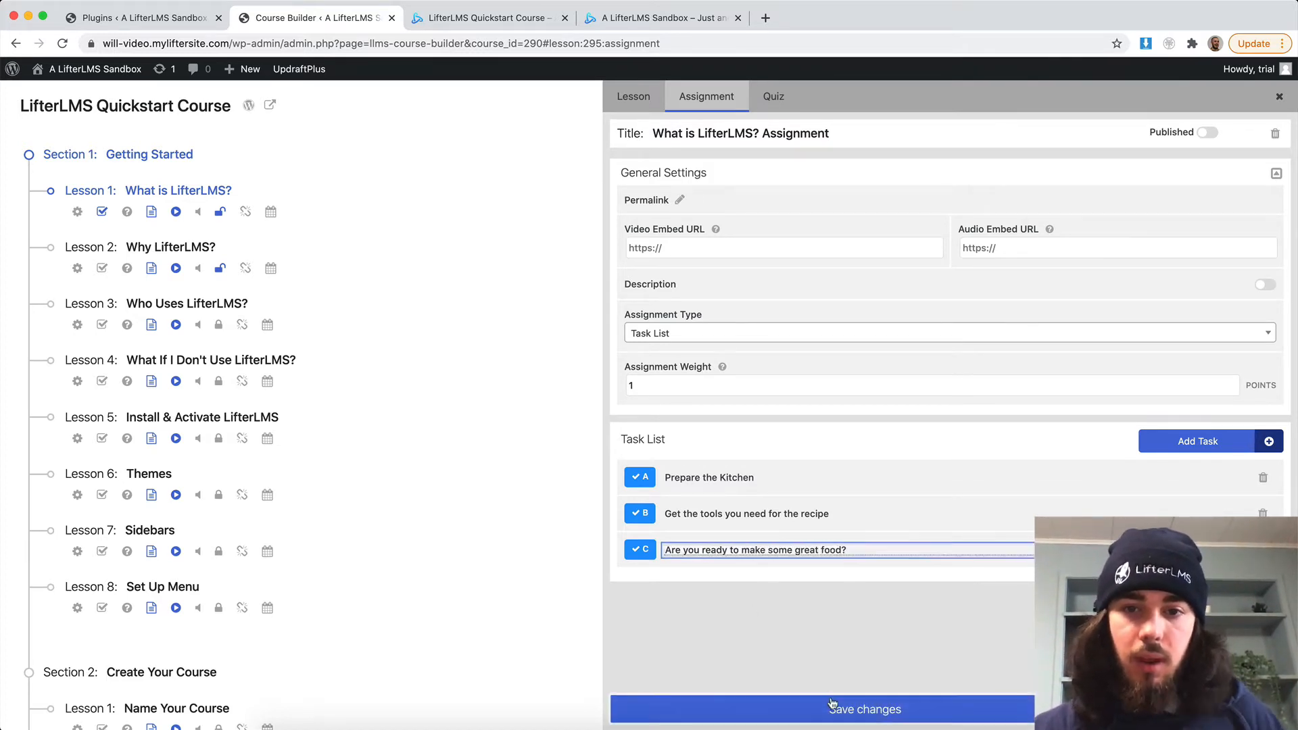
{"action": "left_click", "coordinate": [863, 708]}
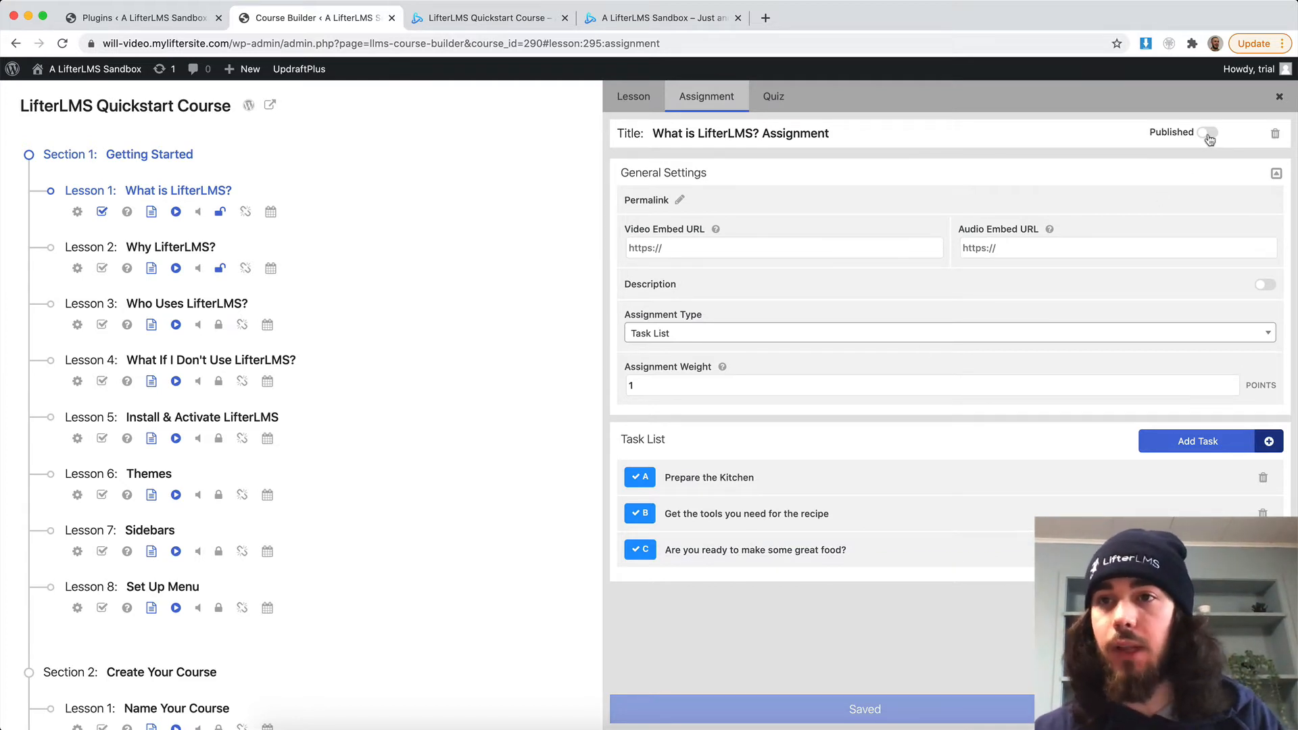
{"action": "left_click", "coordinate": [1206, 132]}
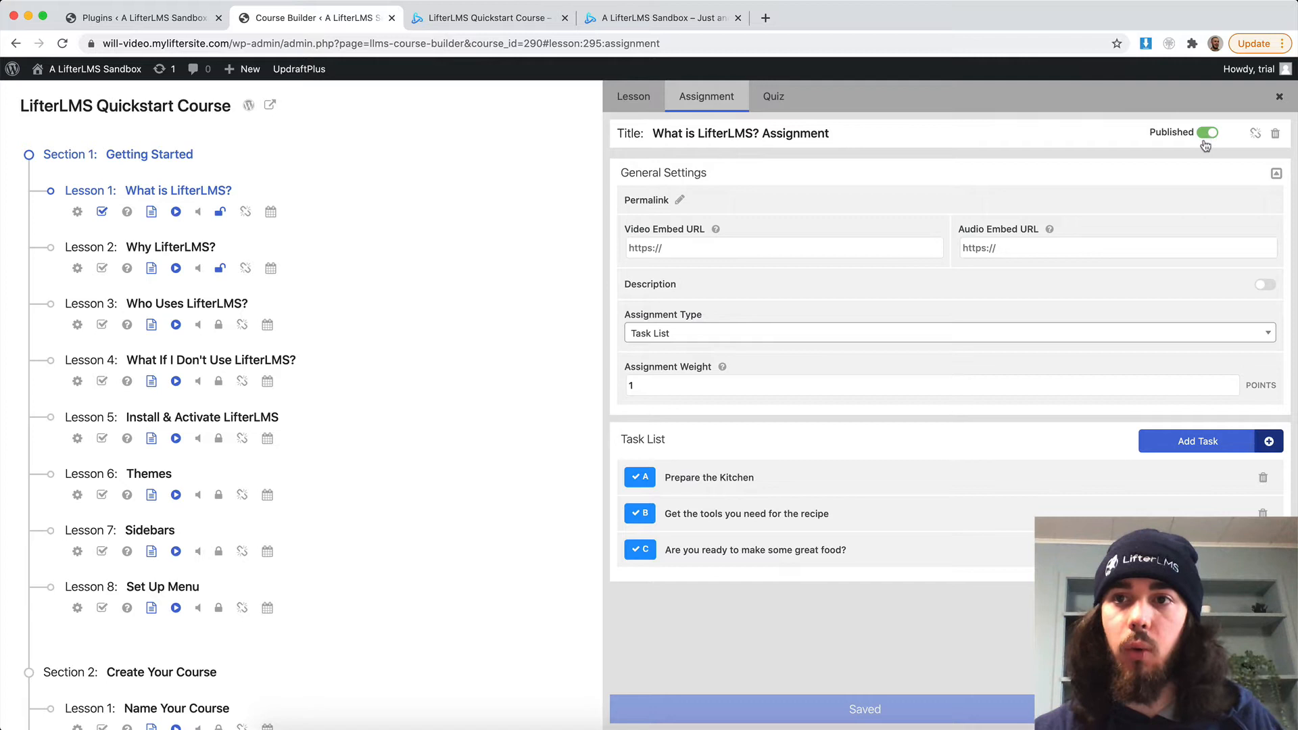
{"action": "mouse_move", "coordinate": [661, 664]}
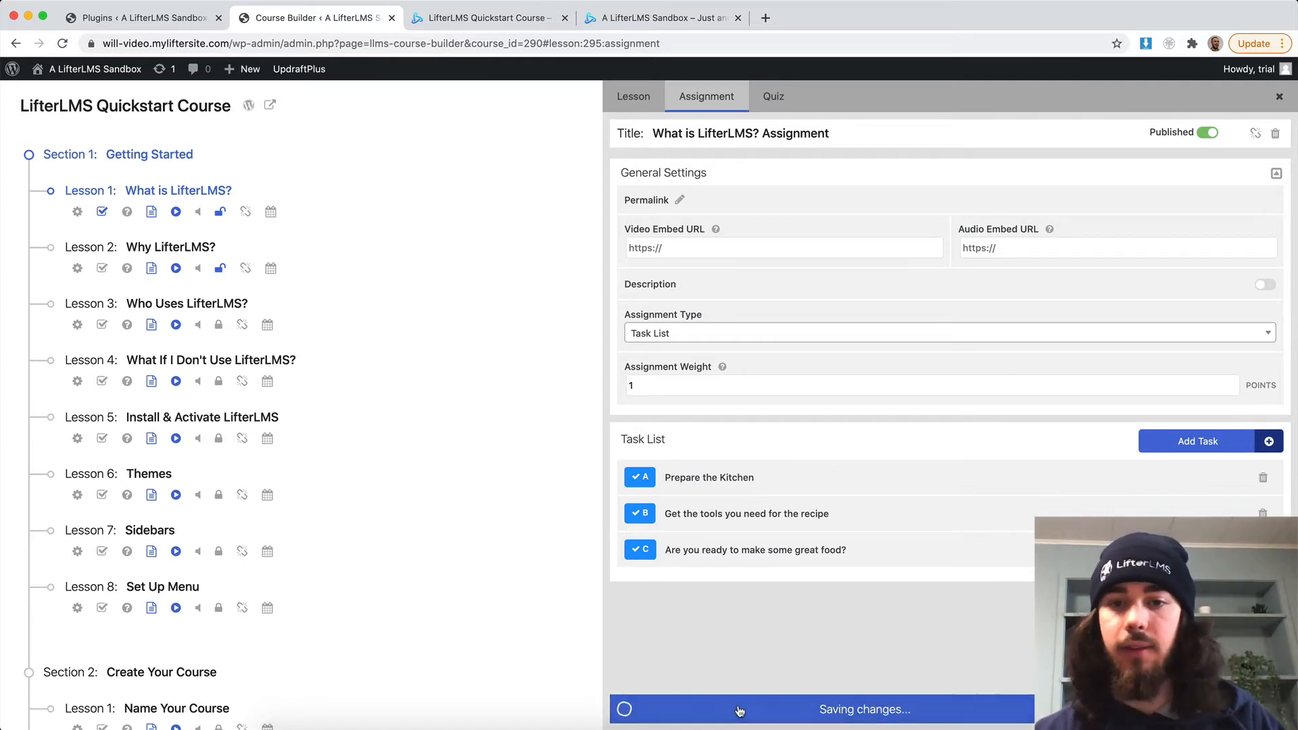
{"action": "left_click", "coordinate": [488, 18]}
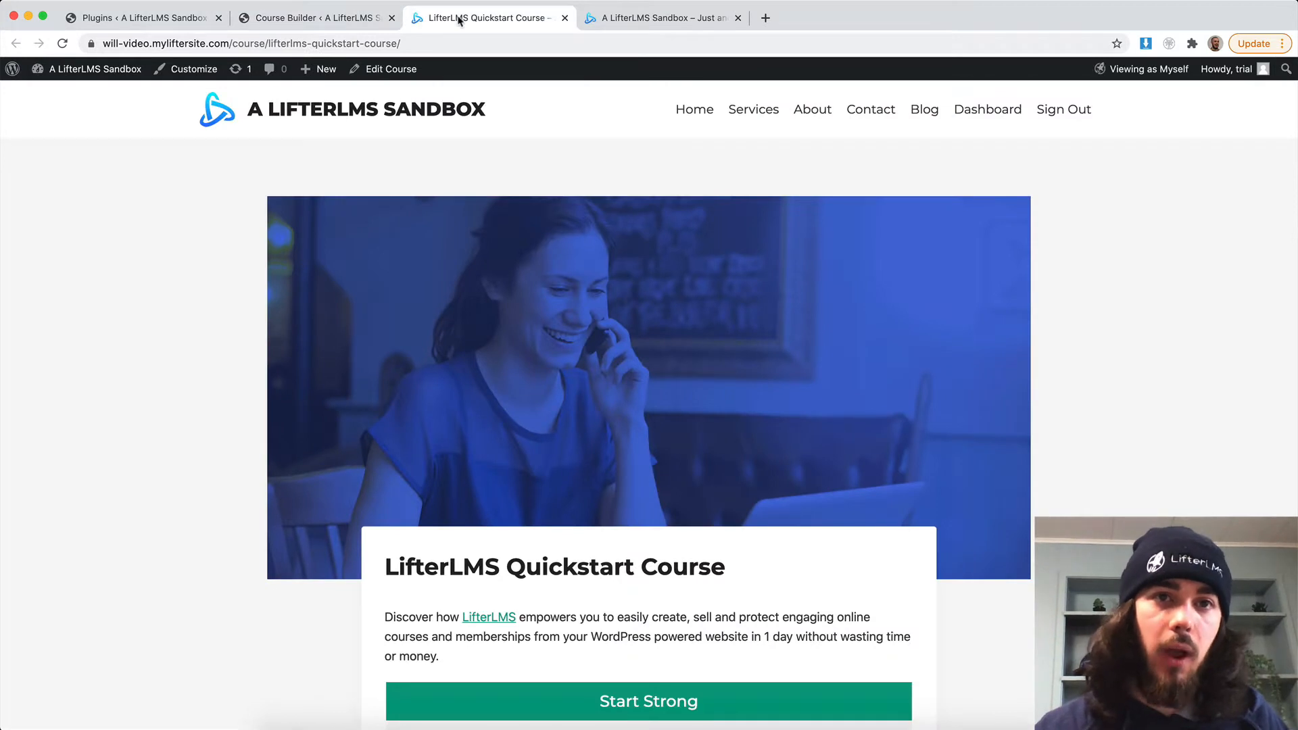
- Start the What is LifterLMS? lesson's assignment, complete its three tasks for a 100% pass, and return to the admin
{"action": "scroll", "scroll_direction": "down", "scroll_amount": 3}
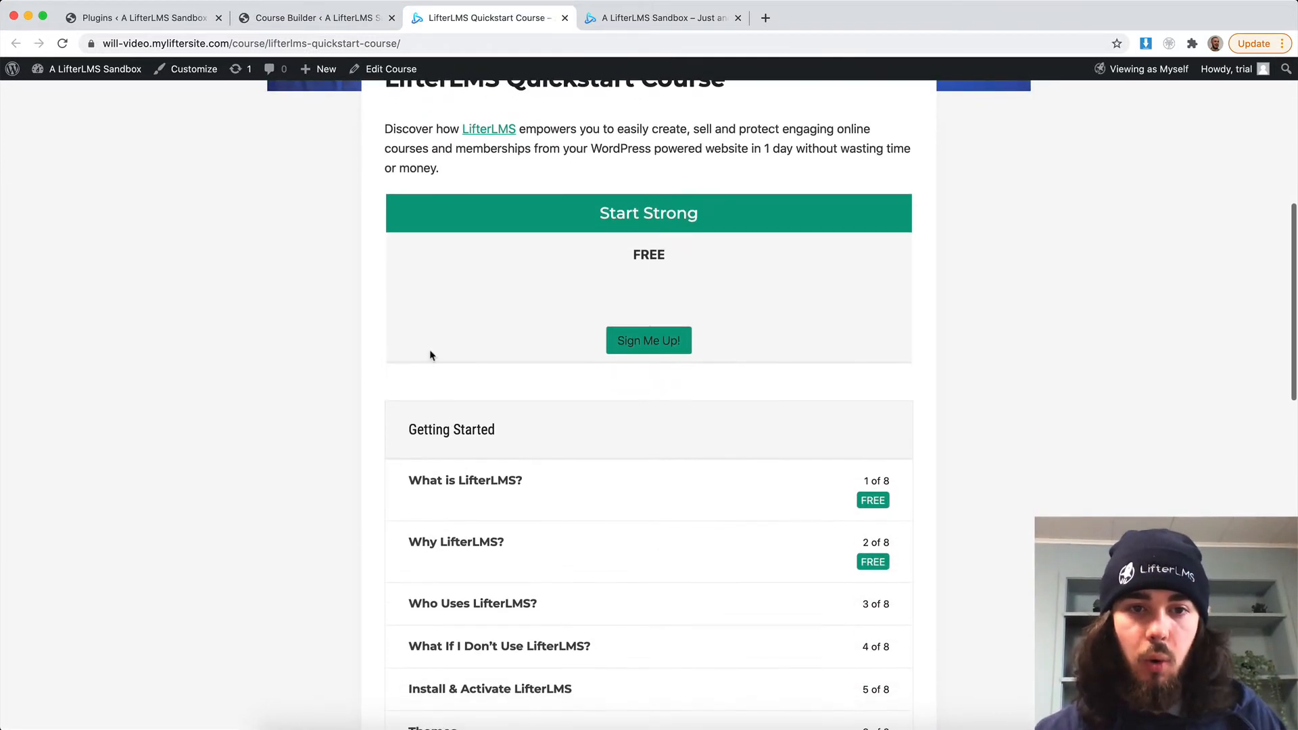
{"action": "left_click", "coordinate": [465, 480]}
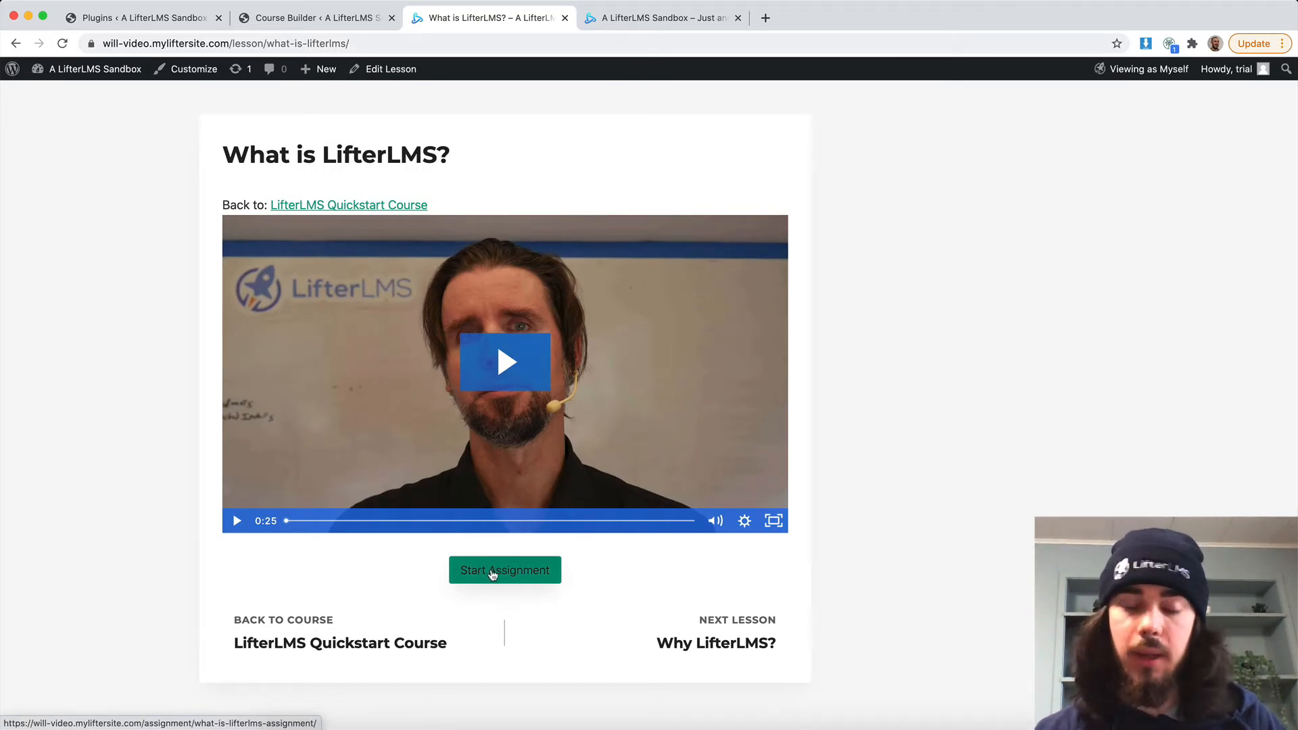
{"action": "left_click", "coordinate": [504, 569]}
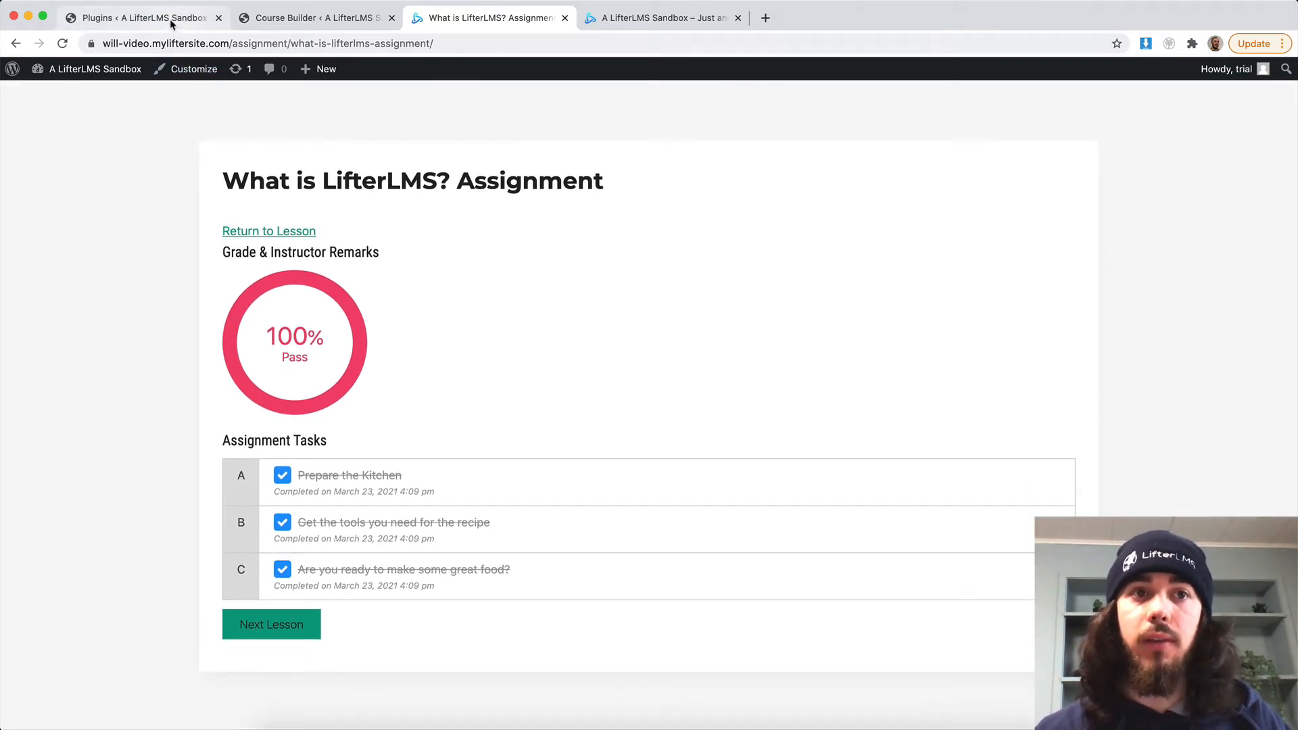
{"action": "left_click", "coordinate": [140, 17]}
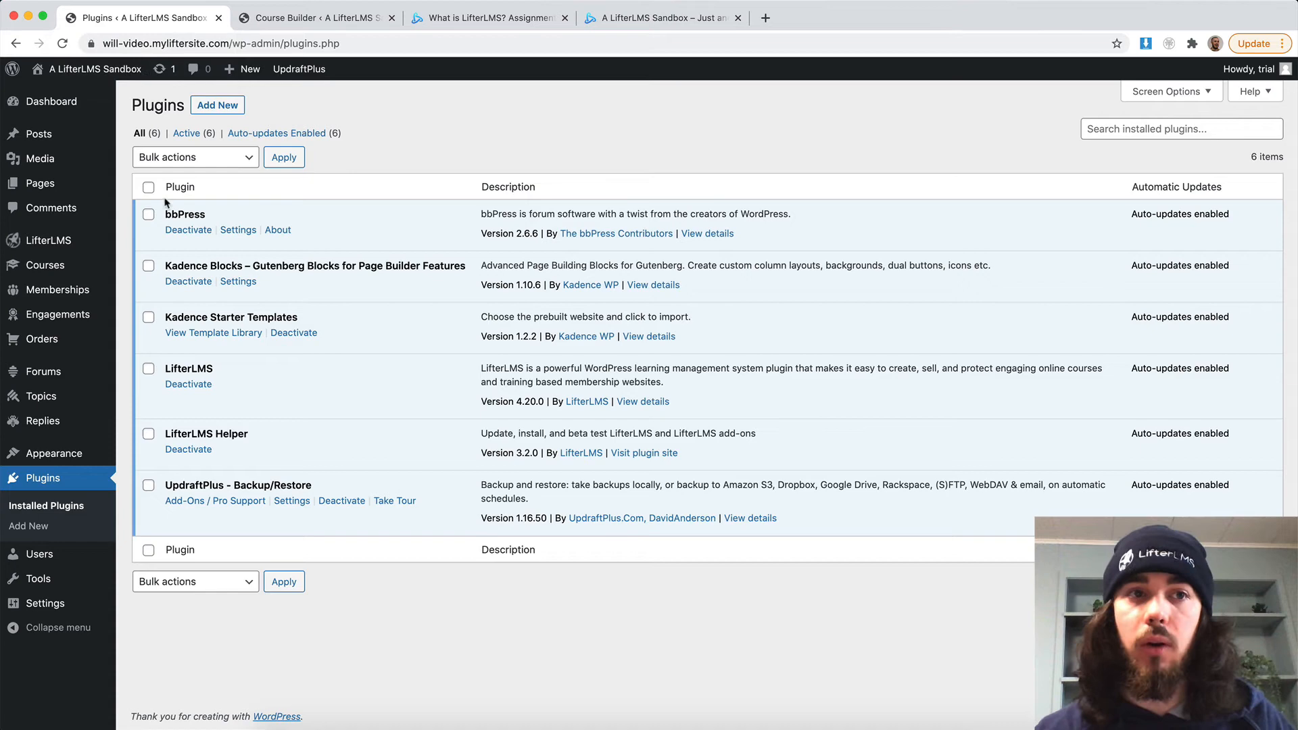
{"action": "mouse_move", "coordinate": [48, 240]}
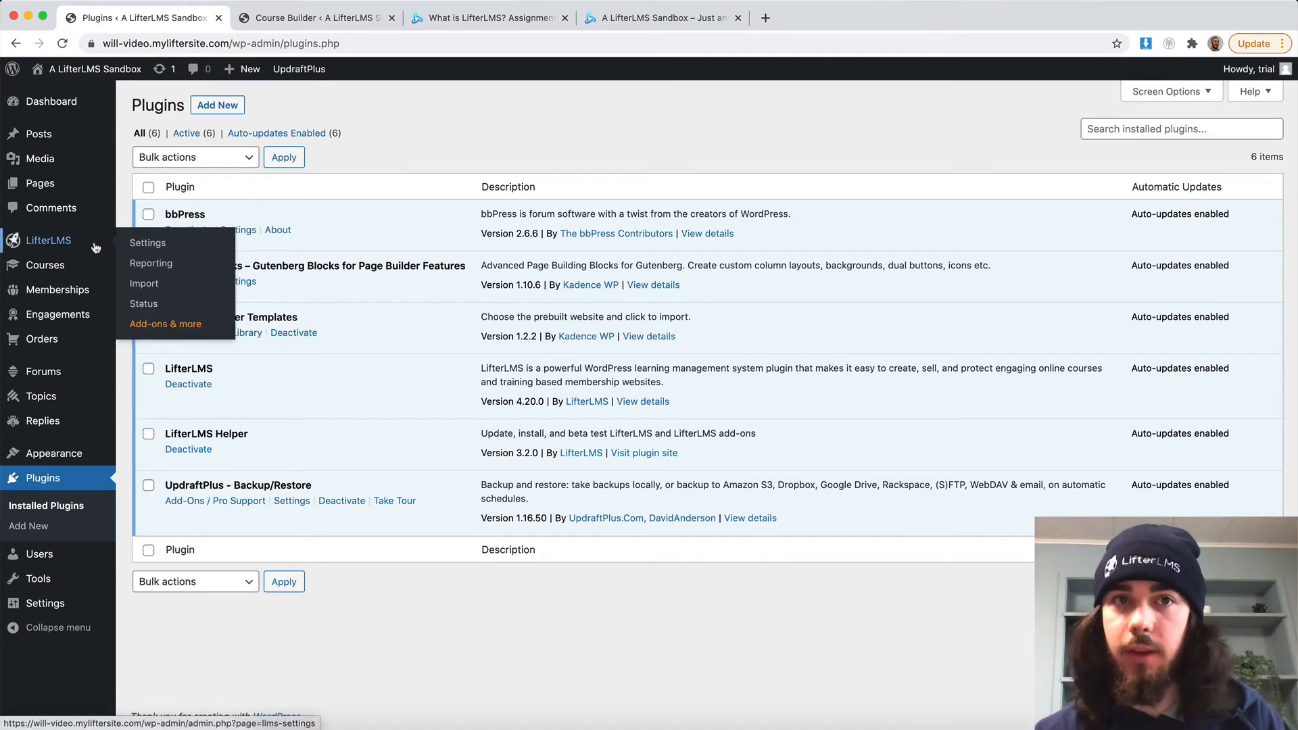
- Go to LifterLMS Reporting > Assignments and open the What is LifterLMS? Assignment report
{"action": "left_click", "coordinate": [150, 262]}
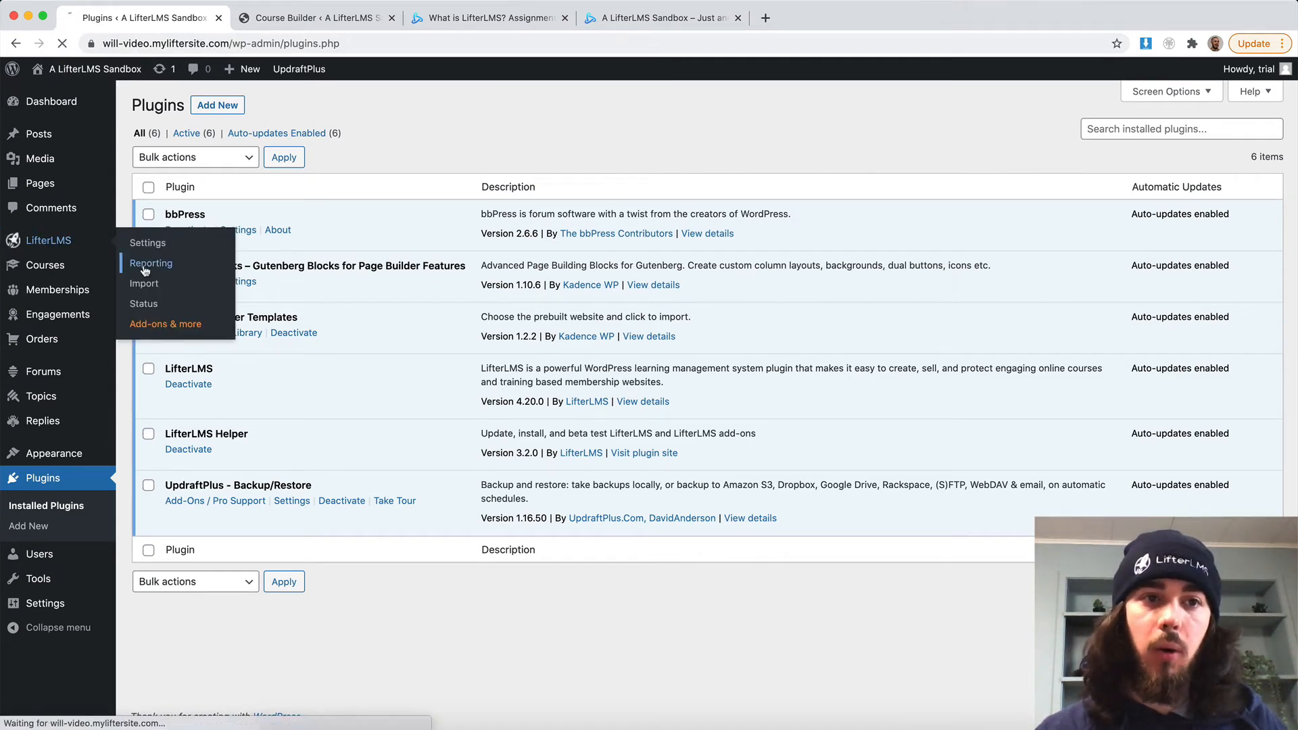
{"action": "left_click", "coordinate": [151, 263]}
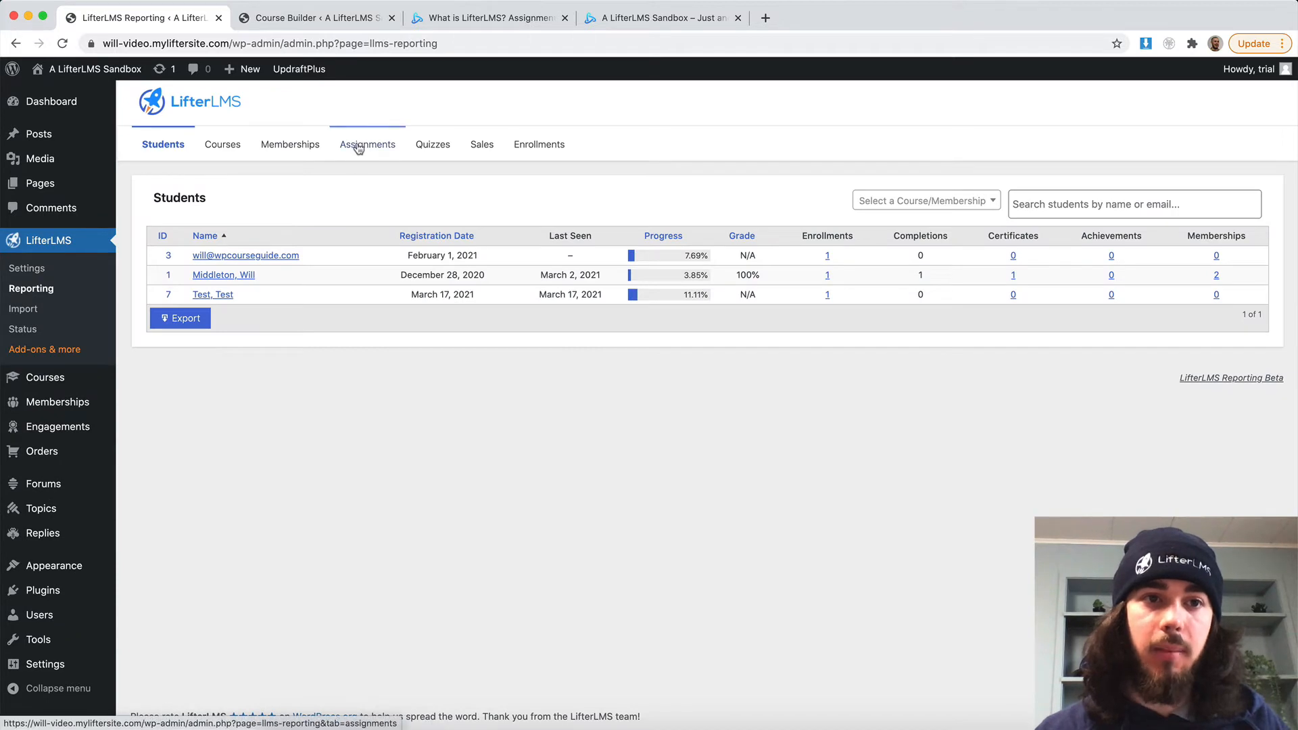
{"action": "left_click", "coordinate": [367, 144]}
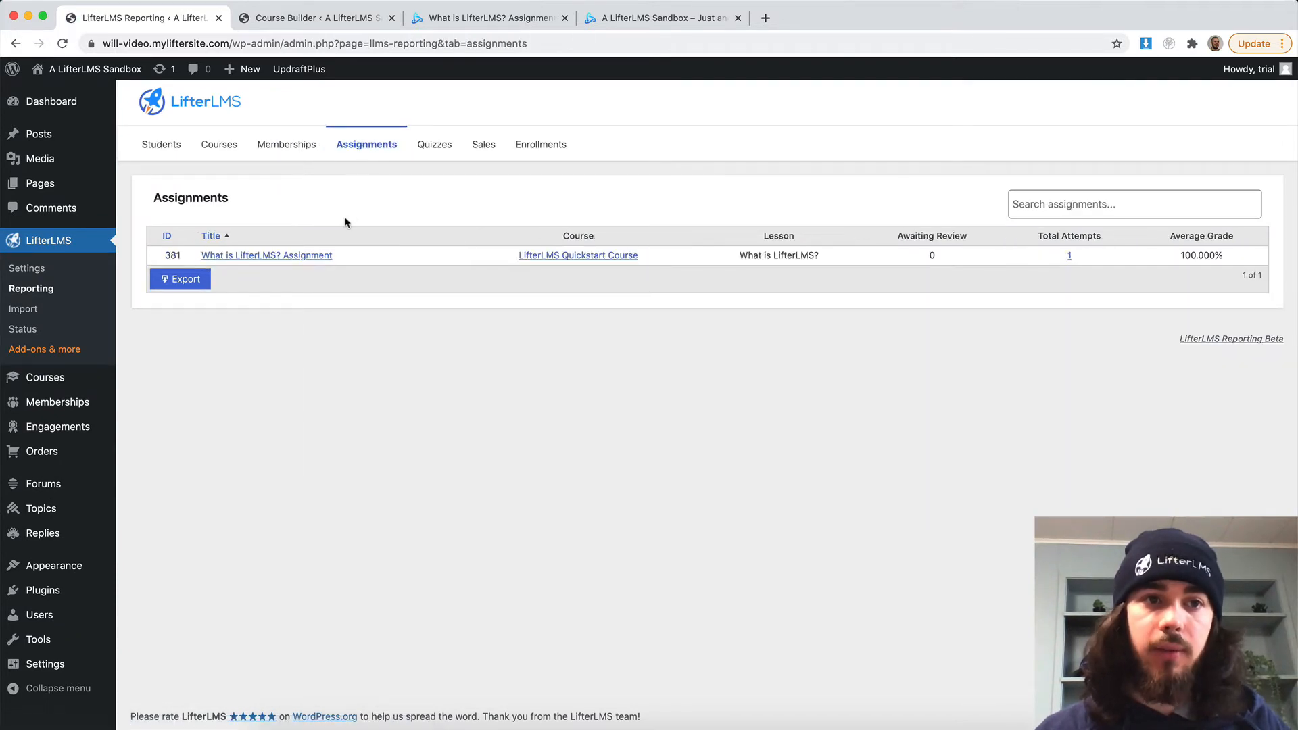
{"action": "left_click", "coordinate": [265, 255]}
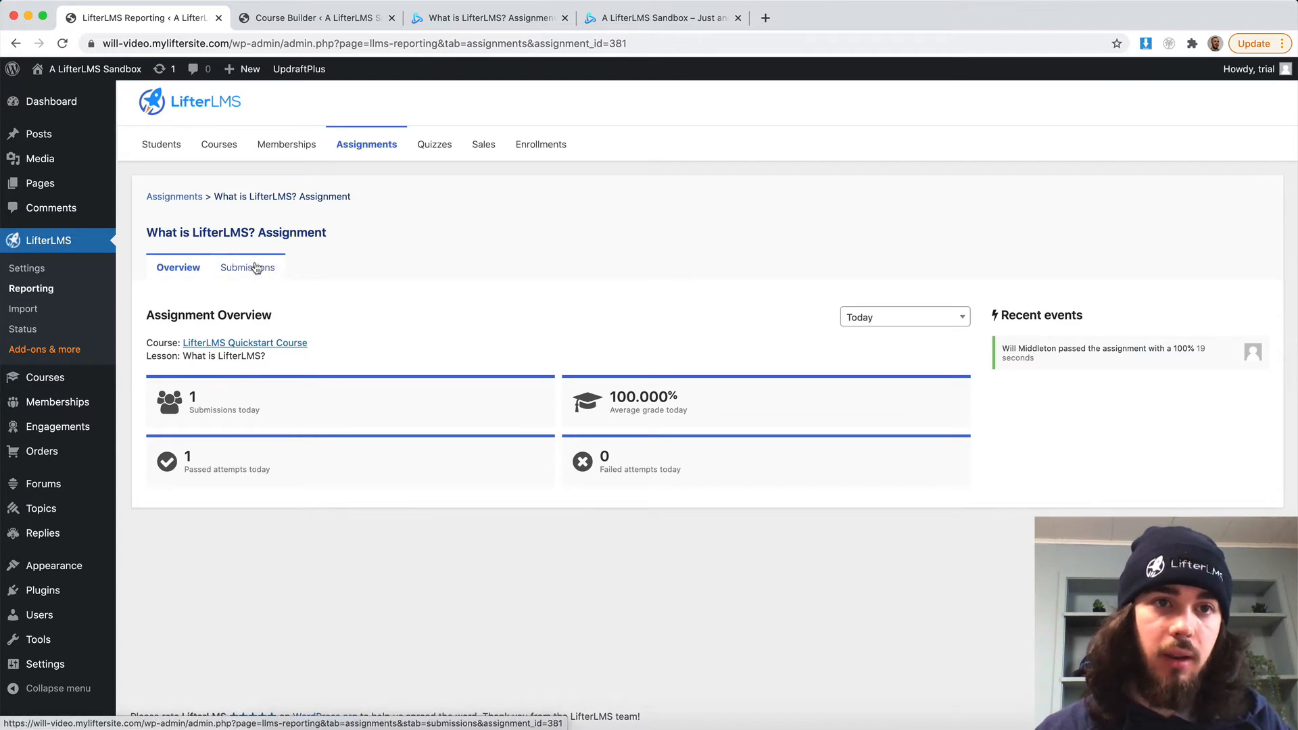
{"action": "left_click", "coordinate": [314, 18]}
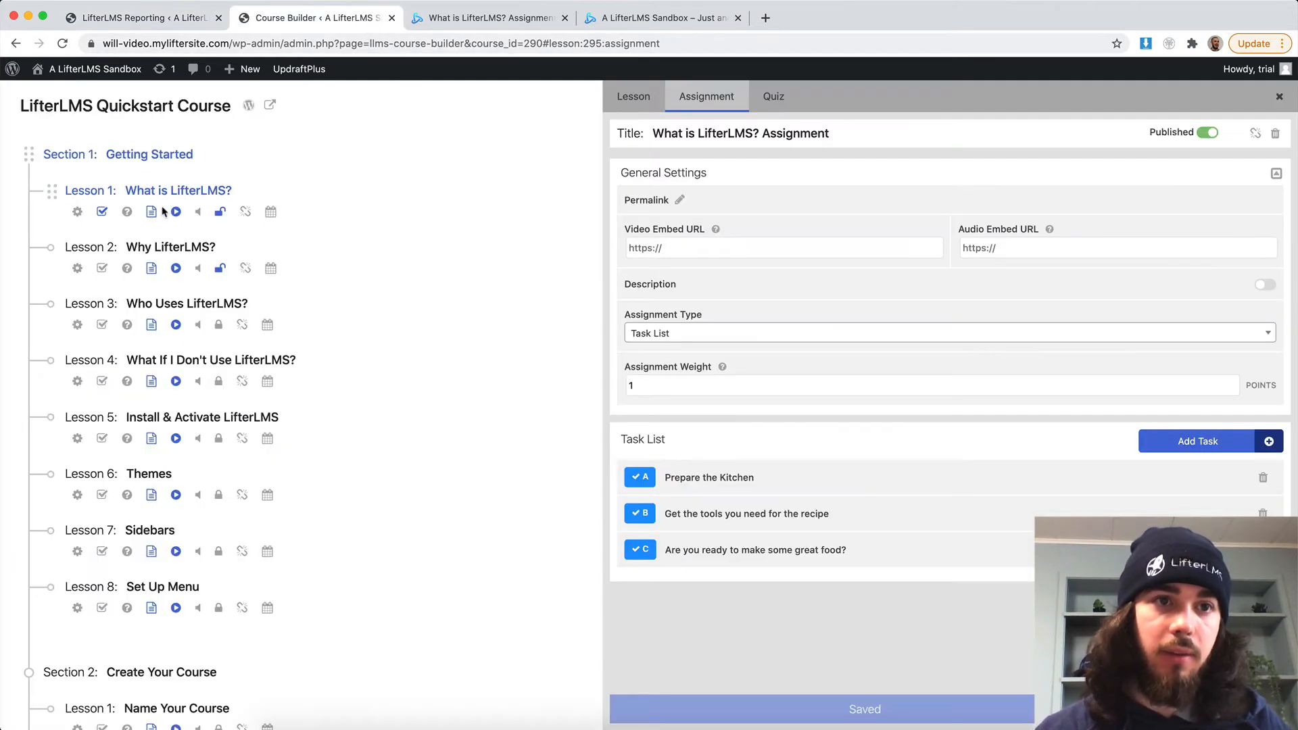
{"action": "left_click", "coordinate": [141, 18]}
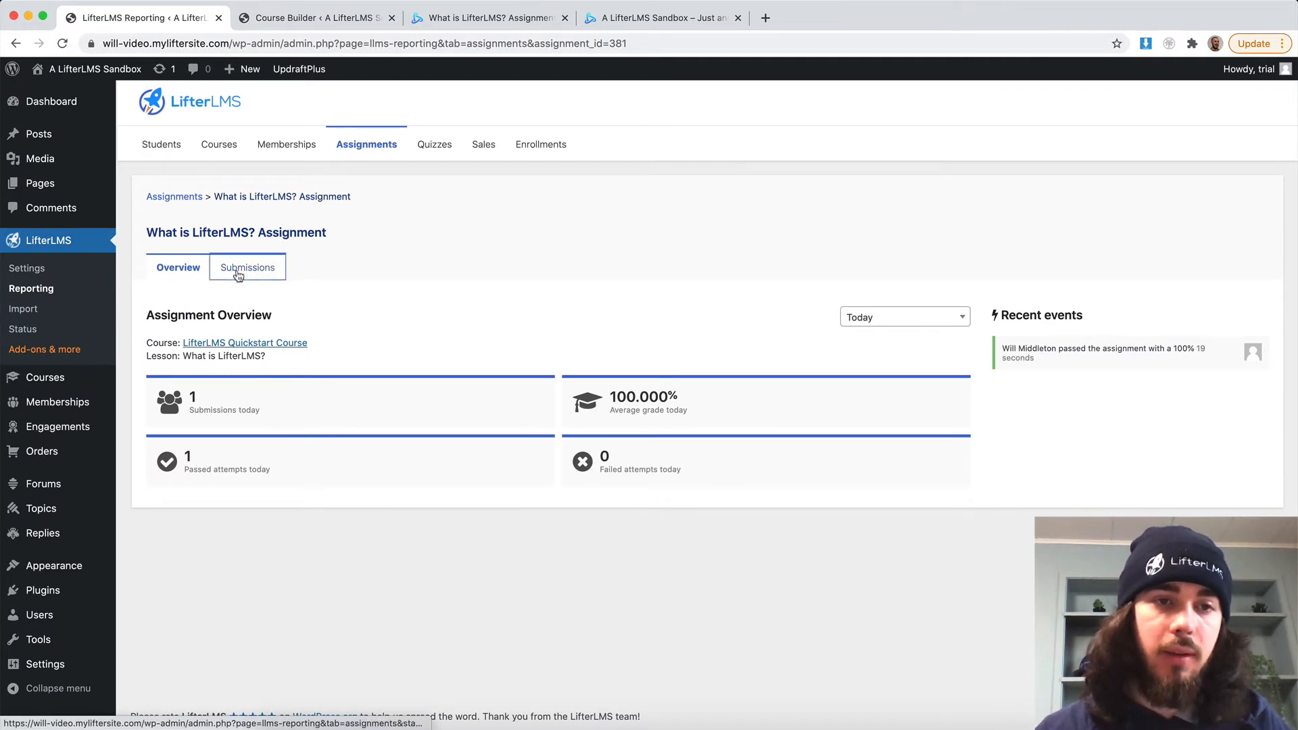
{"action": "left_click", "coordinate": [247, 266]}
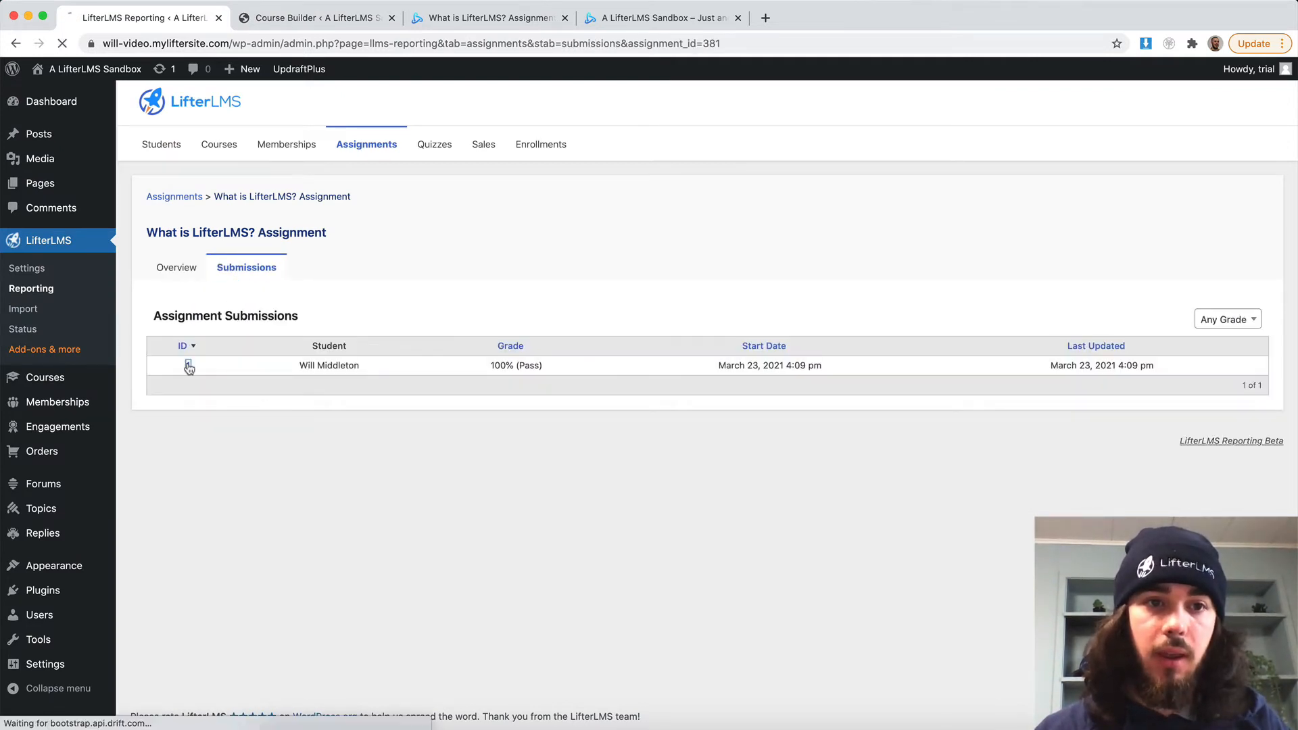
{"action": "left_click", "coordinate": [188, 365]}
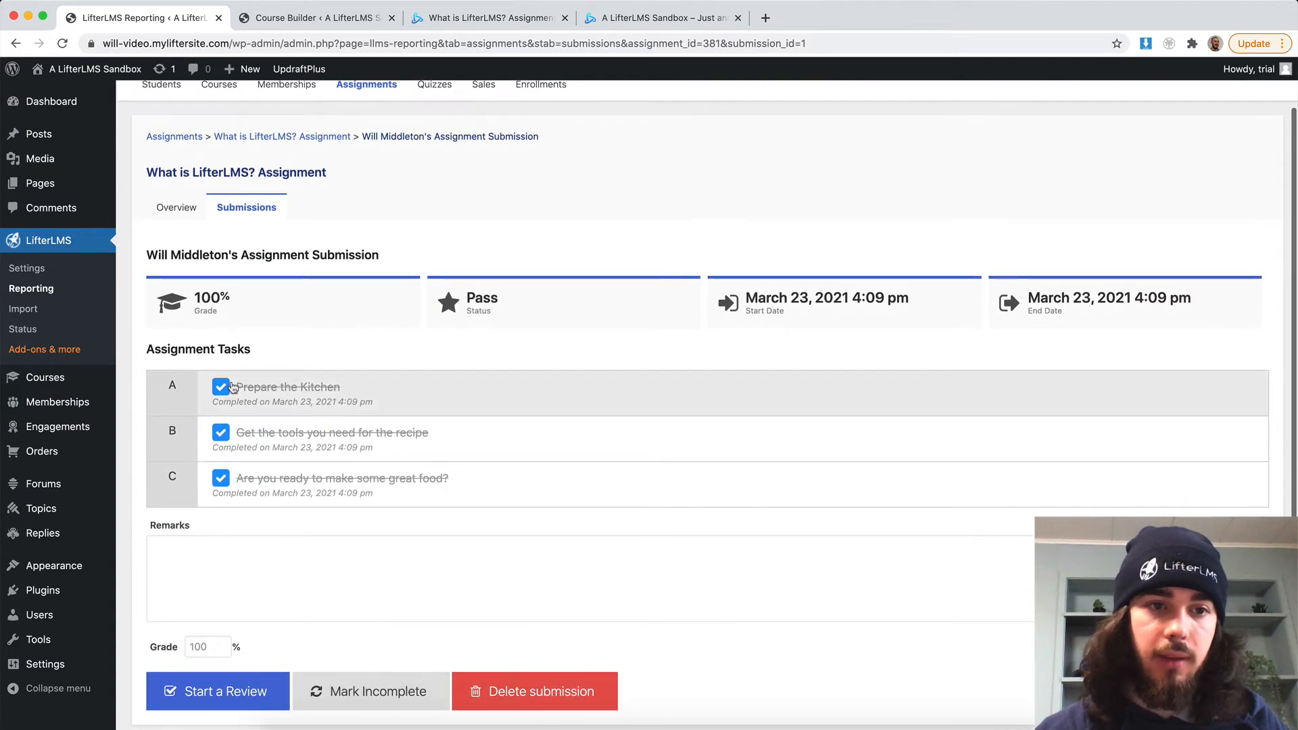
- Review the submission with the remark Great Job! at grade 100 and save the review
{"action": "scroll", "scroll_direction": "down", "scroll_amount": 3}
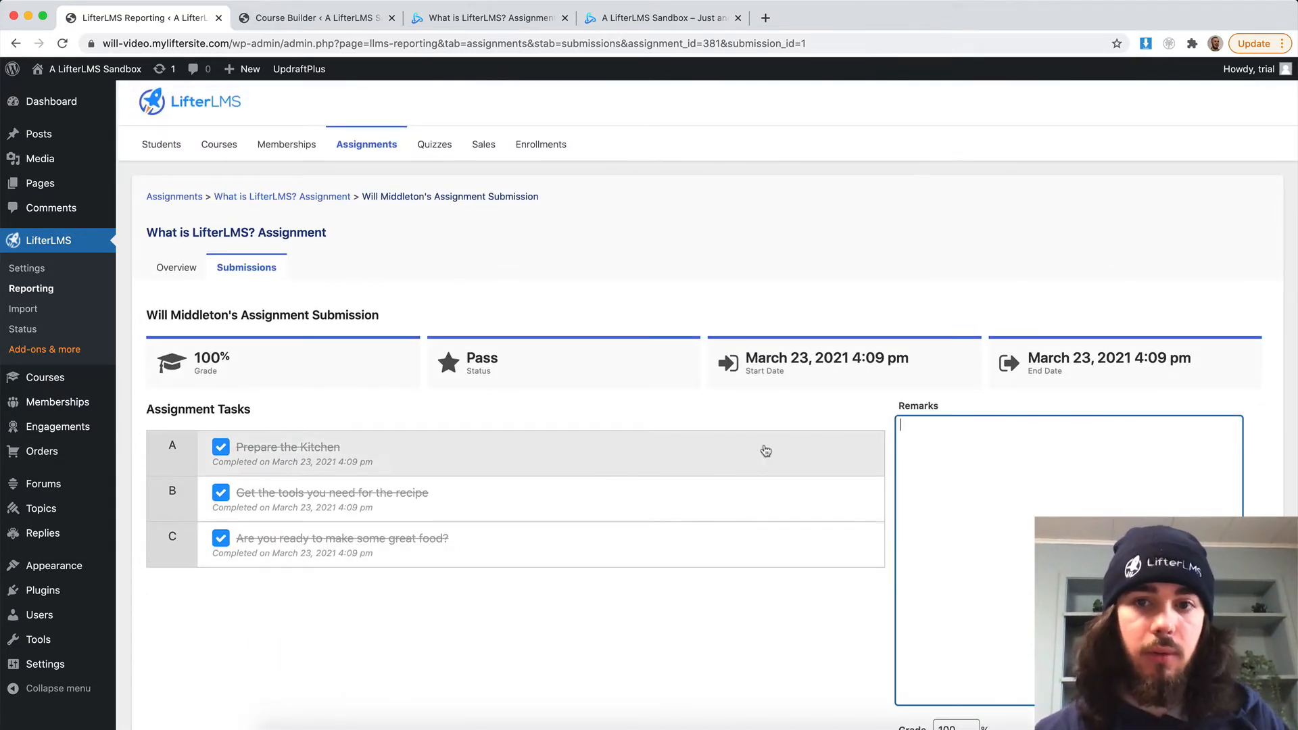
{"action": "type", "text": "Great Job!"}
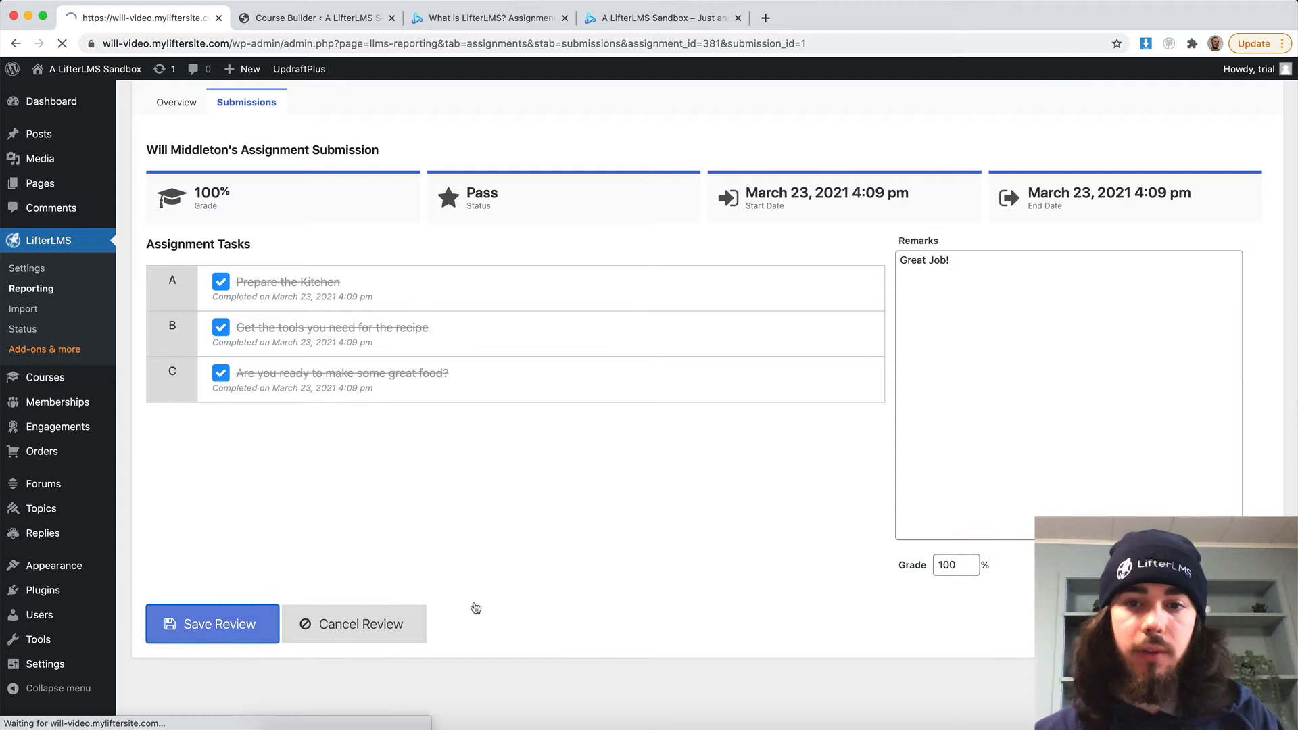
{"action": "left_click", "coordinate": [314, 17]}
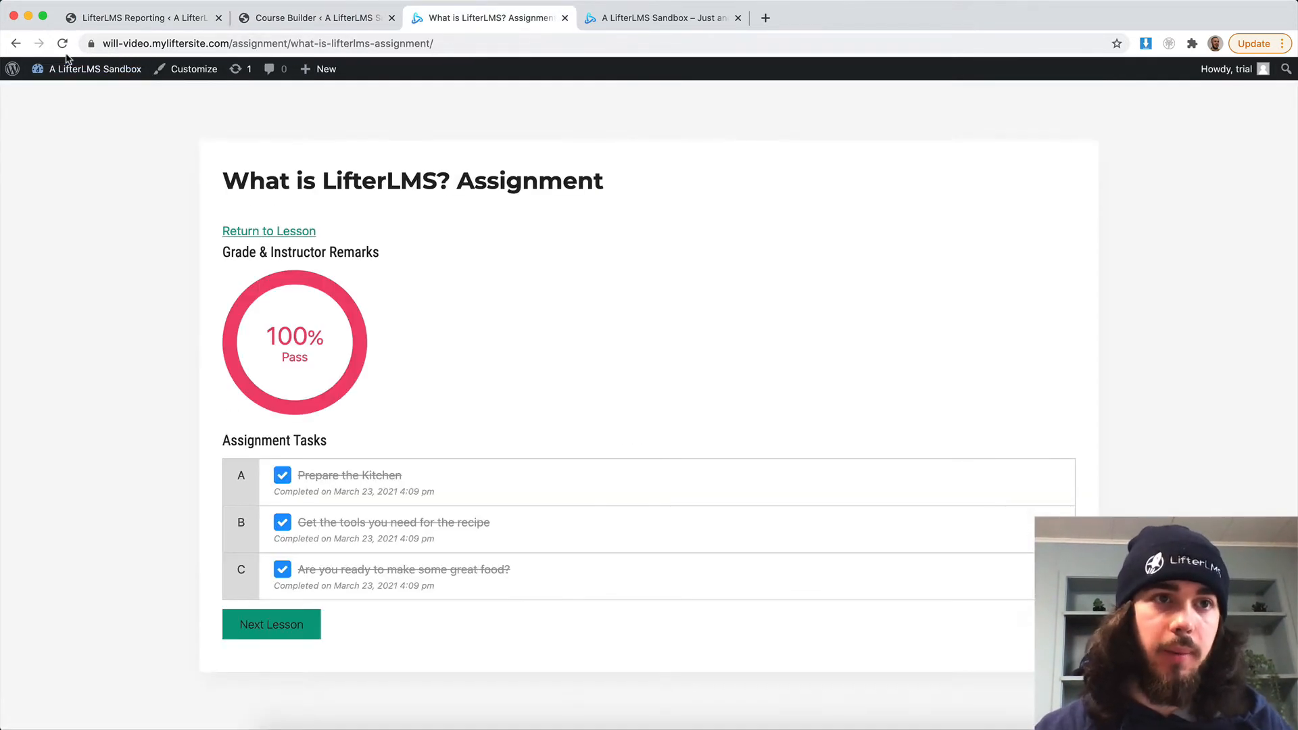
- Scroll the reloaded assignment page to check the graded result
{"action": "scroll", "scroll_direction": "down", "scroll_amount": 3}
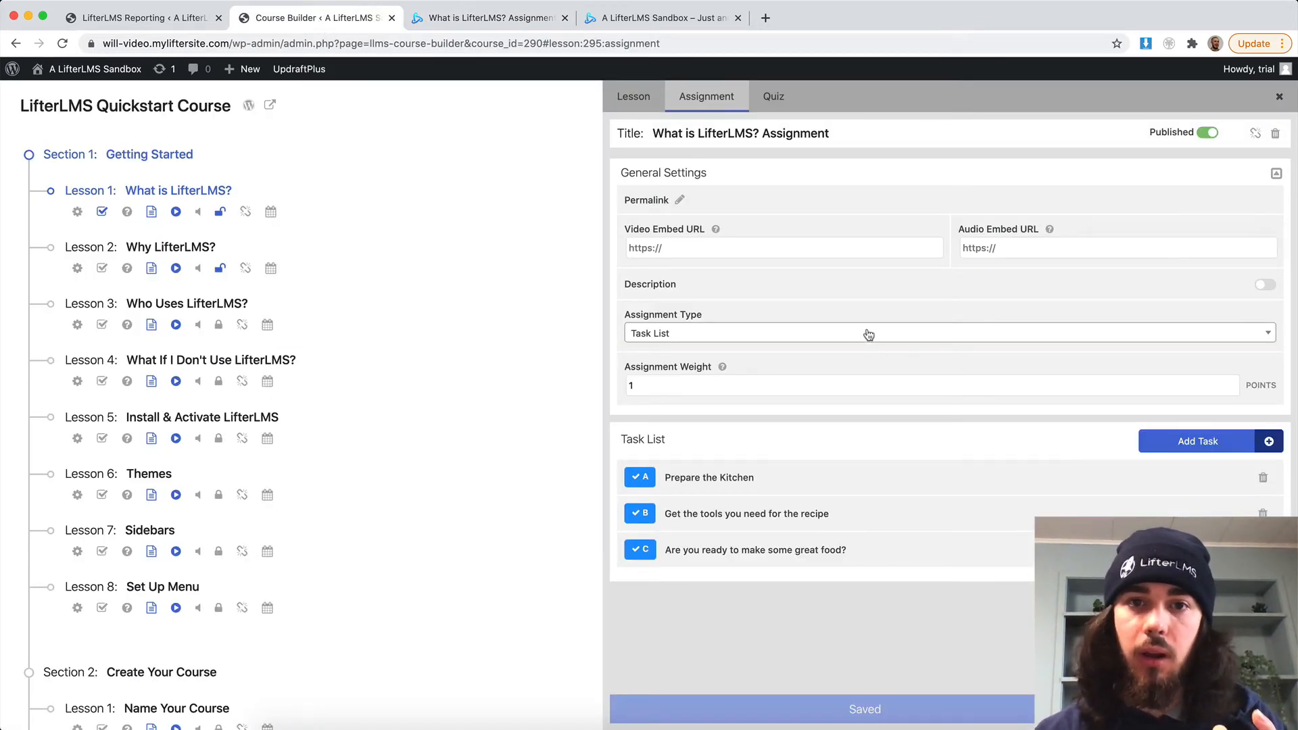
- Trash the first lesson's task-list assignment and confirm
{"action": "left_click", "coordinate": [1275, 132]}
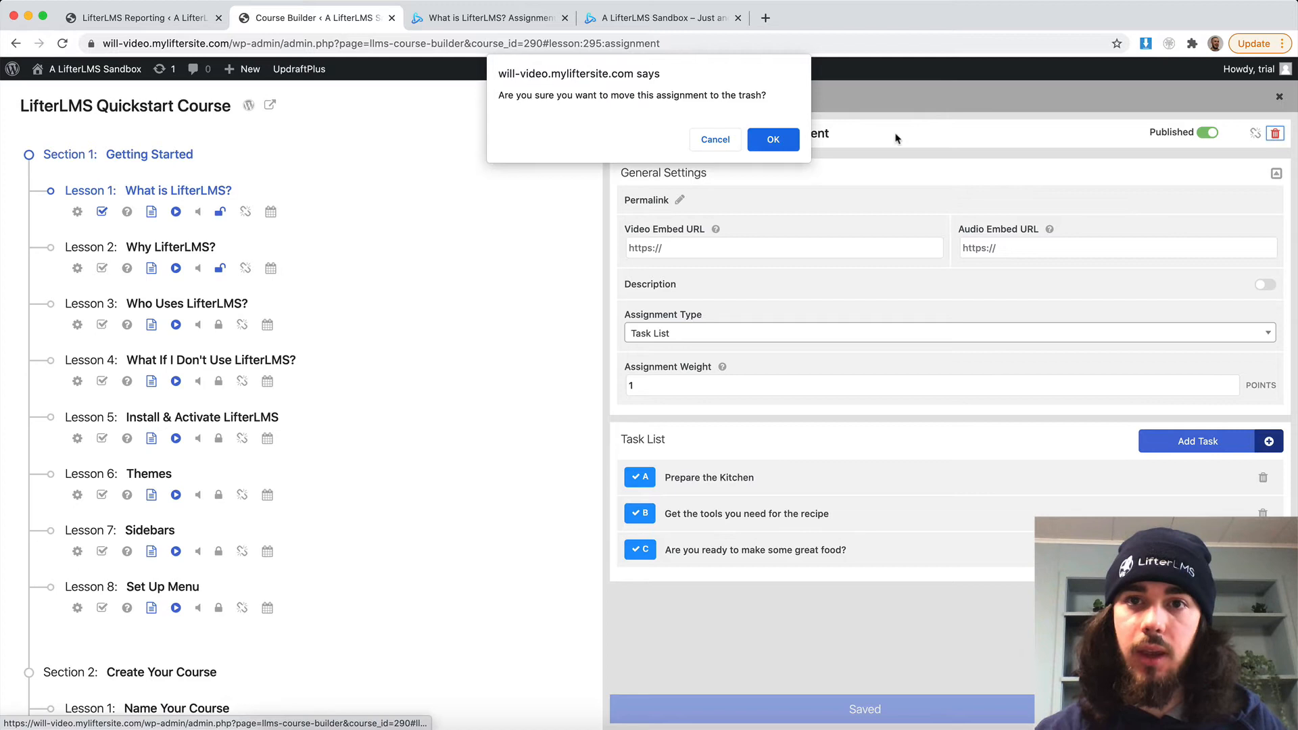
{"action": "left_click", "coordinate": [771, 139]}
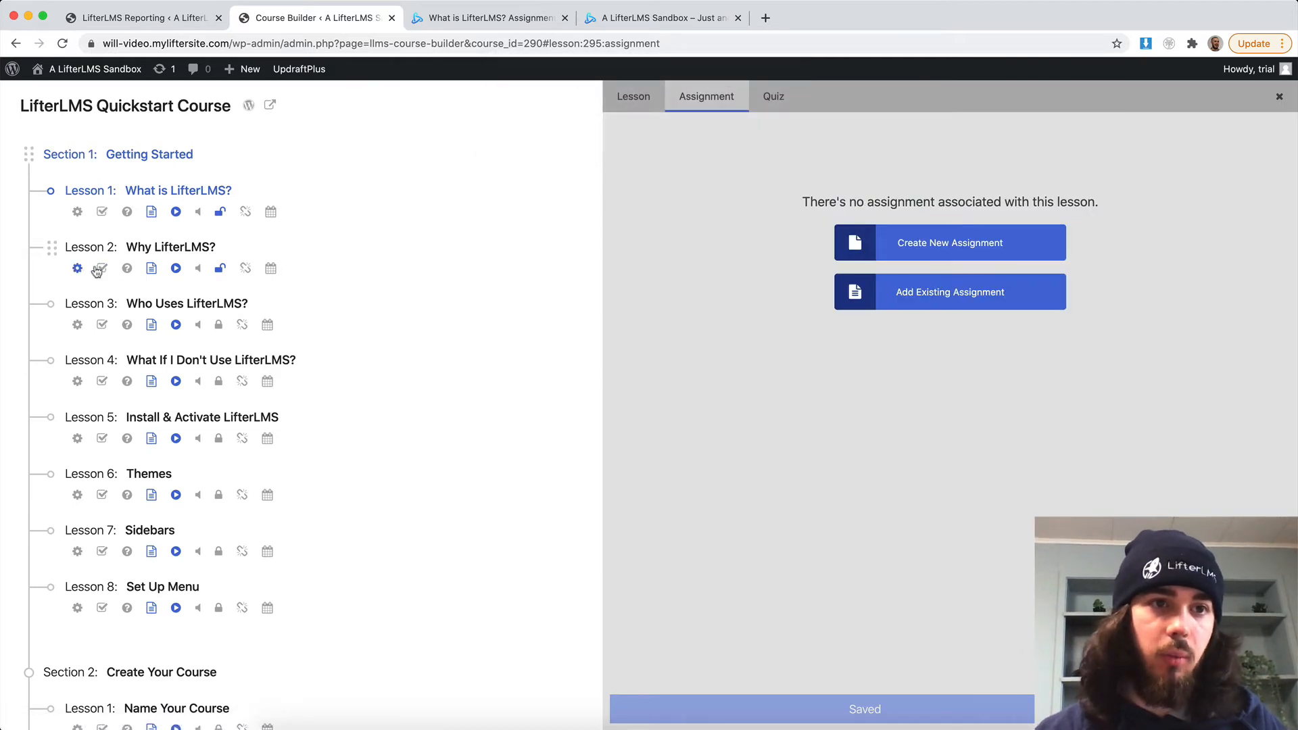
- Set up an Essay assignment for Why LifterLMS? with Passing Percentage 0, save it and view the lesson
{"action": "left_click", "coordinate": [948, 242]}
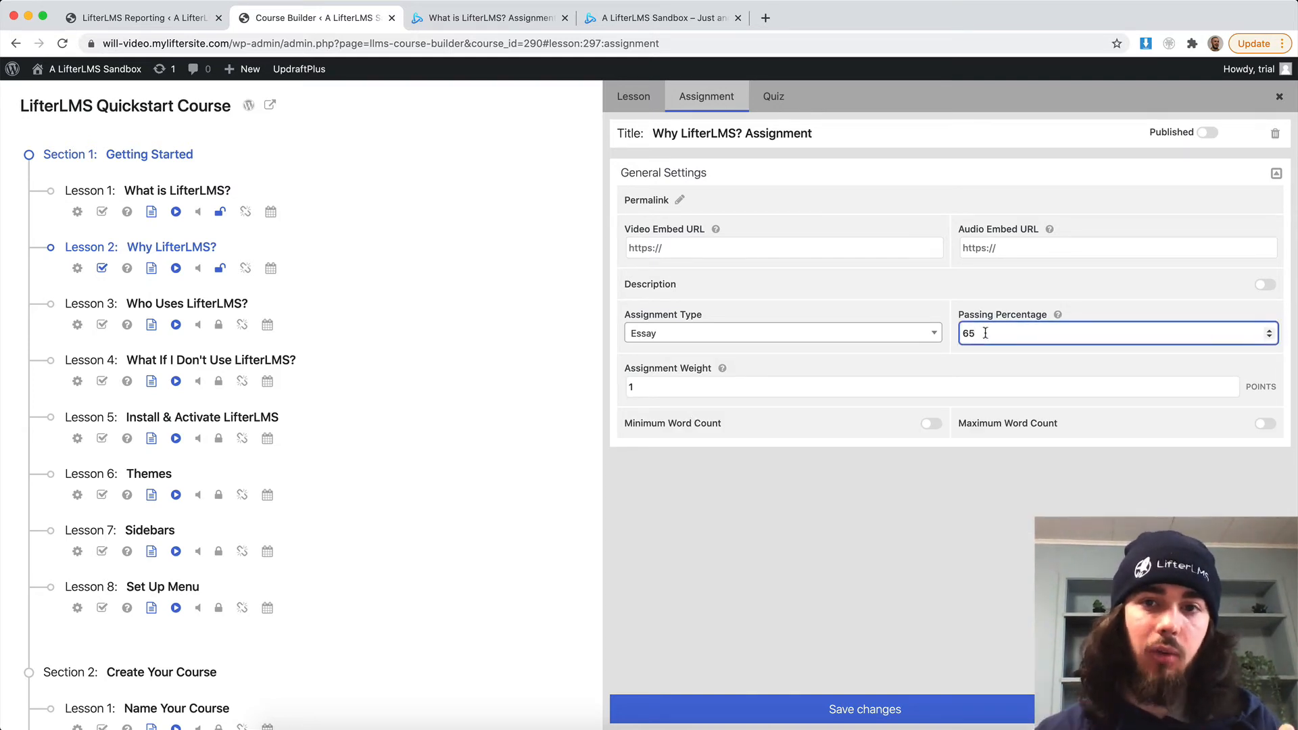
{"action": "type", "text": "0"}
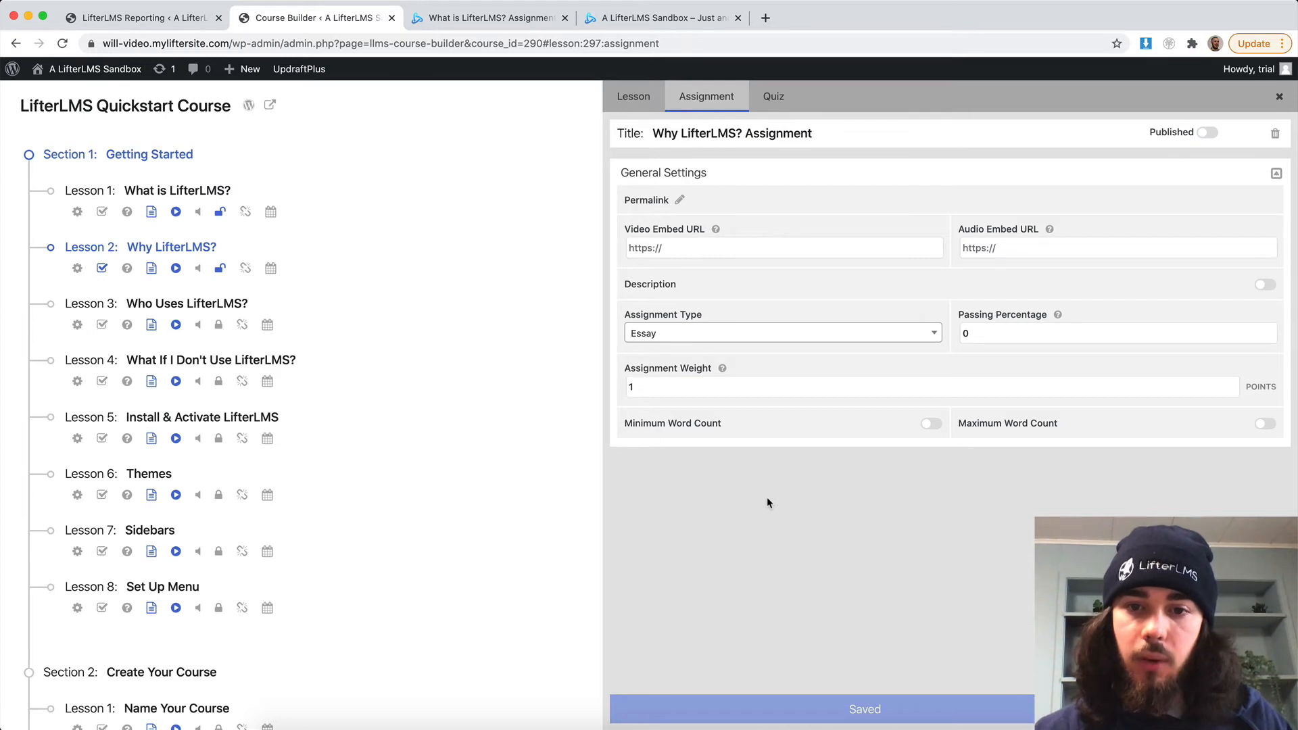
{"action": "left_click", "coordinate": [1208, 133]}
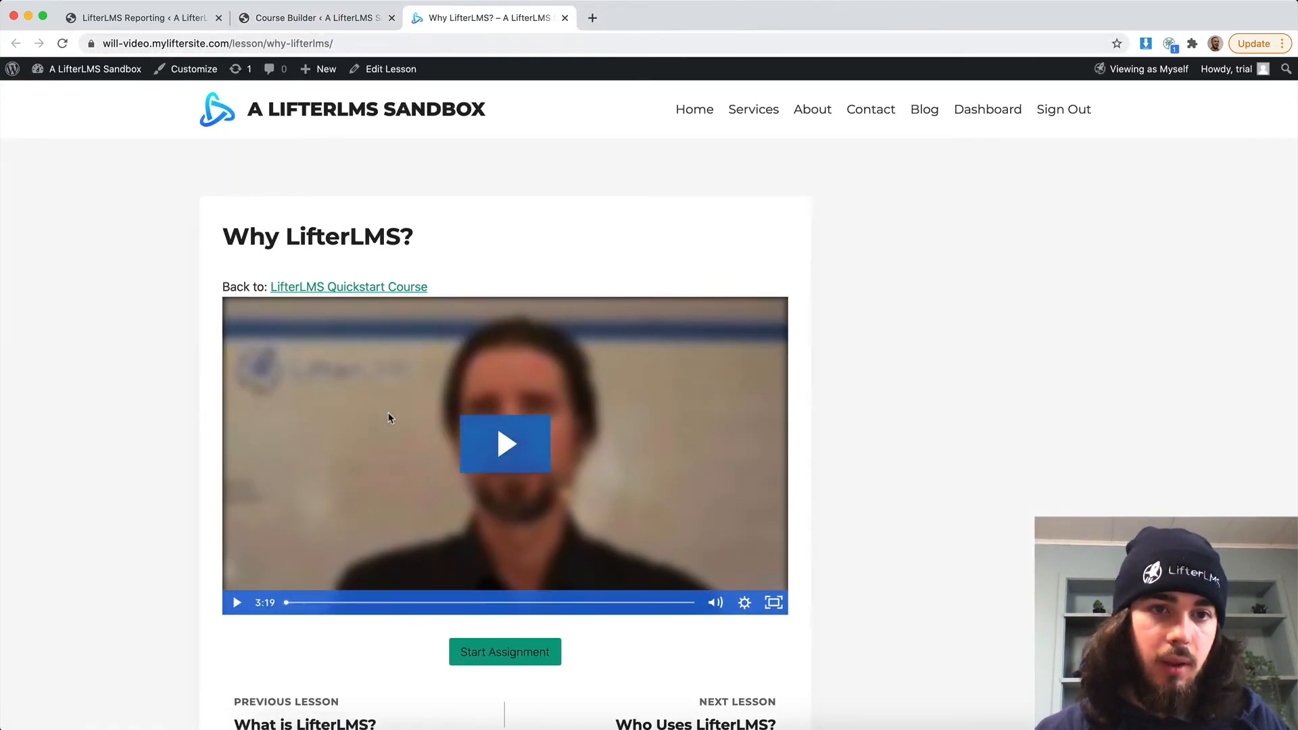
- Write the essay 'This is my essay' and submit the Why LifterLMS? assignment for review
{"action": "left_click", "coordinate": [504, 651]}
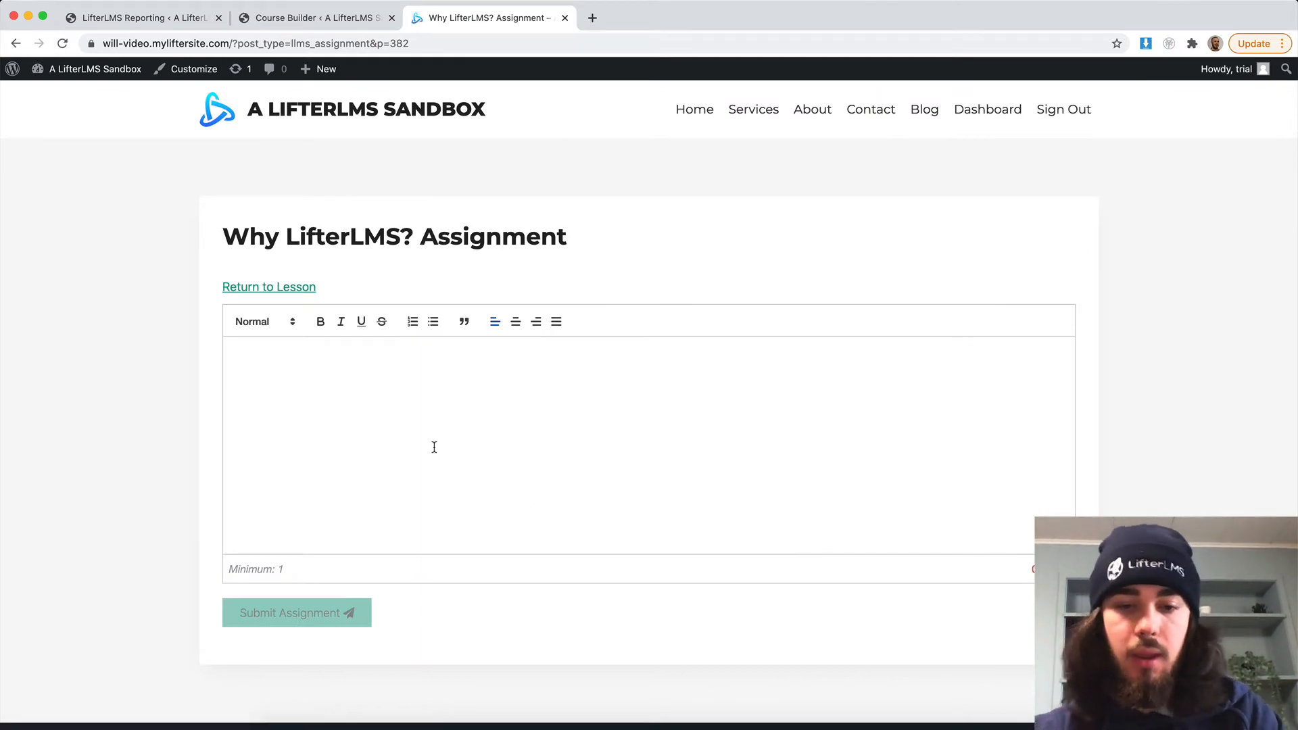
{"action": "type", "text": "This is my essay"}
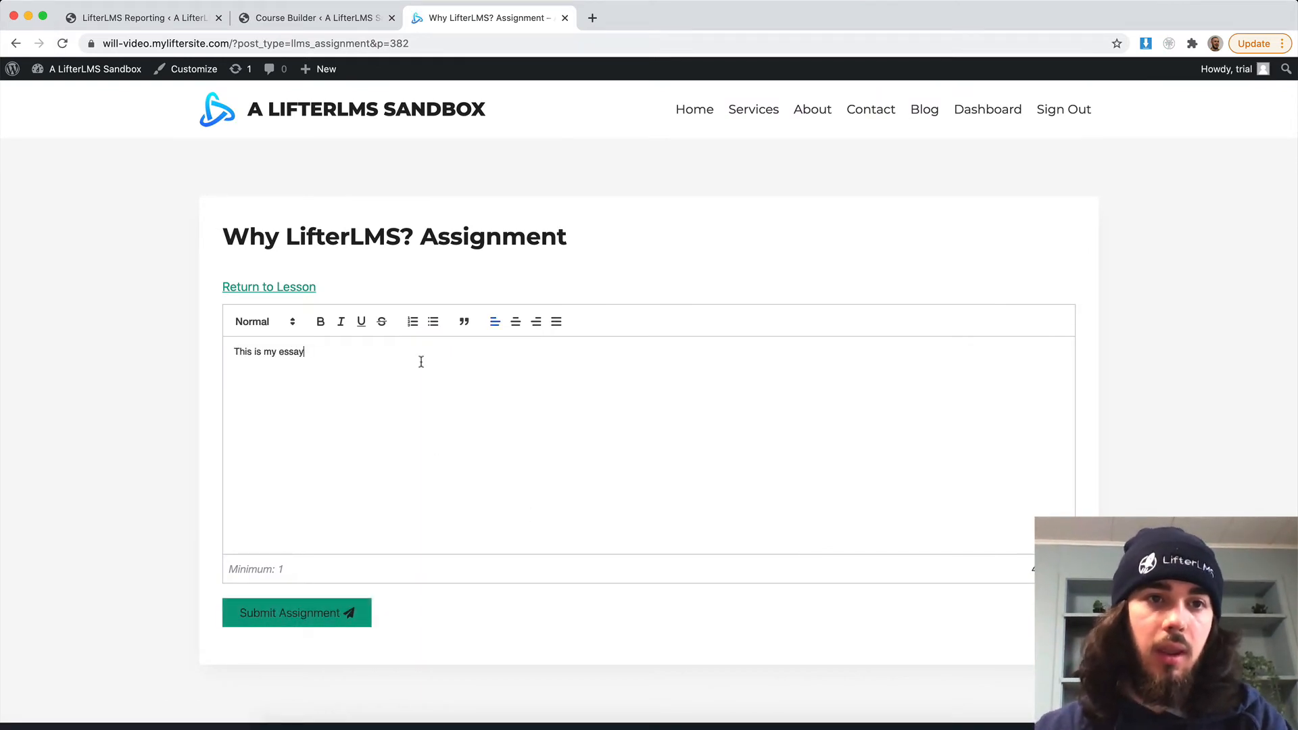
{"action": "left_click", "coordinate": [315, 18]}
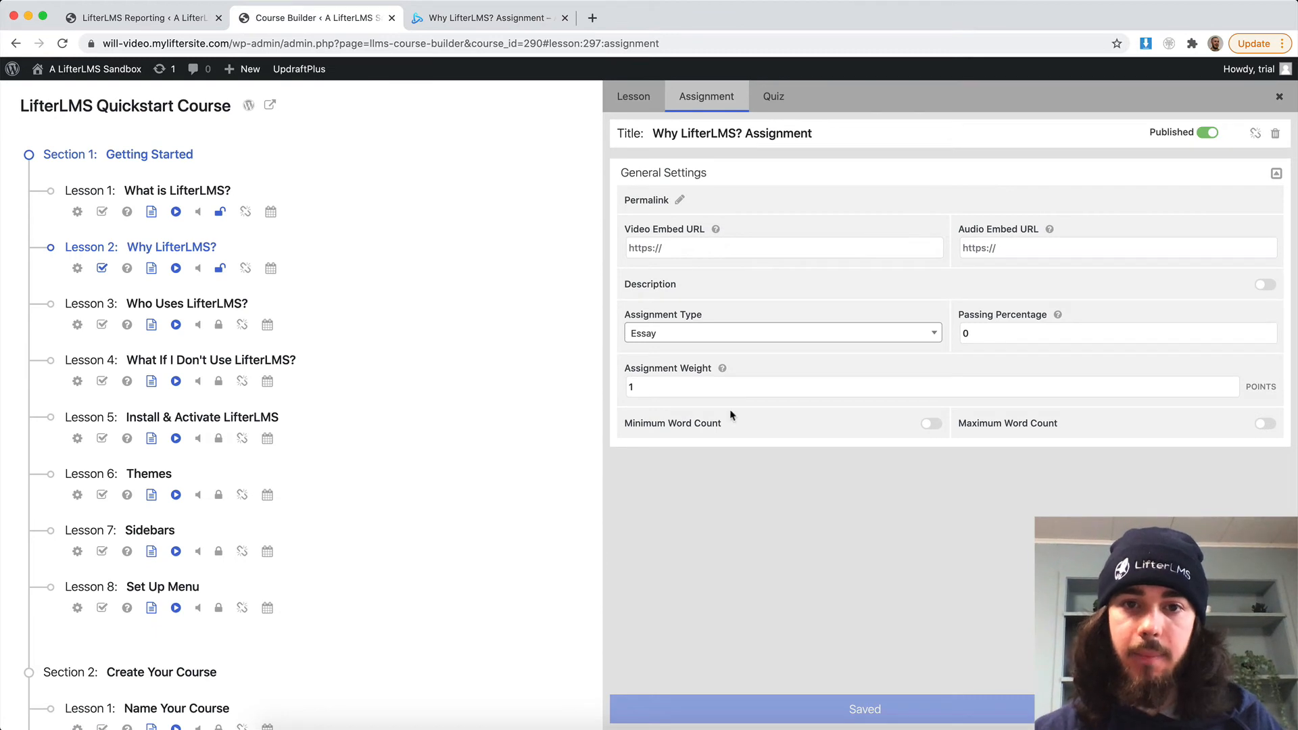
{"action": "left_click", "coordinate": [486, 17]}
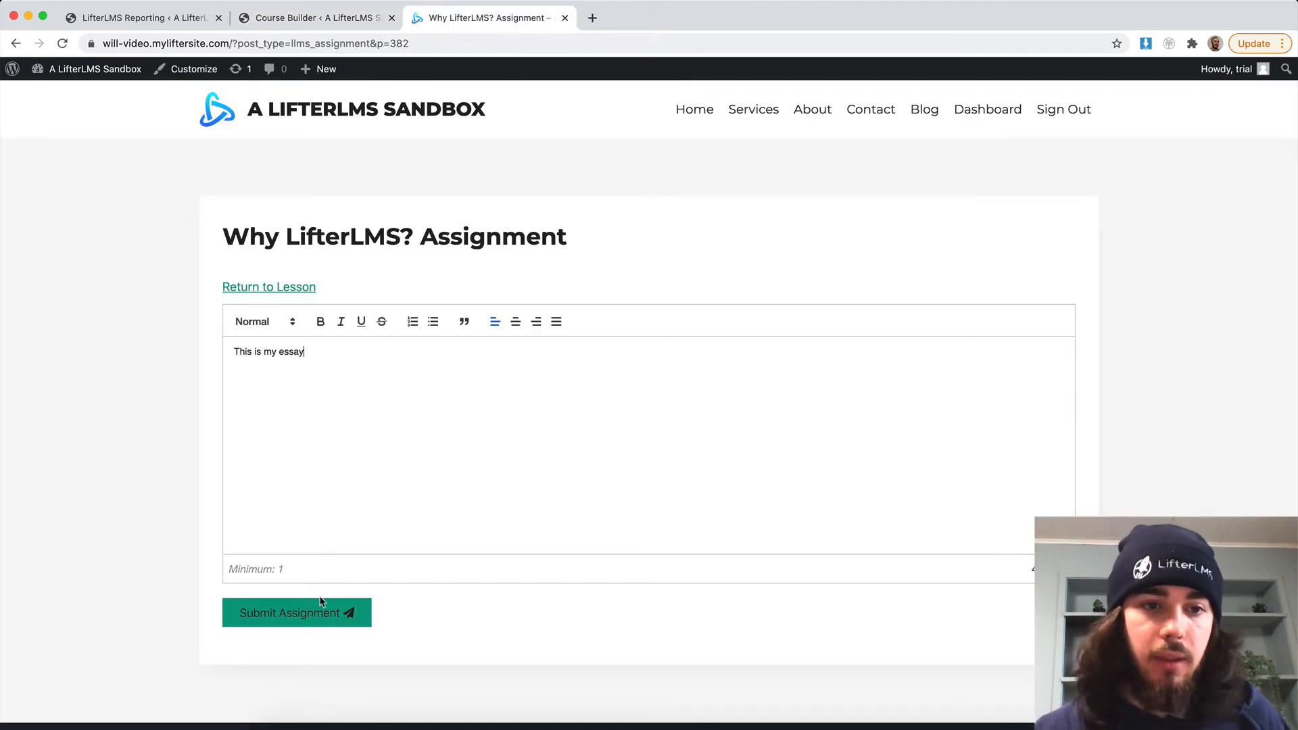
{"action": "left_click", "coordinate": [295, 612]}
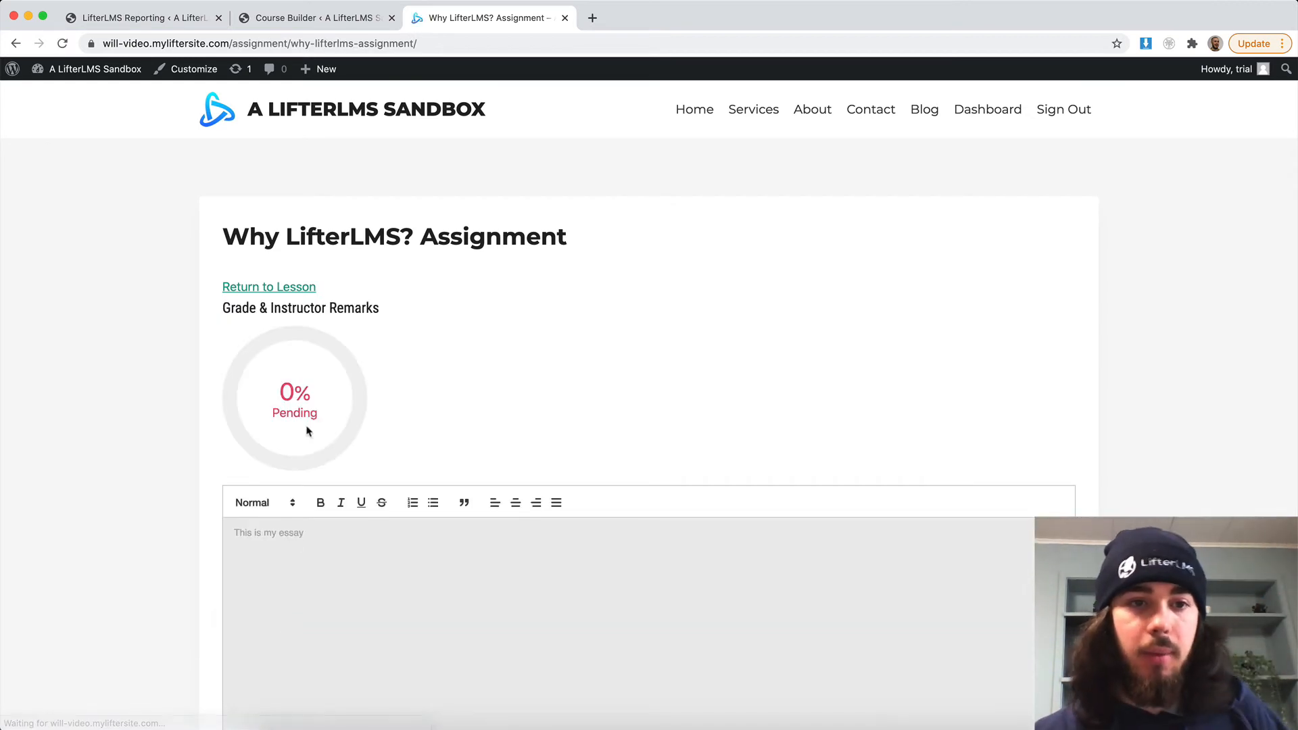
{"action": "scroll", "scroll_direction": "down", "scroll_amount": 3}
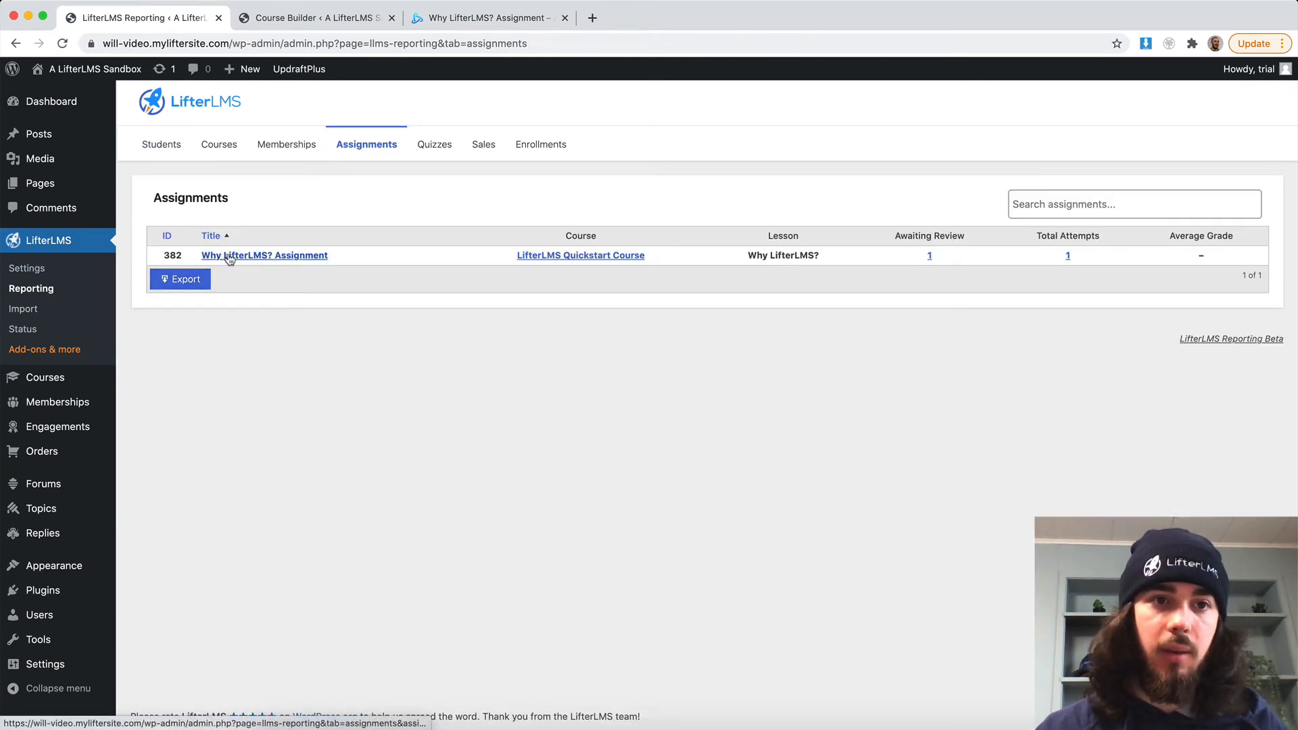
- Review the essay submission in Reporting with remark 'Great Job!' and grade 100, then save
{"action": "left_click", "coordinate": [265, 255]}
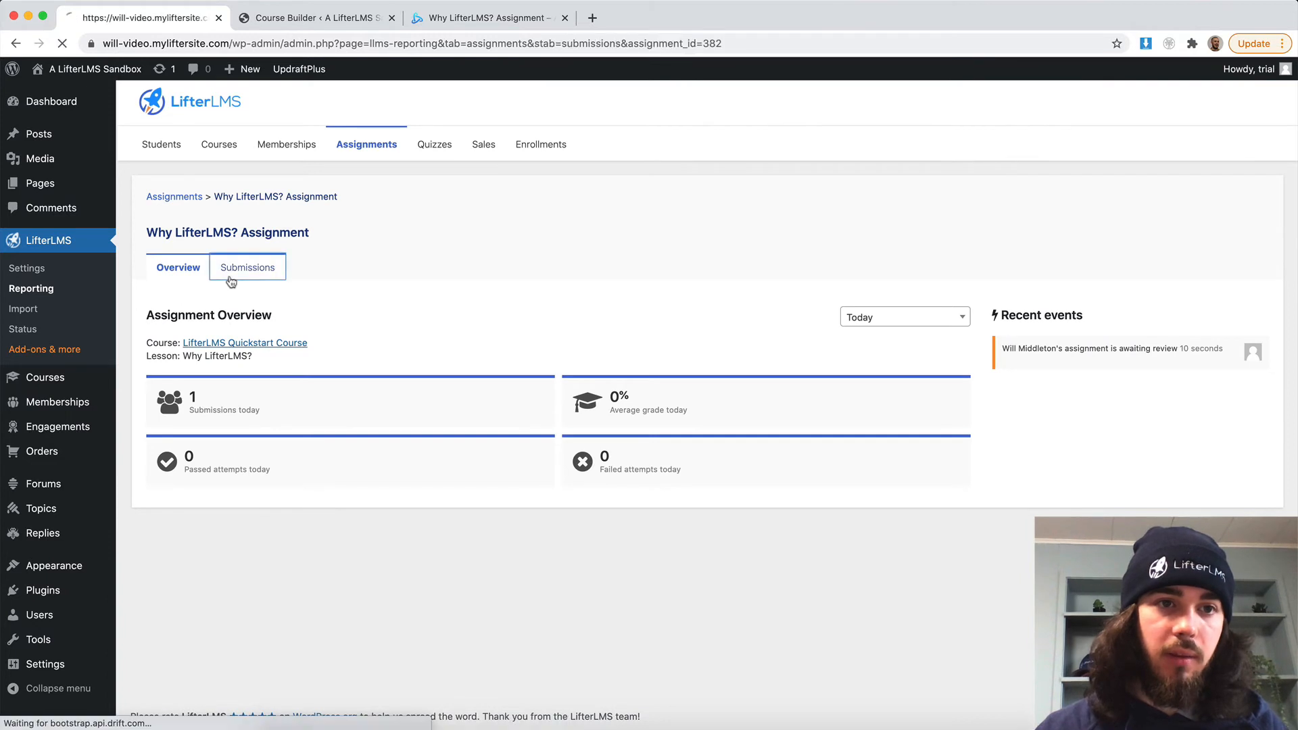
{"action": "left_click", "coordinate": [247, 266]}
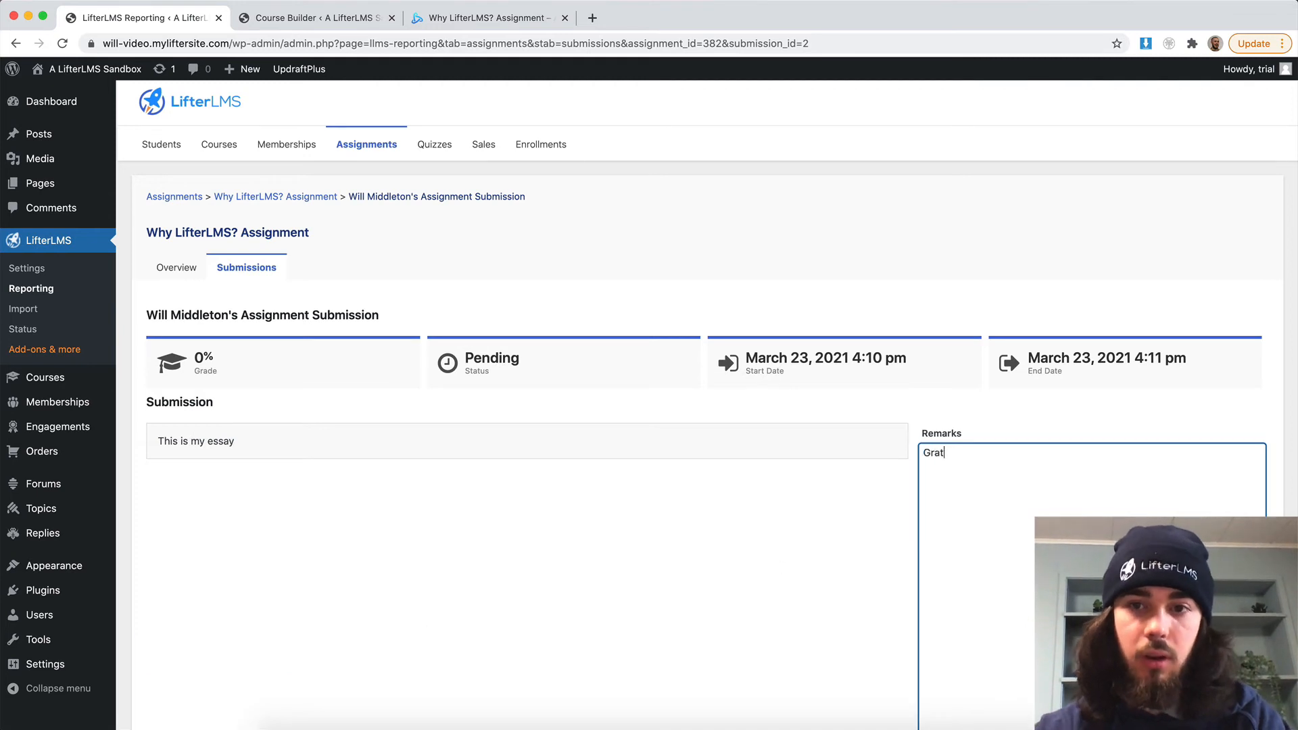
{"action": "type", "text": "Great Job!"}
{"action": "type", "text": "10"}
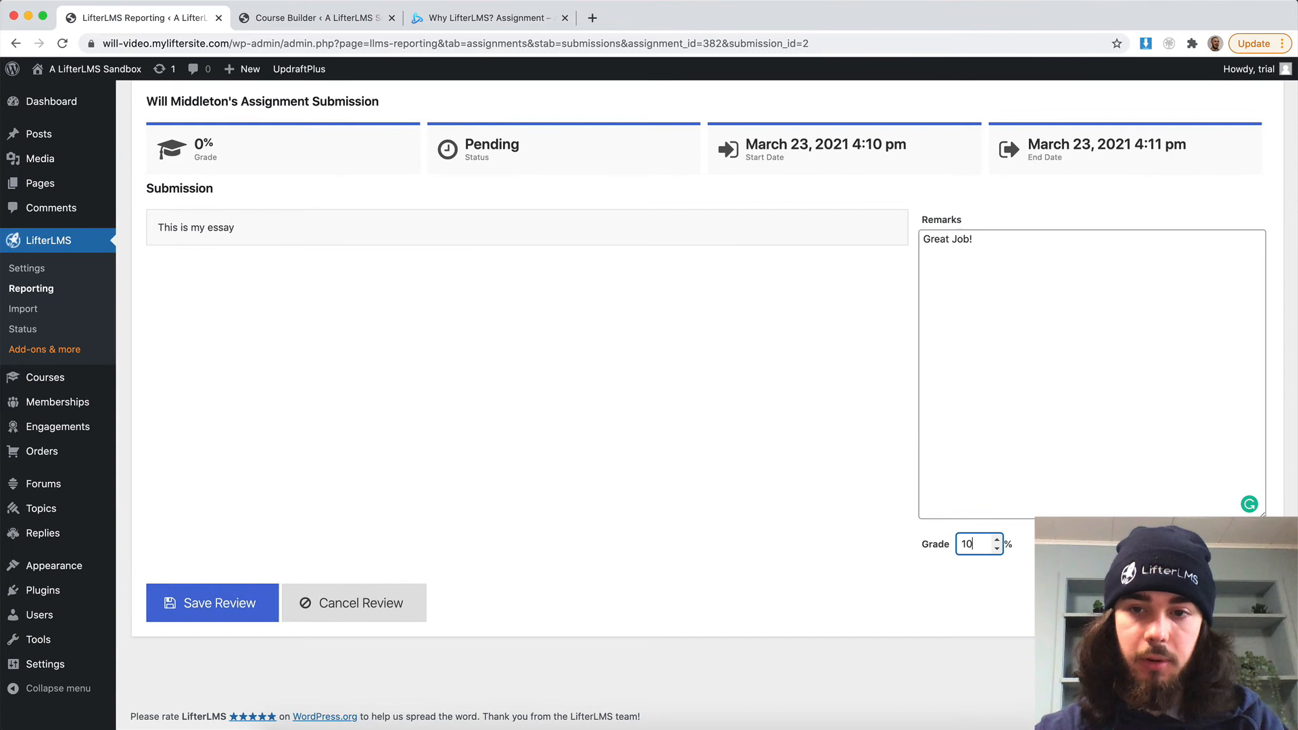
{"action": "left_click", "coordinate": [212, 602]}
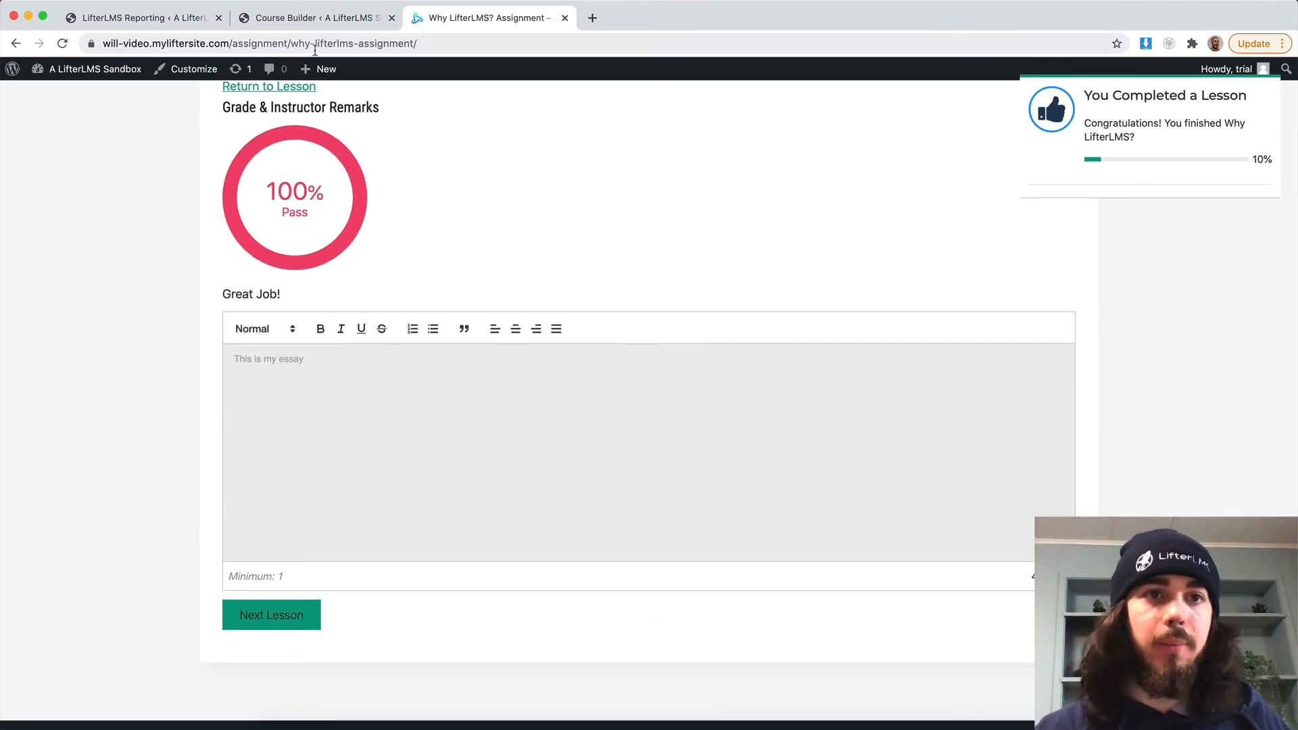
{"action": "left_click", "coordinate": [315, 17]}
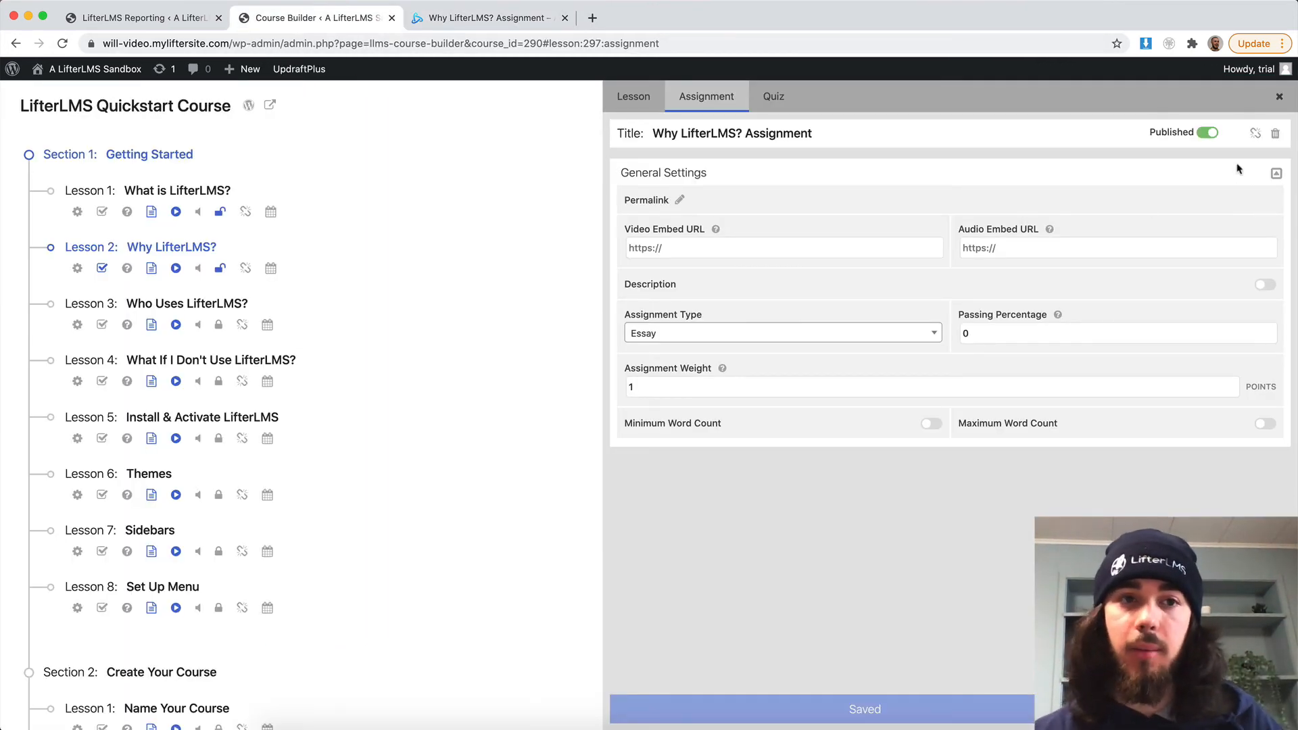
- Set the Who Uses LifterLMS? assignment to Upload type and publish it
{"action": "left_click", "coordinate": [187, 303]}
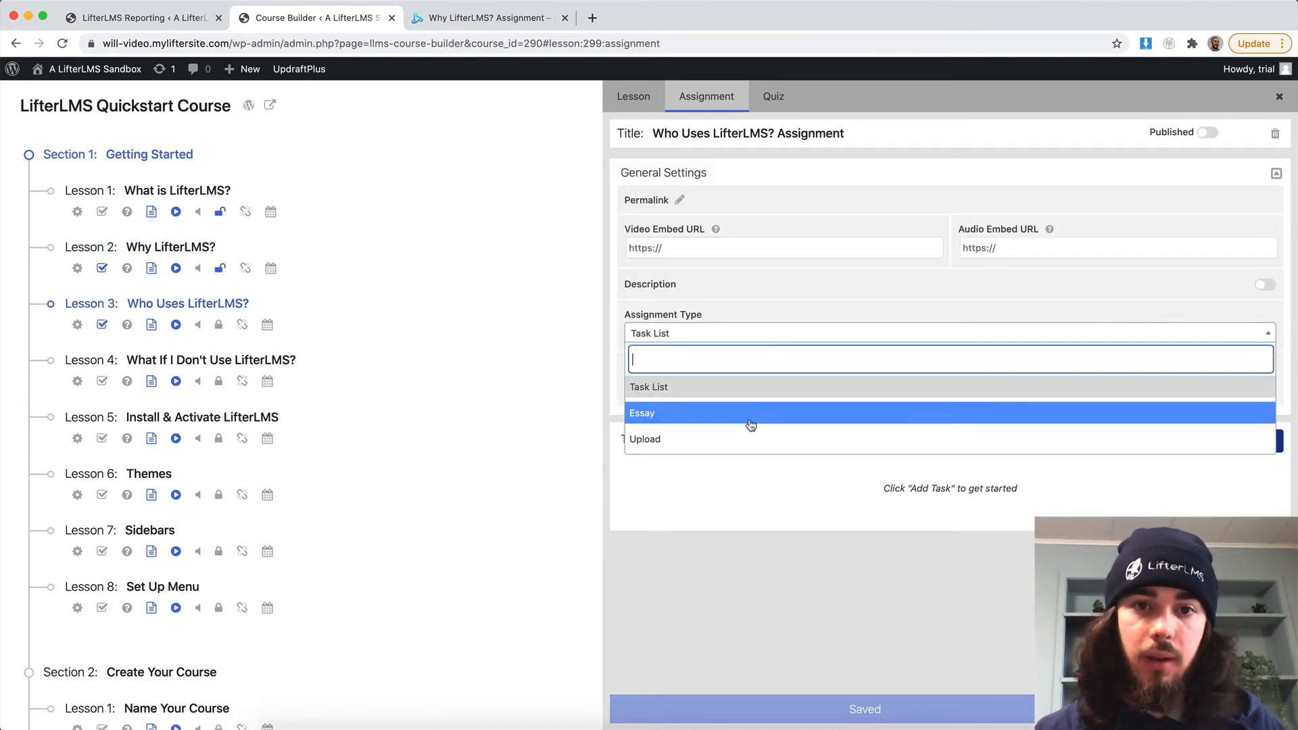
{"action": "left_click", "coordinate": [644, 439]}
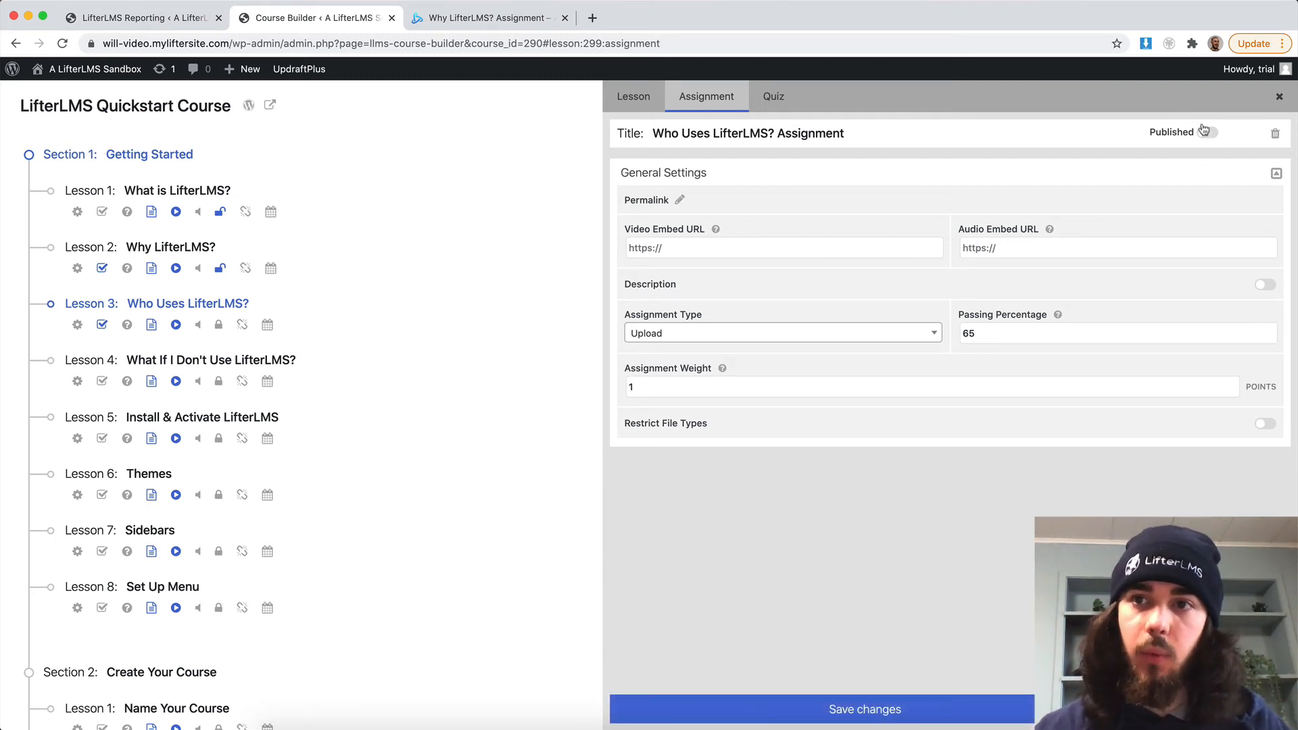
{"action": "left_click", "coordinate": [1209, 133]}
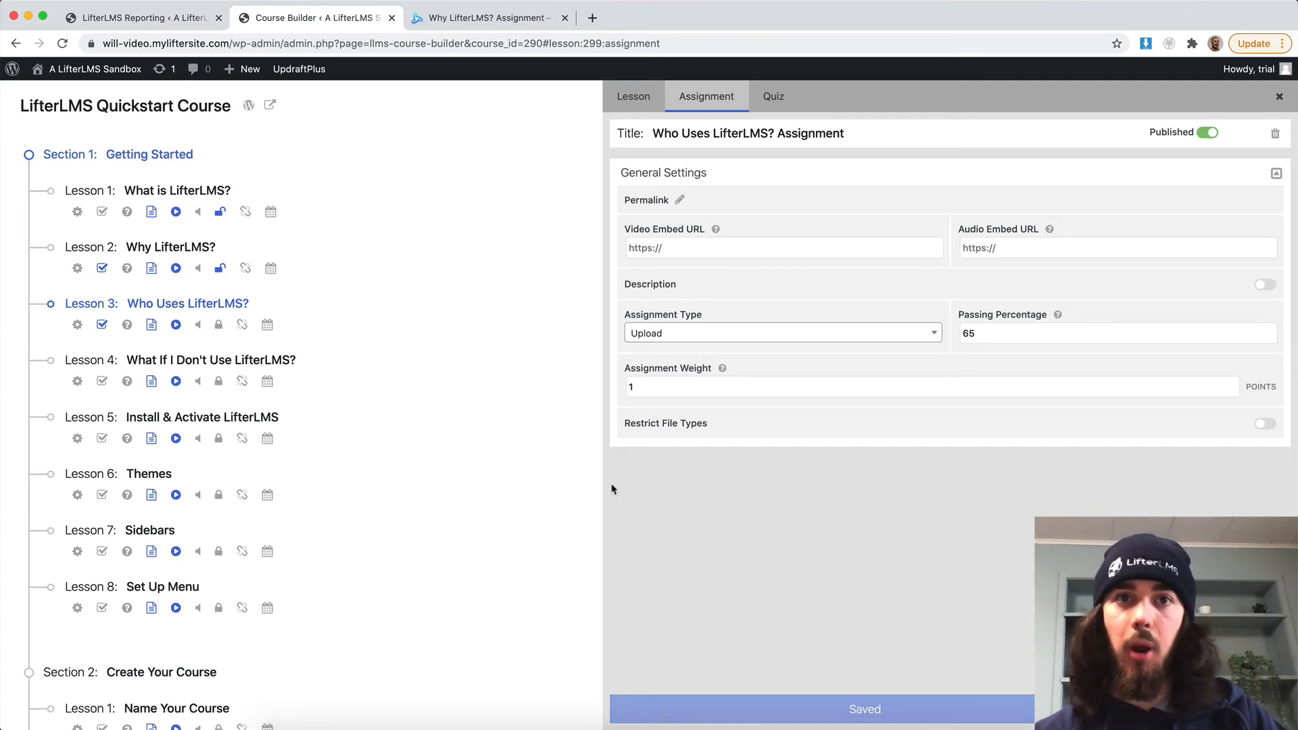
{"action": "mouse_move", "coordinate": [188, 303]}
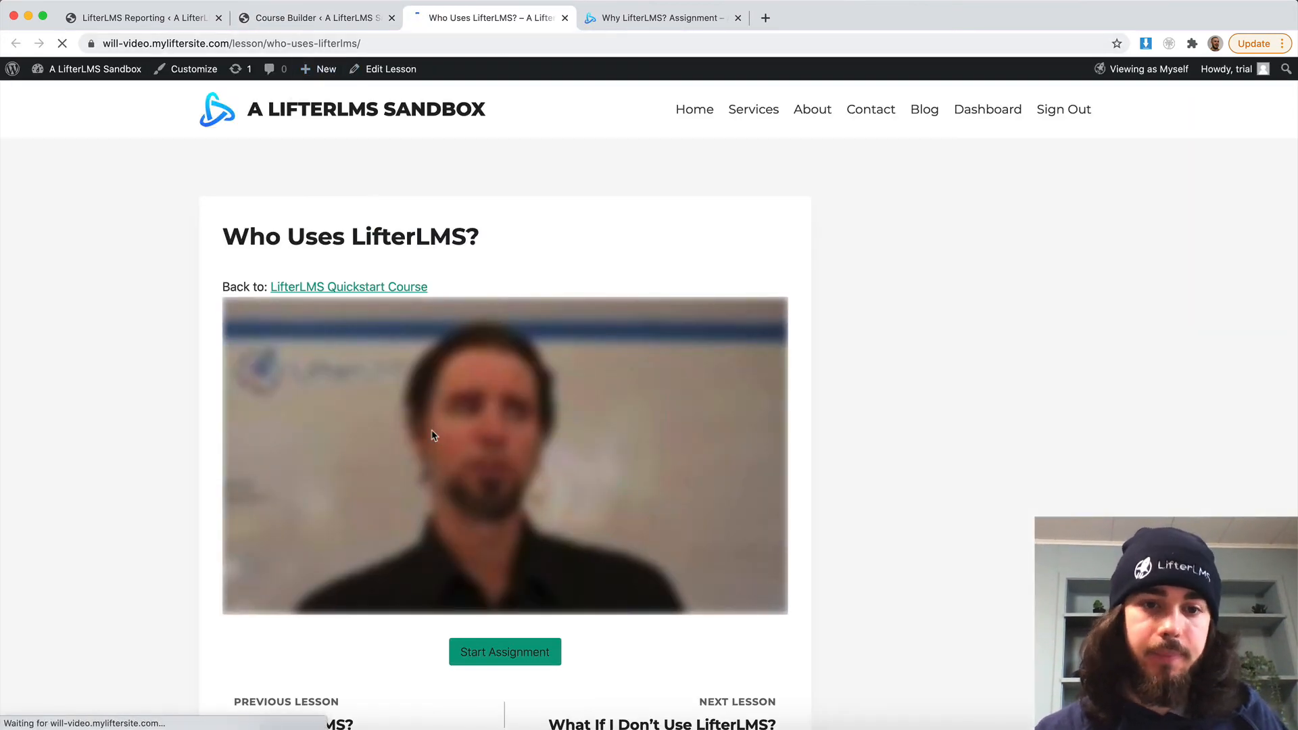
- Start the Who Uses LifterLMS? assignment to reach its upload page
{"action": "left_click", "coordinate": [504, 651]}
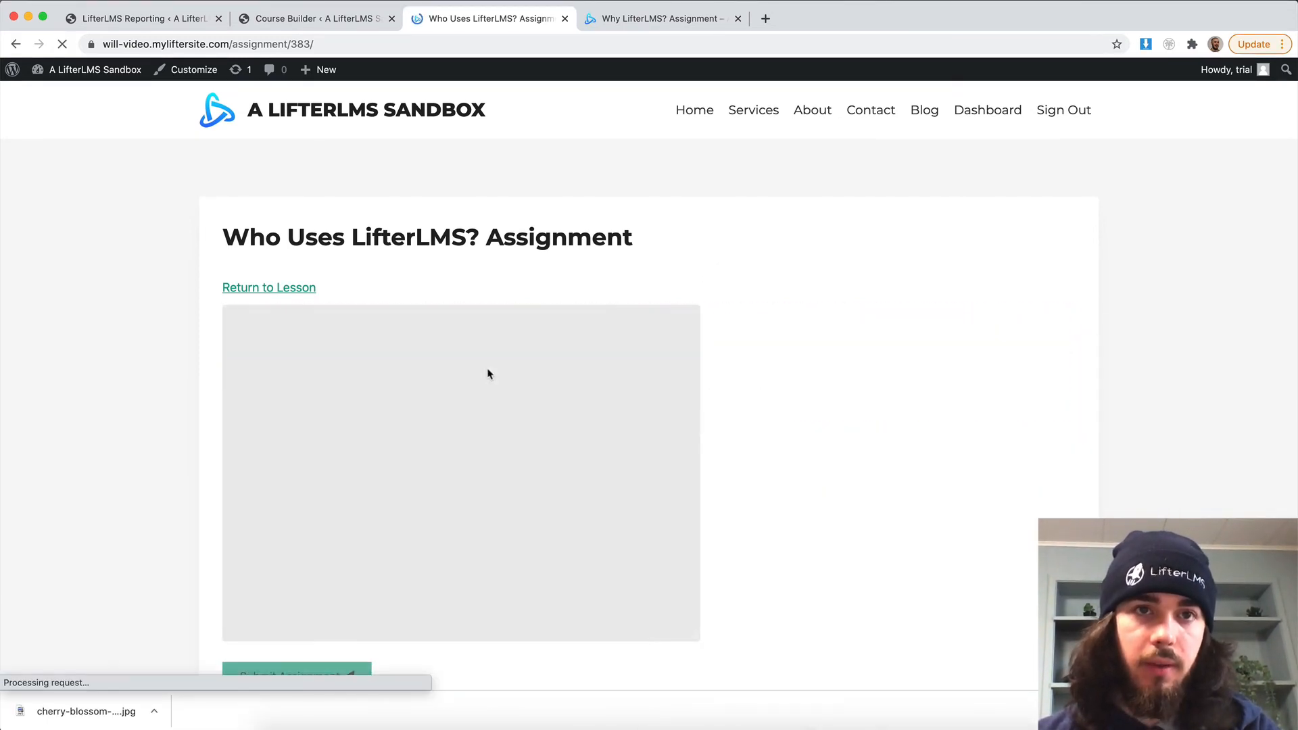
{"action": "left_click", "coordinate": [314, 19]}
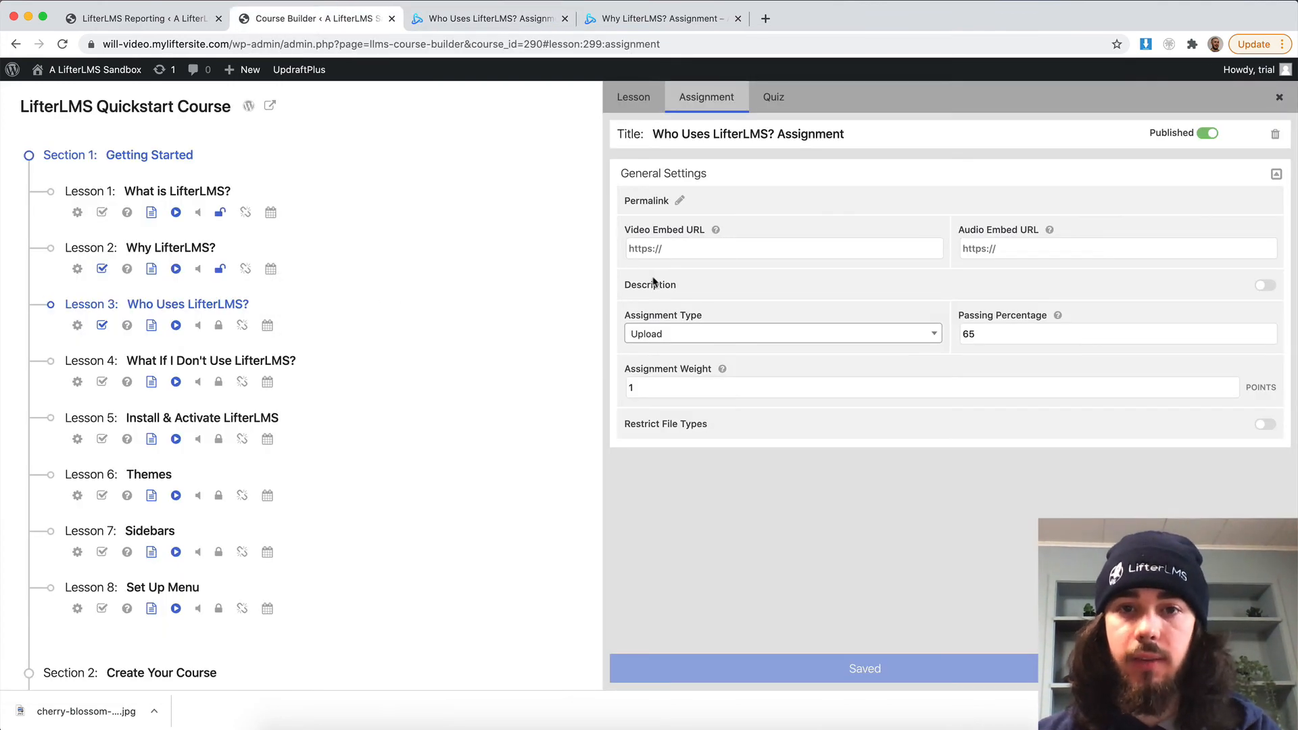
- Leave Restrict File Types off and submit the uploaded flower photo as the student
{"action": "left_click", "coordinate": [1264, 424]}
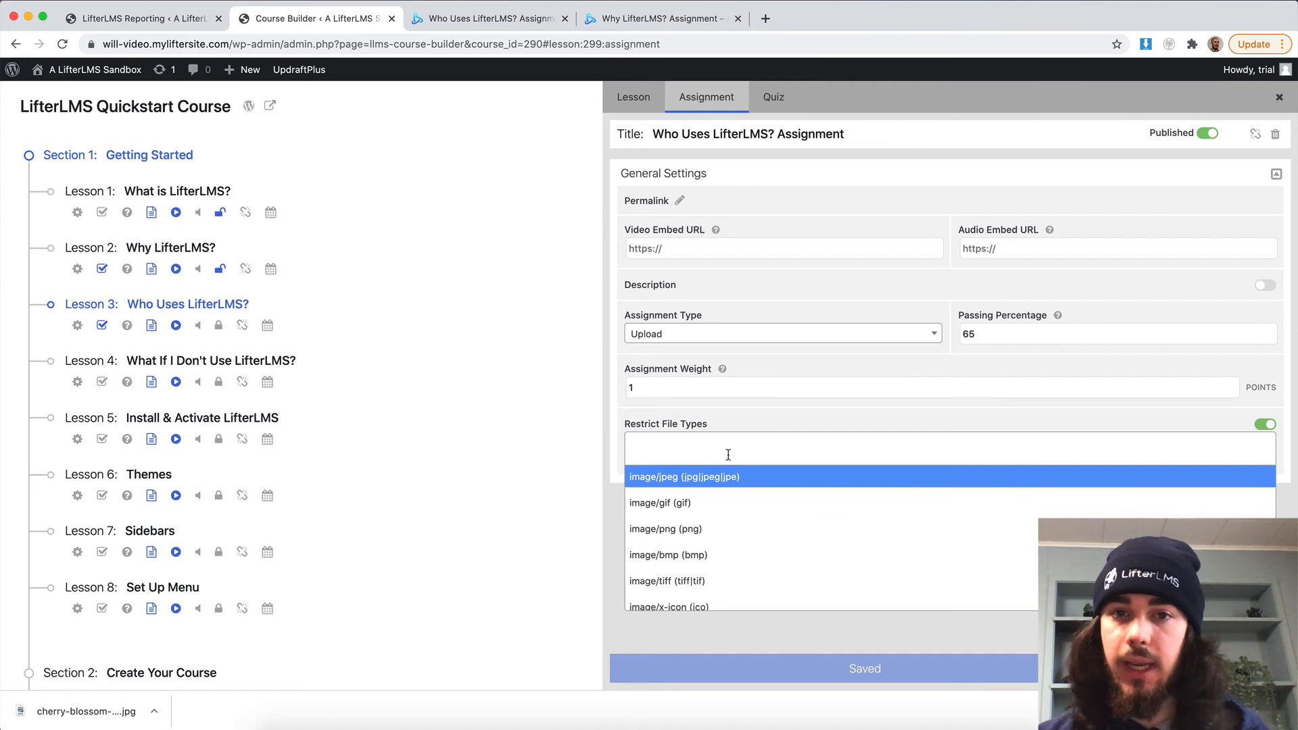
{"action": "mouse_move", "coordinate": [730, 423]}
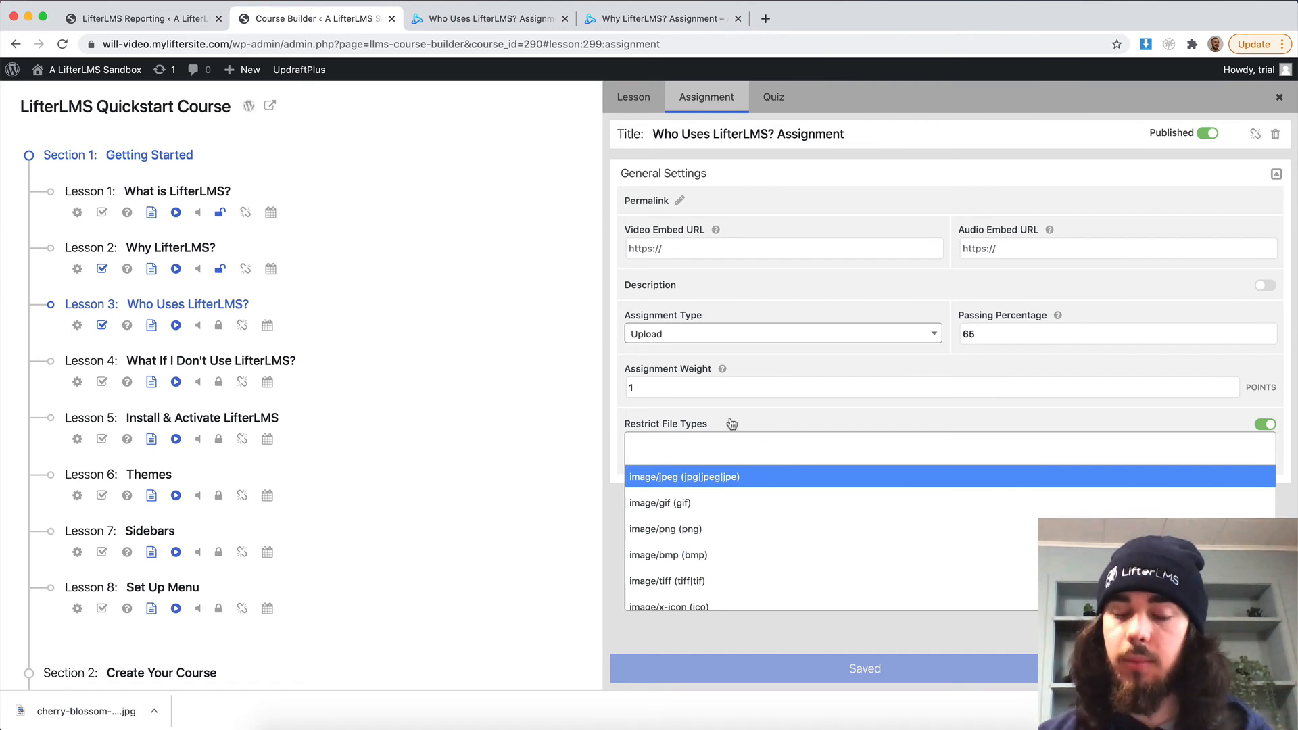
{"action": "left_click", "coordinate": [1264, 424]}
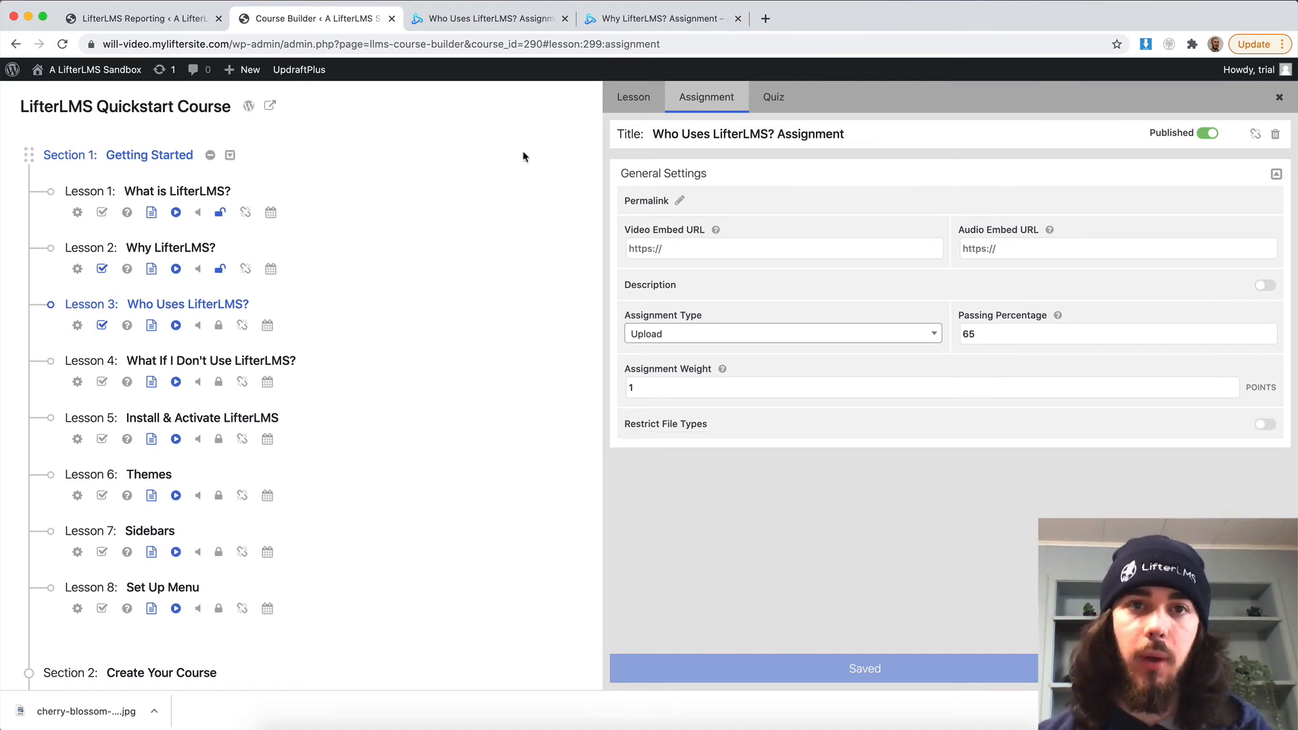
{"action": "left_click", "coordinate": [484, 18]}
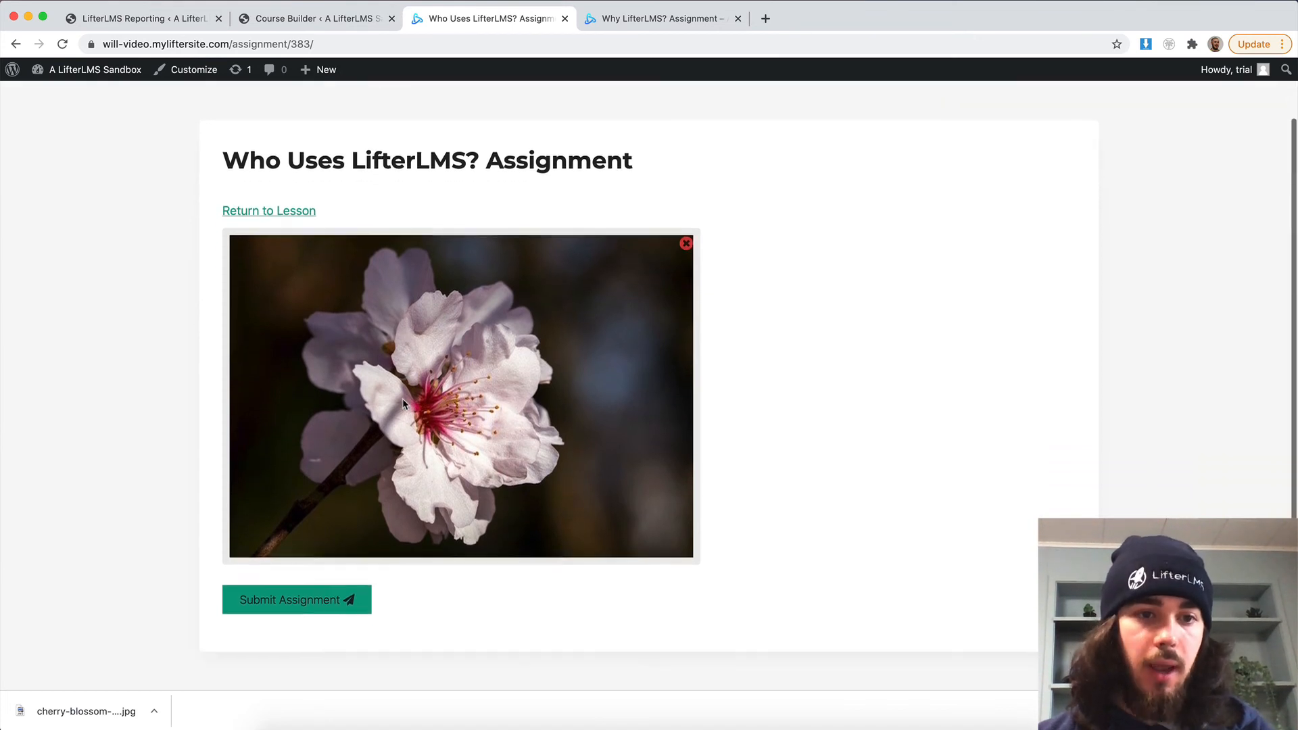
{"action": "left_click", "coordinate": [295, 598]}
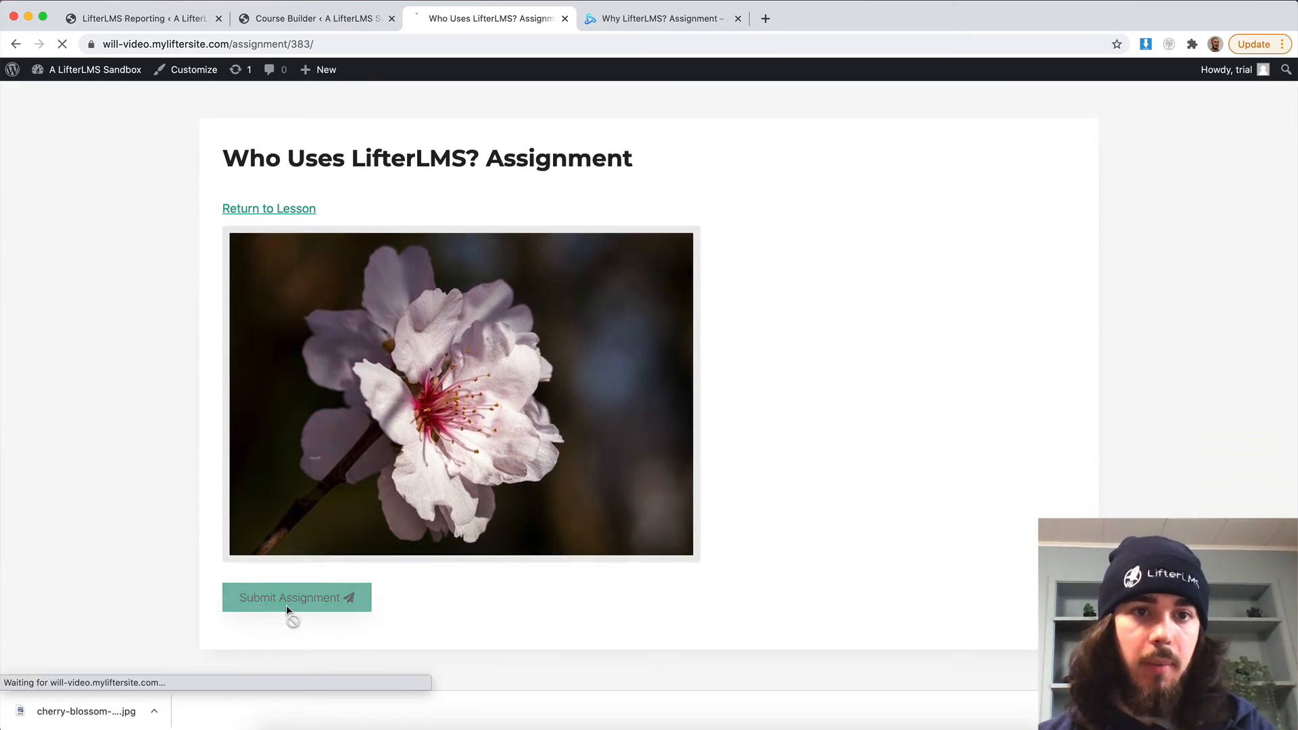
{"action": "left_click", "coordinate": [295, 598]}
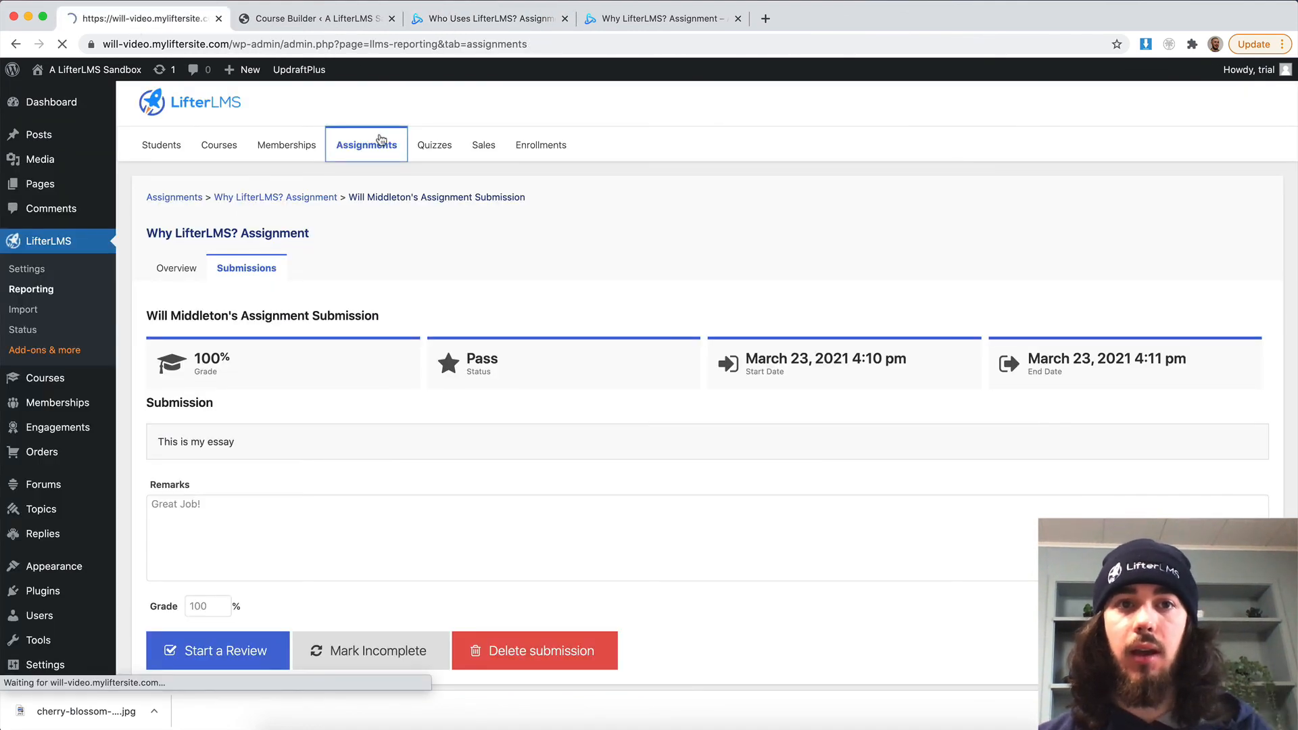
- Review the pending photo submission in Reporting with remark 'Great photo!' and grade 90
{"action": "left_click", "coordinate": [365, 144]}
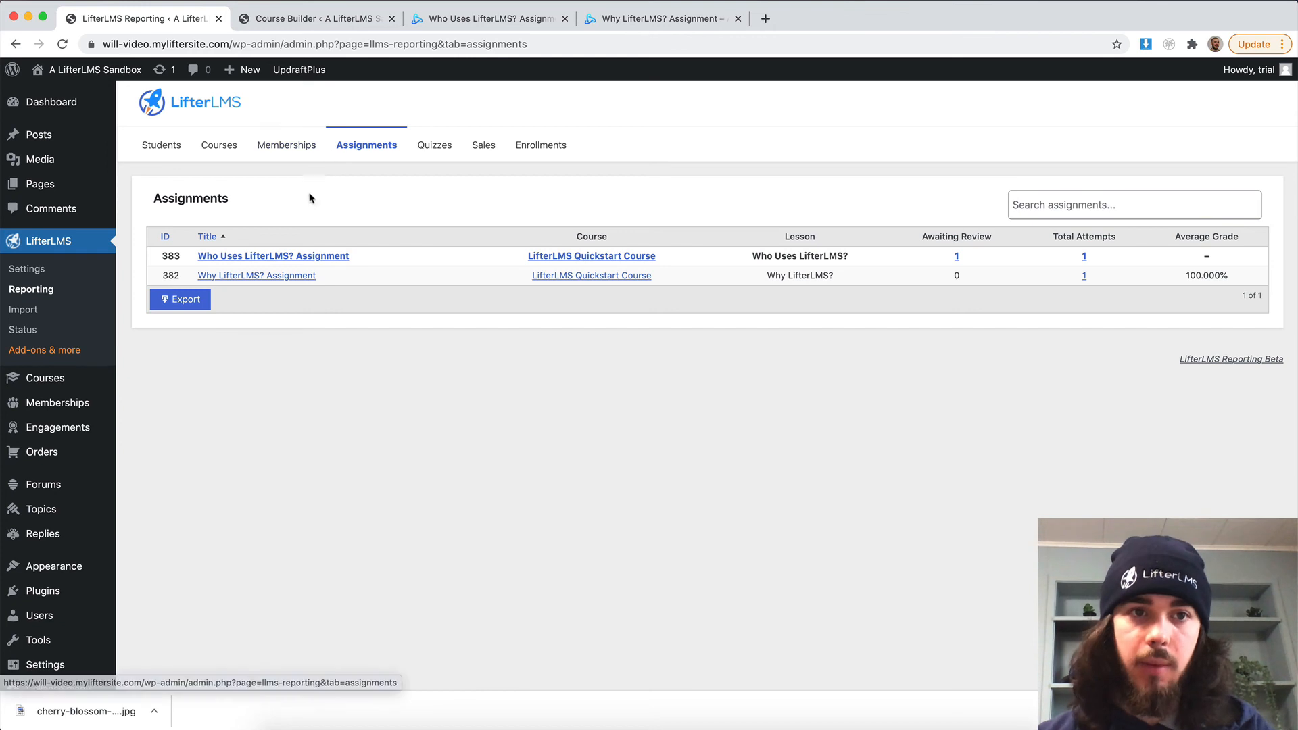
{"action": "left_click", "coordinate": [273, 255]}
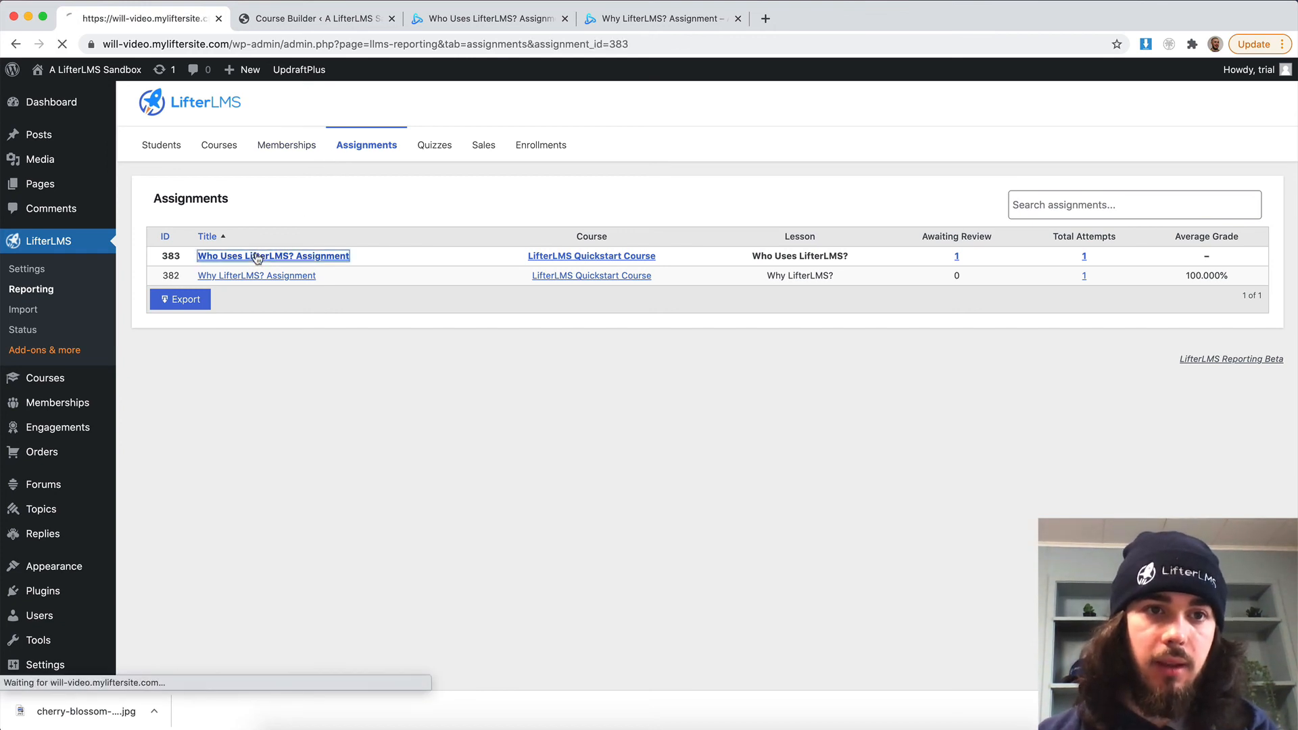
{"action": "left_click", "coordinate": [273, 255]}
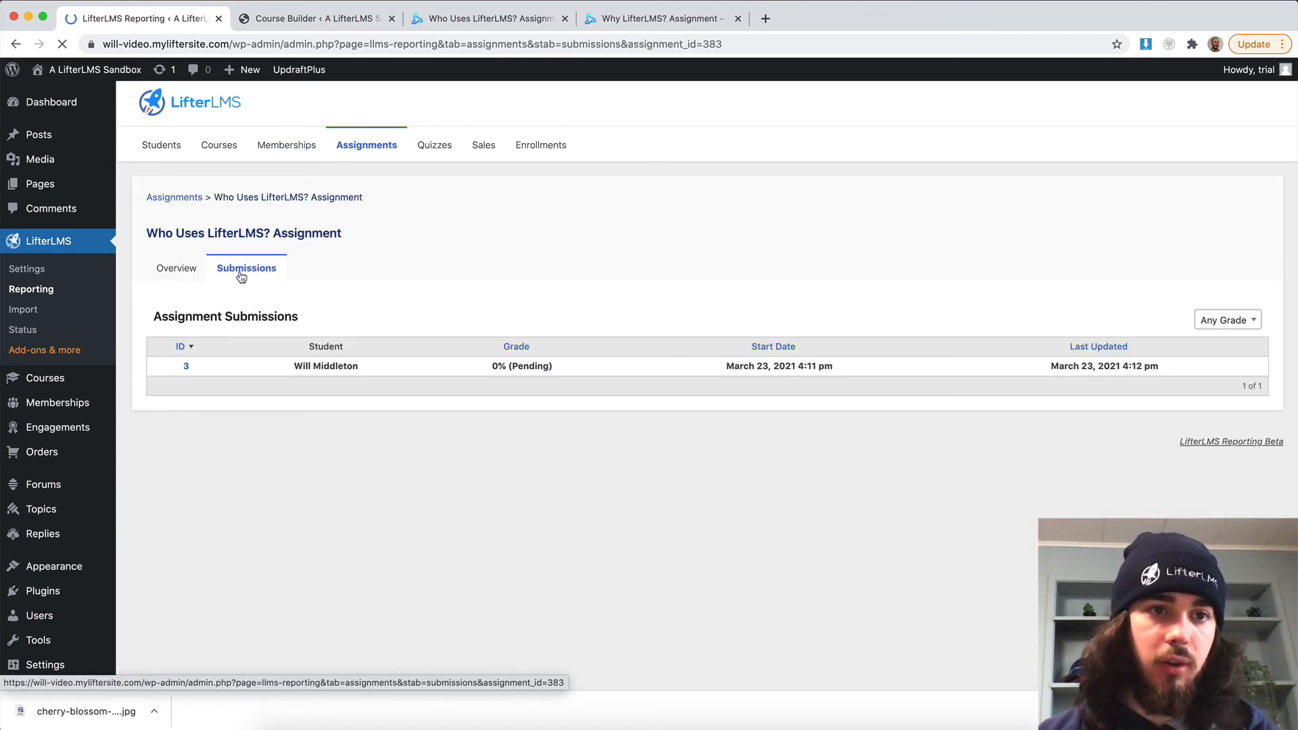
{"action": "left_click", "coordinate": [186, 365]}
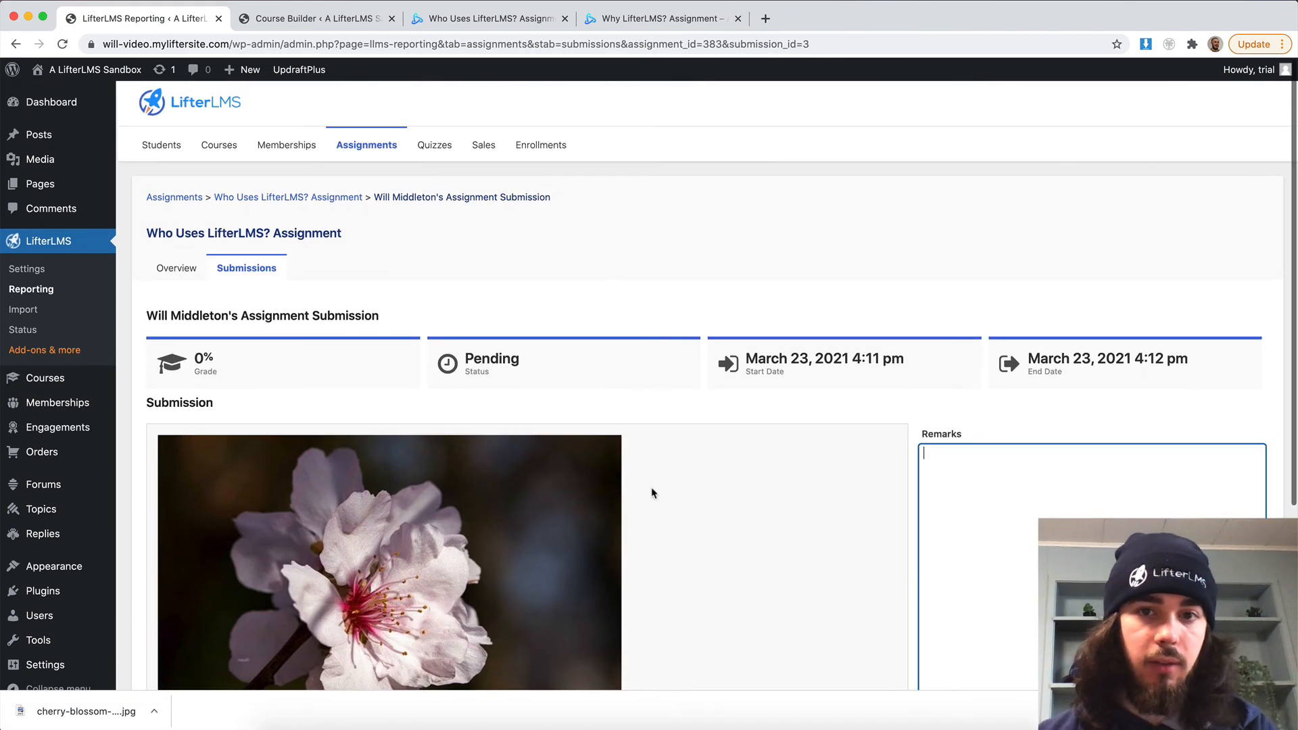
{"action": "type", "text": "Grat"}
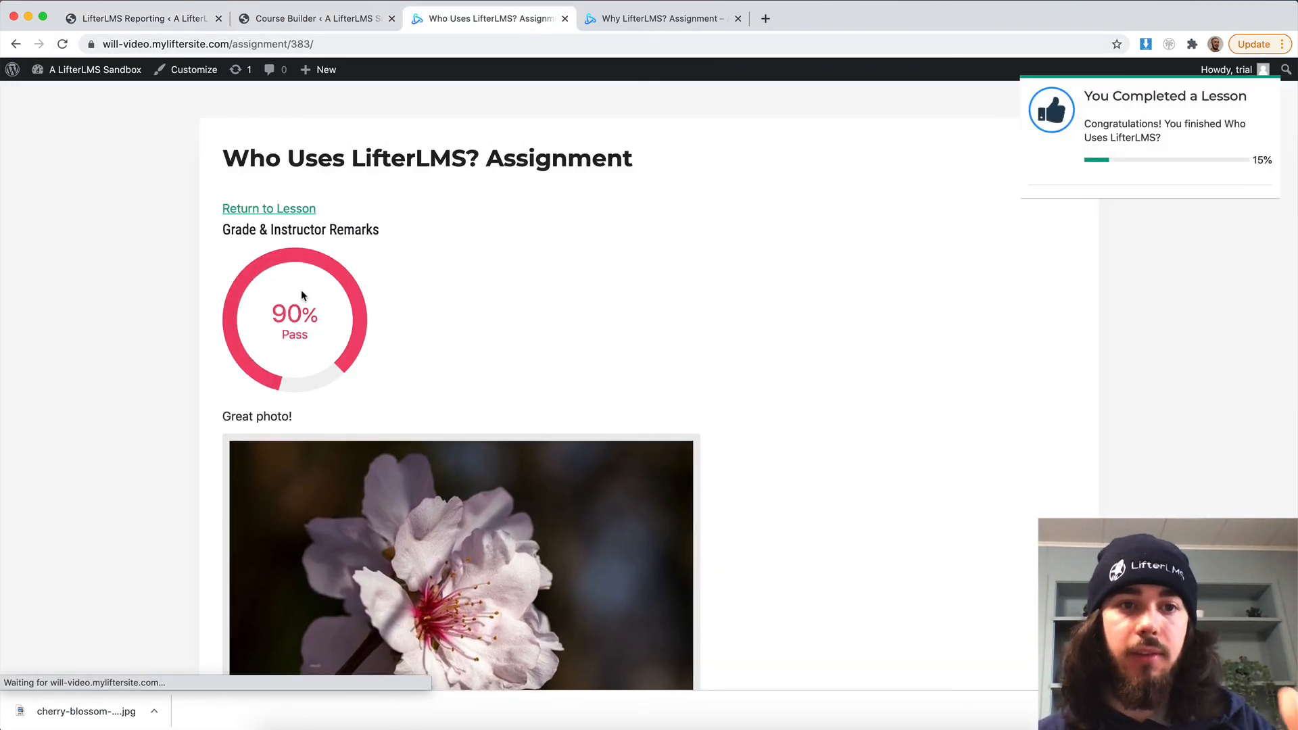
{"action": "scroll", "scroll_direction": "down", "scroll_amount": 3}
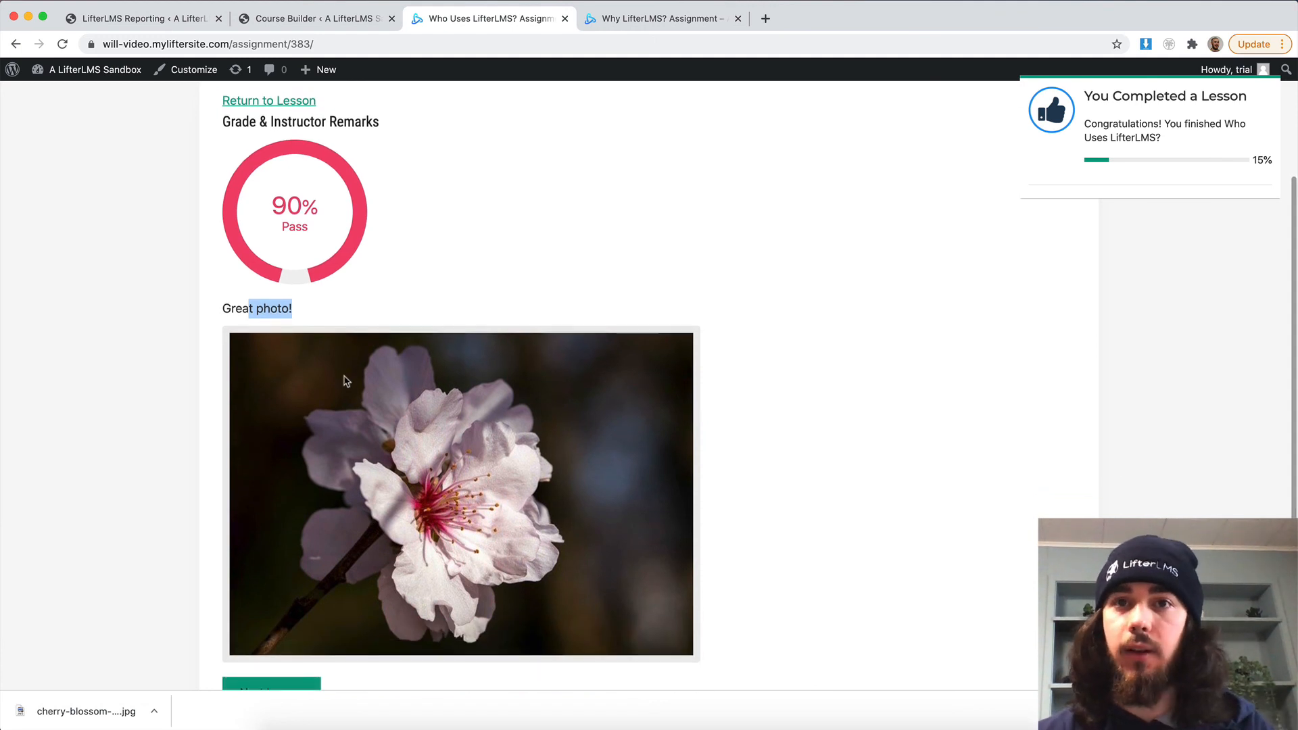
{"action": "scroll", "scroll_direction": "down", "scroll_amount": 3}
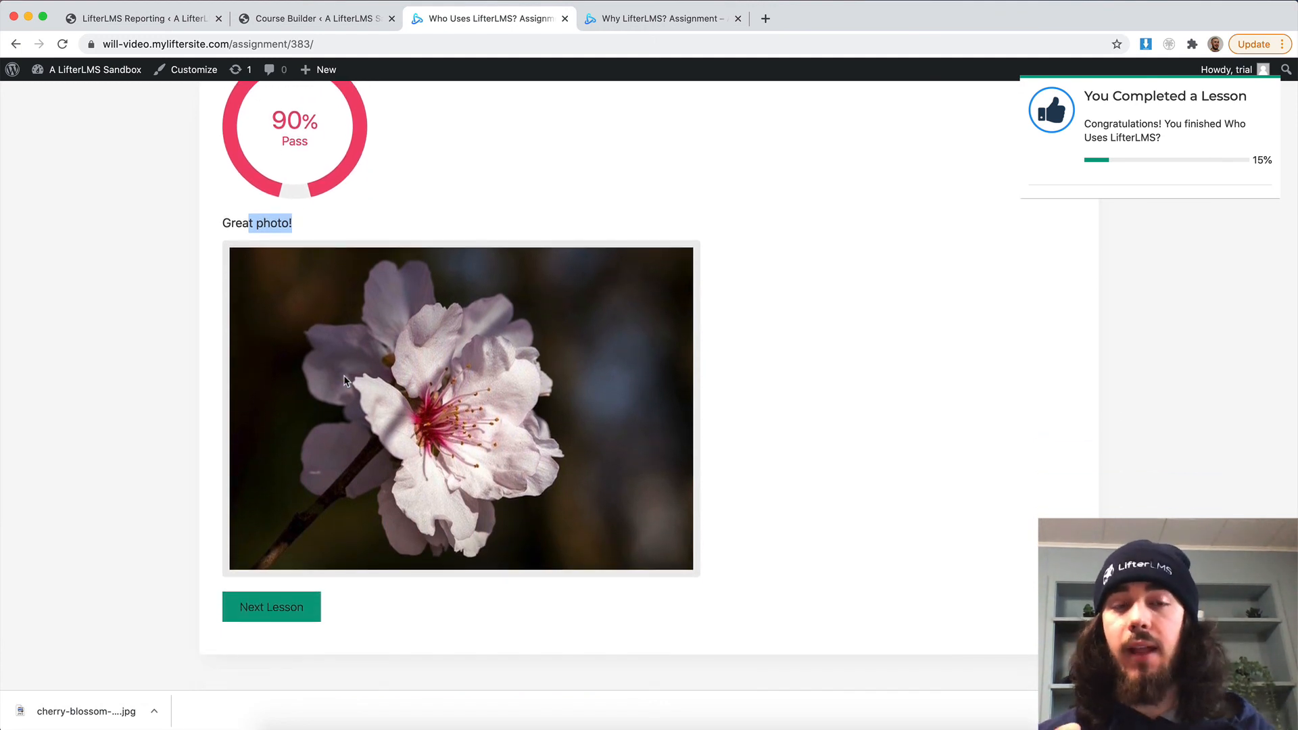